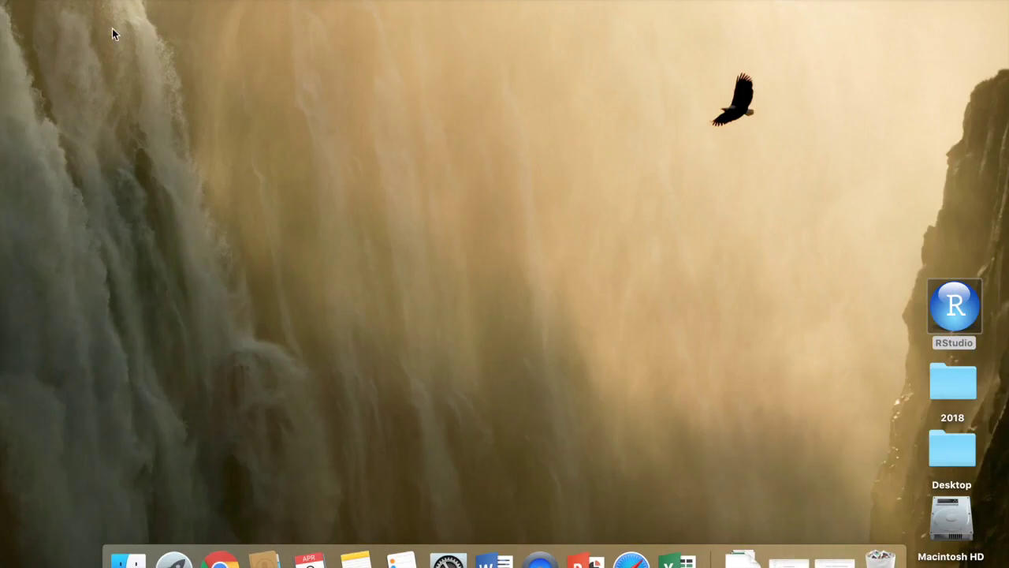
mouse_move(630, 560)
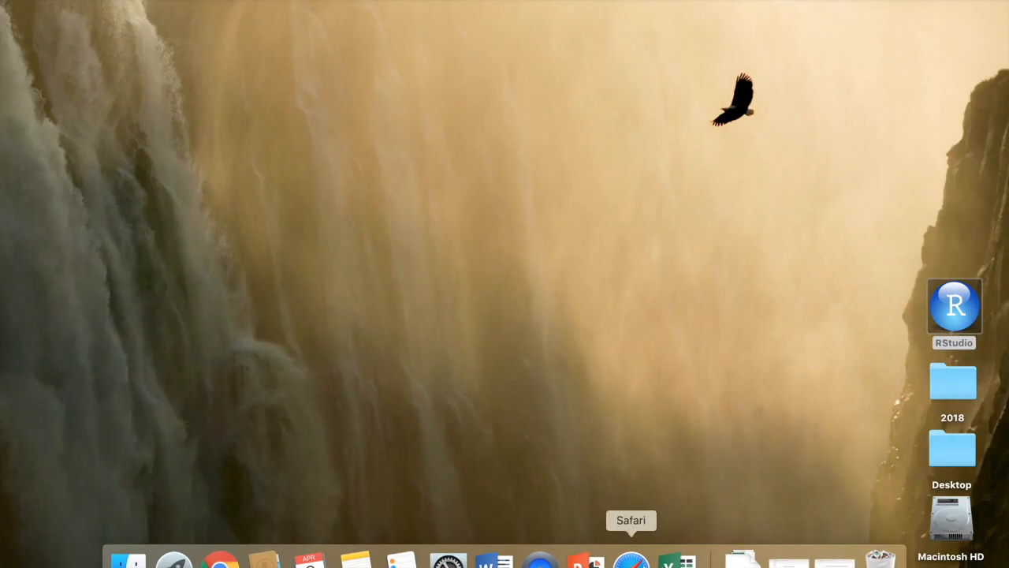
Open Safari, go to YouTube and search for 'inspiring ecology'.
click(630, 560)
text(youtube)
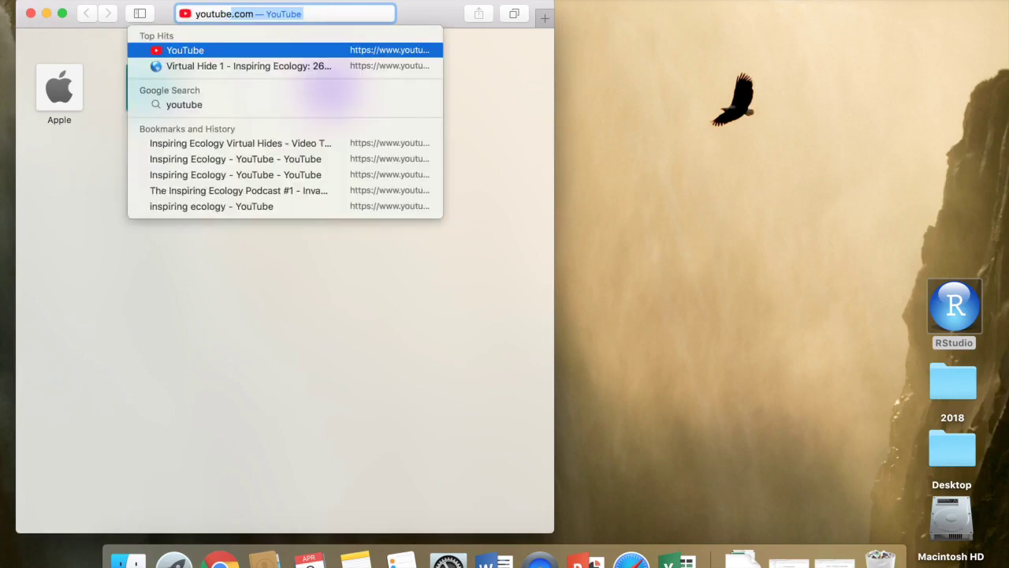
click(184, 49)
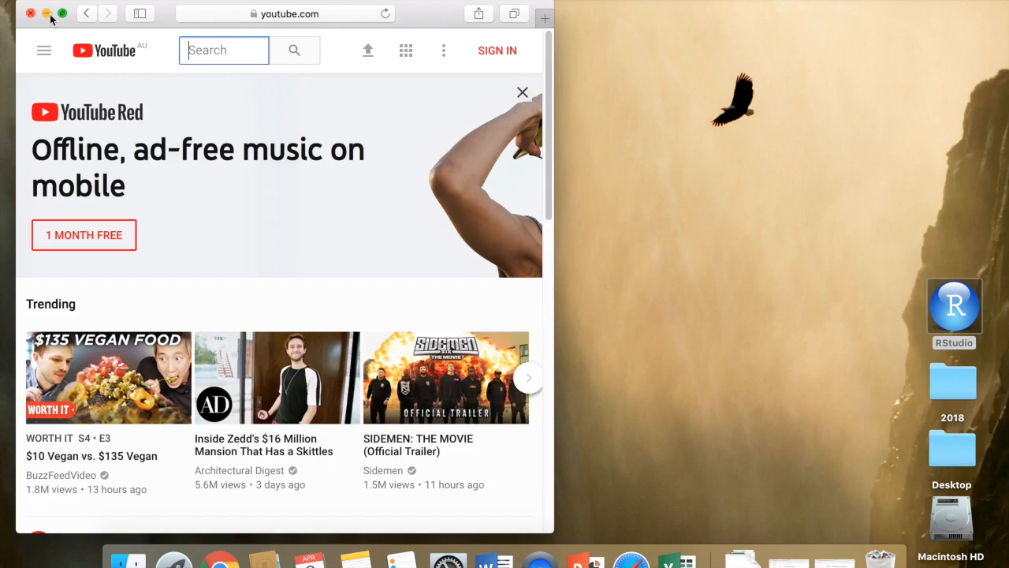
mouse_move(62, 13)
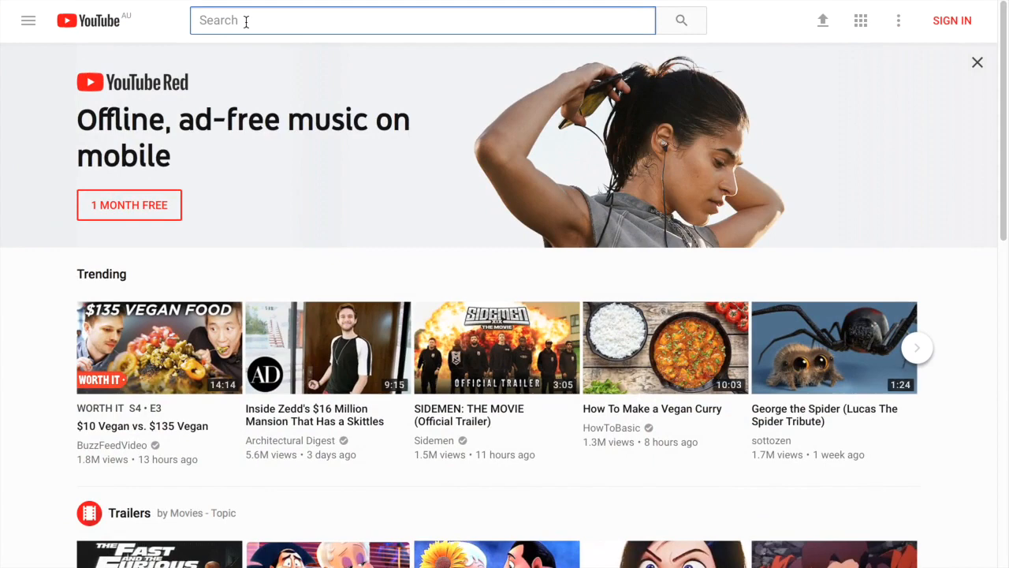
text(inspiring e)
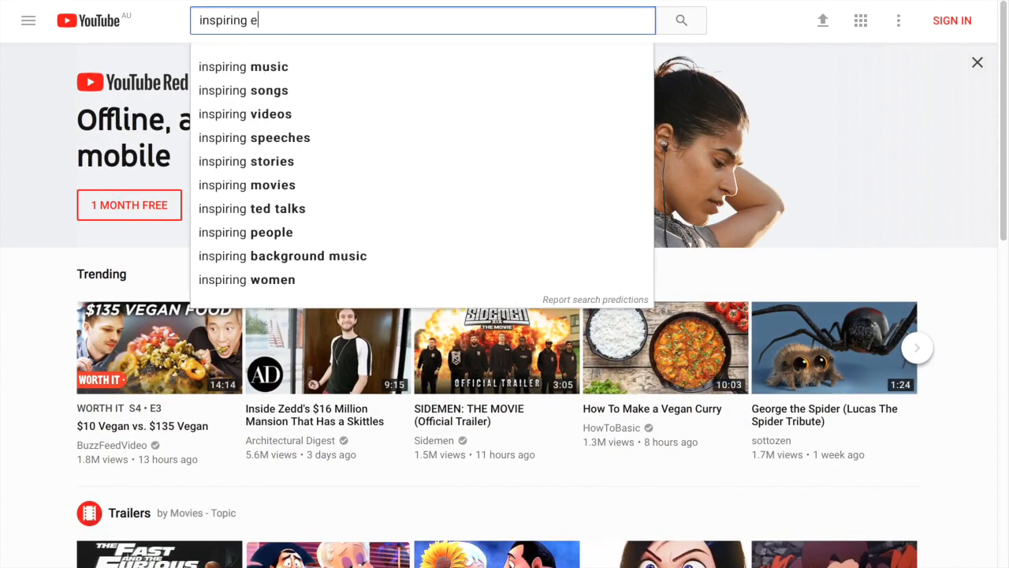
text(cology)
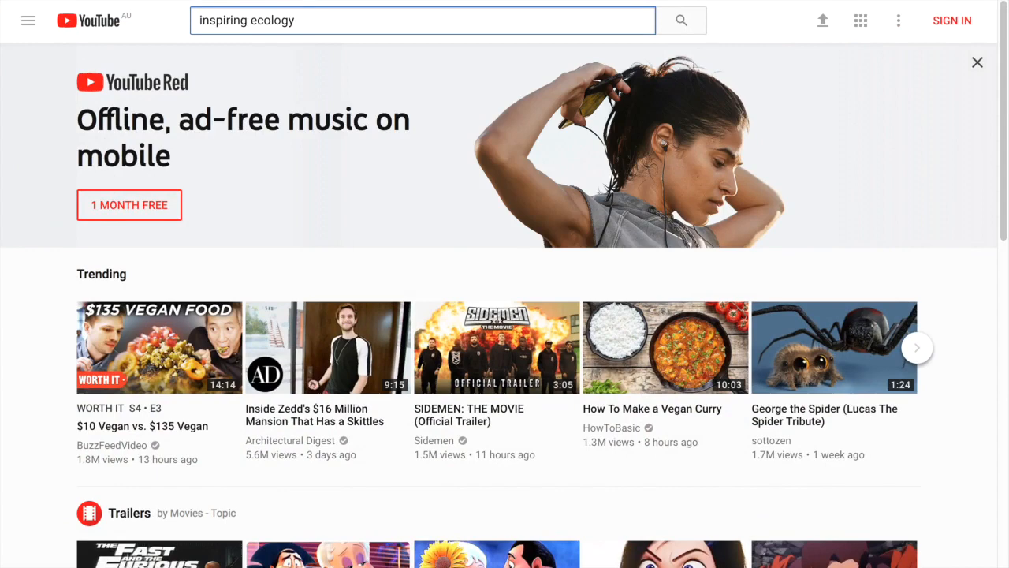
click(680, 20)
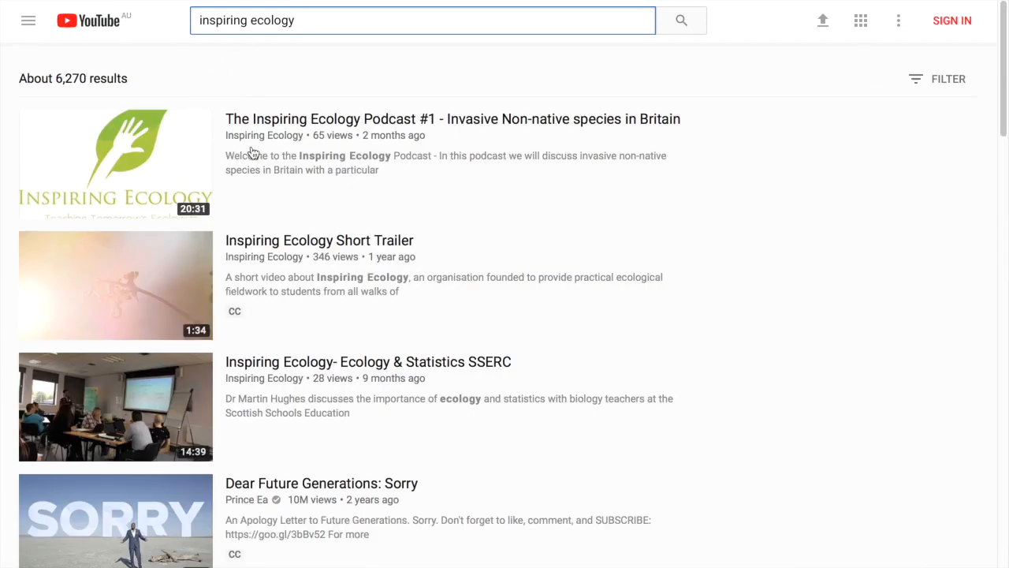
mouse_move(268, 340)
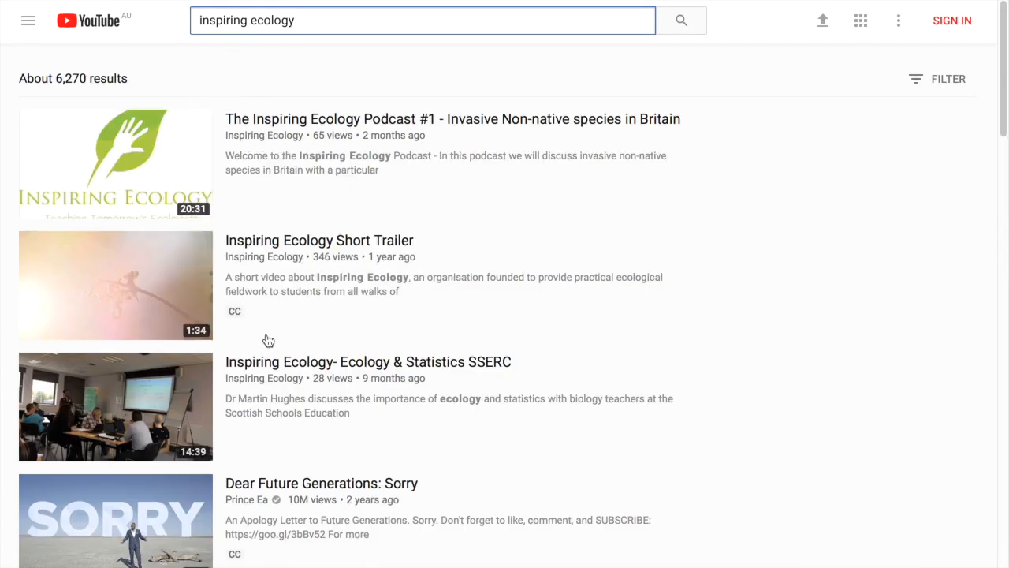
mouse_move(252, 142)
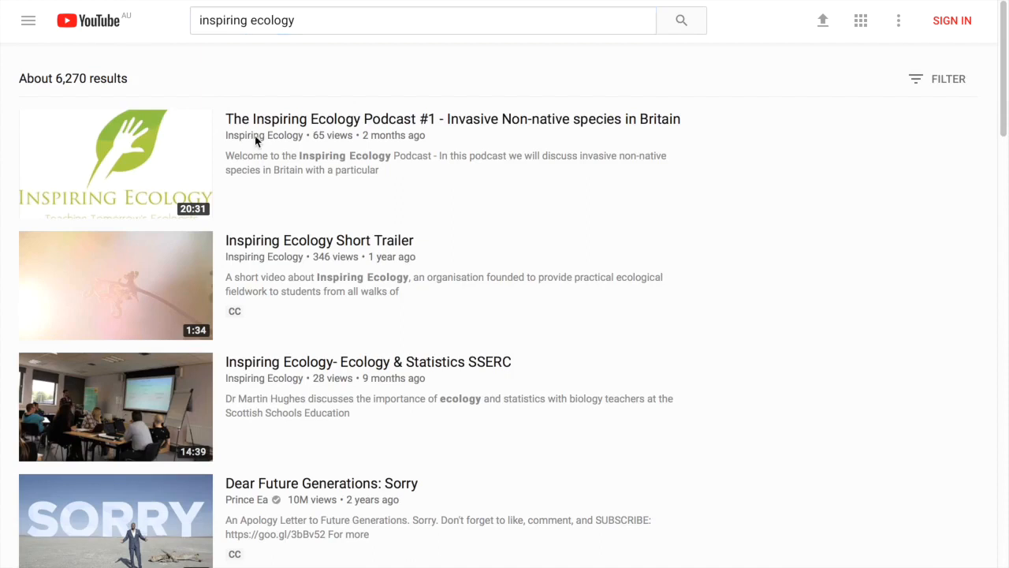
Open the Inspiring Ecology channel's playlists and play the Virtual Hides playlist.
click(264, 134)
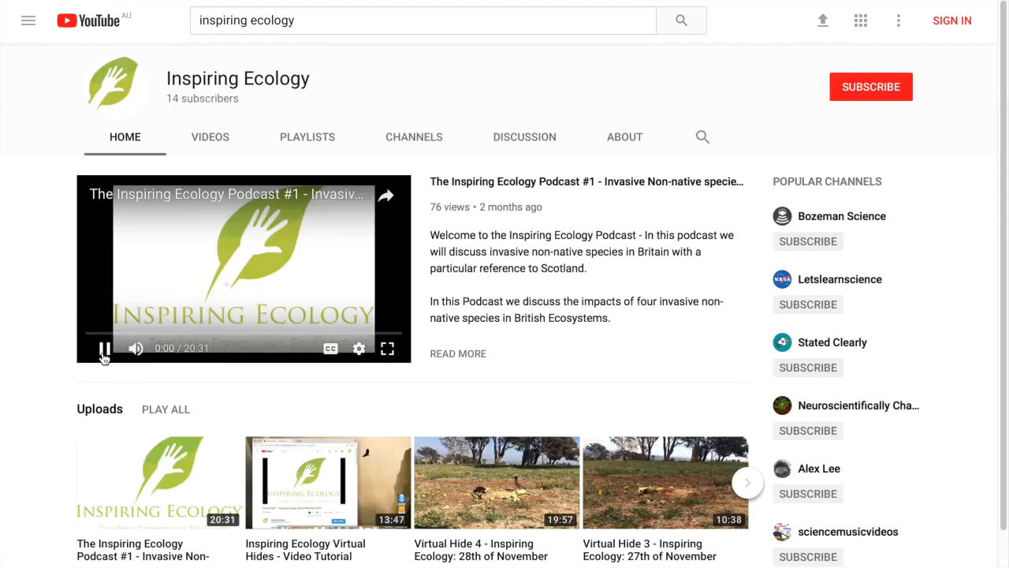
mouse_move(351, 333)
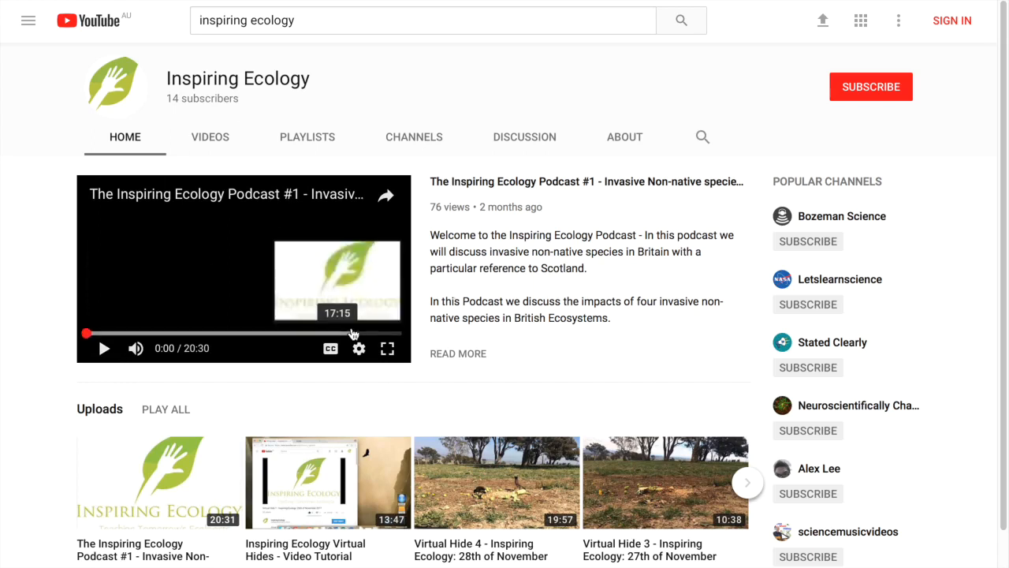
mouse_move(615, 494)
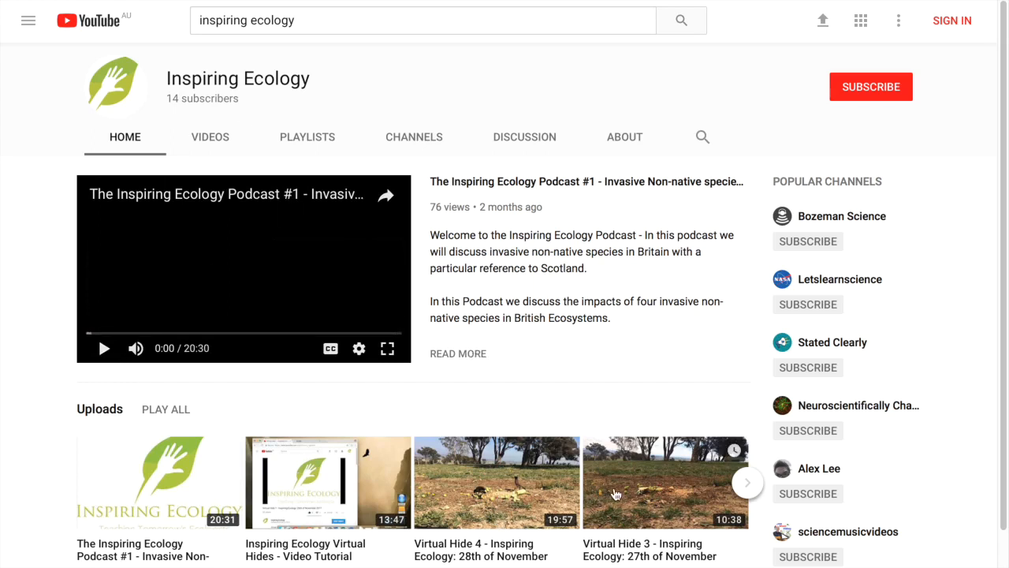
mouse_move(331, 211)
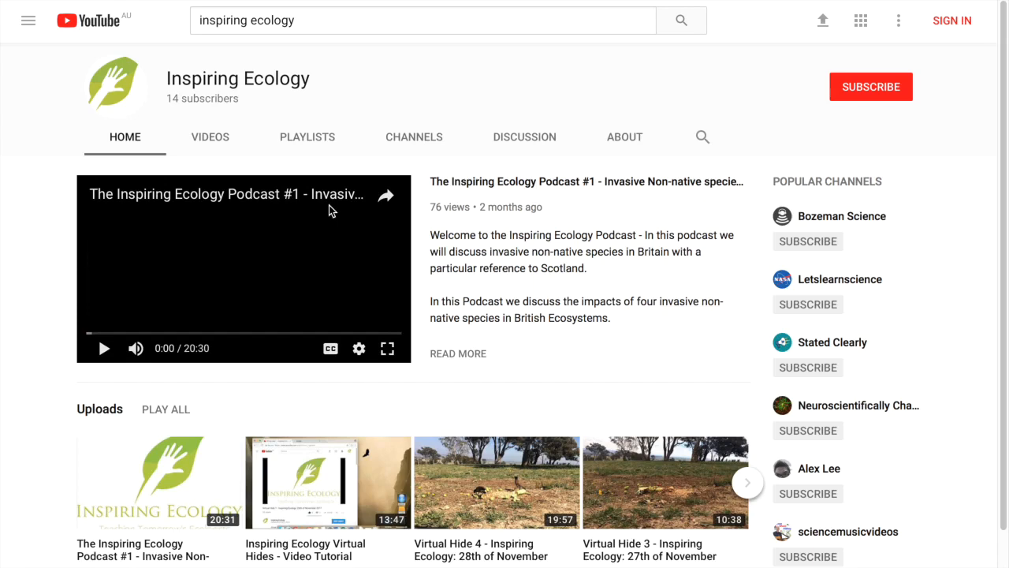
mouse_move(308, 136)
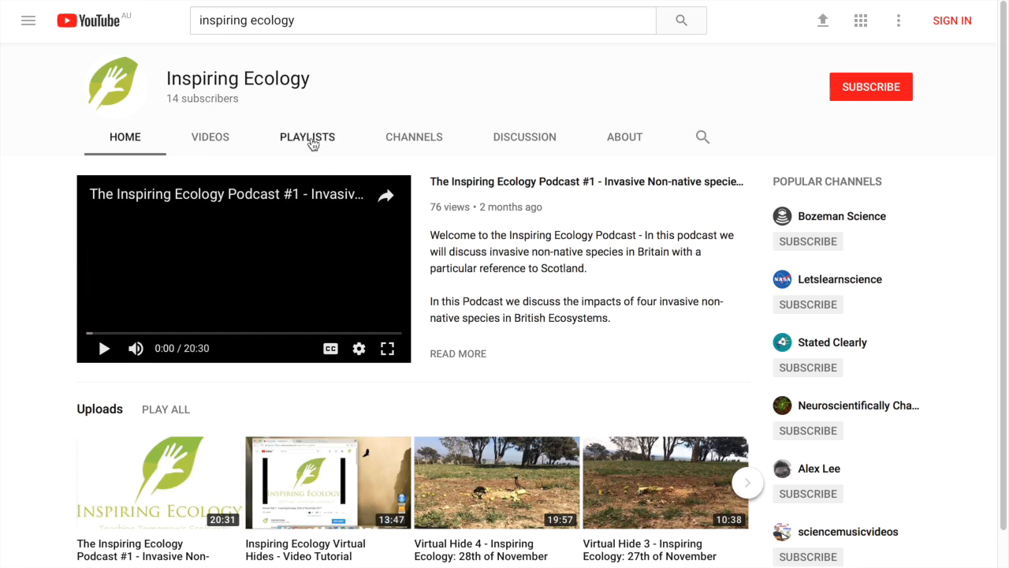
click(307, 136)
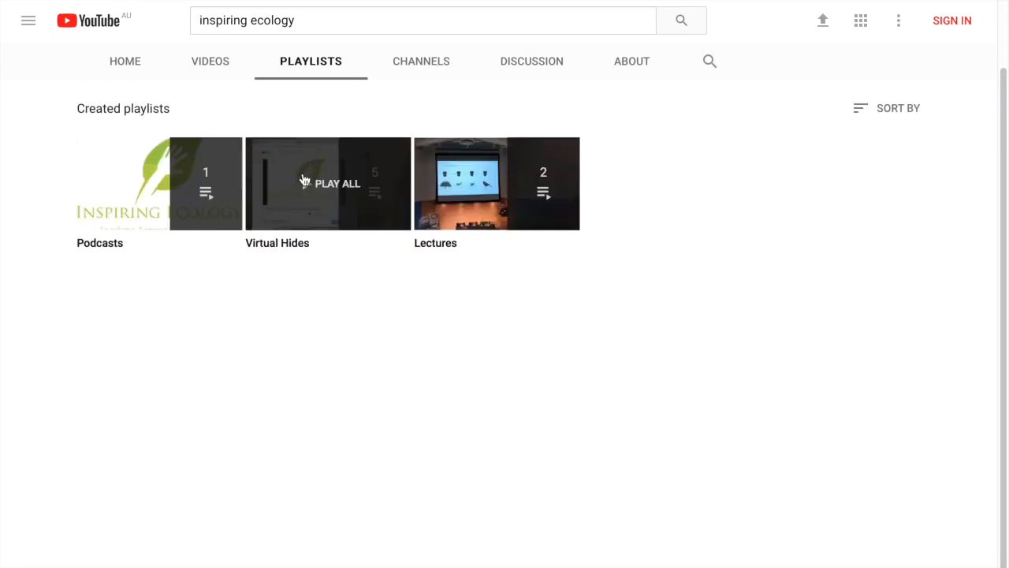
mouse_move(270, 248)
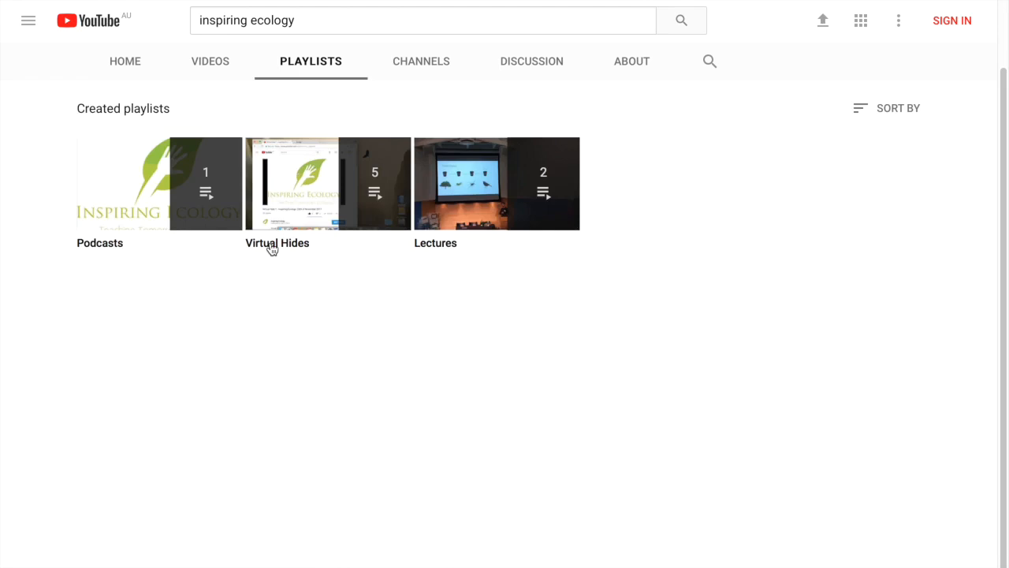
mouse_move(282, 227)
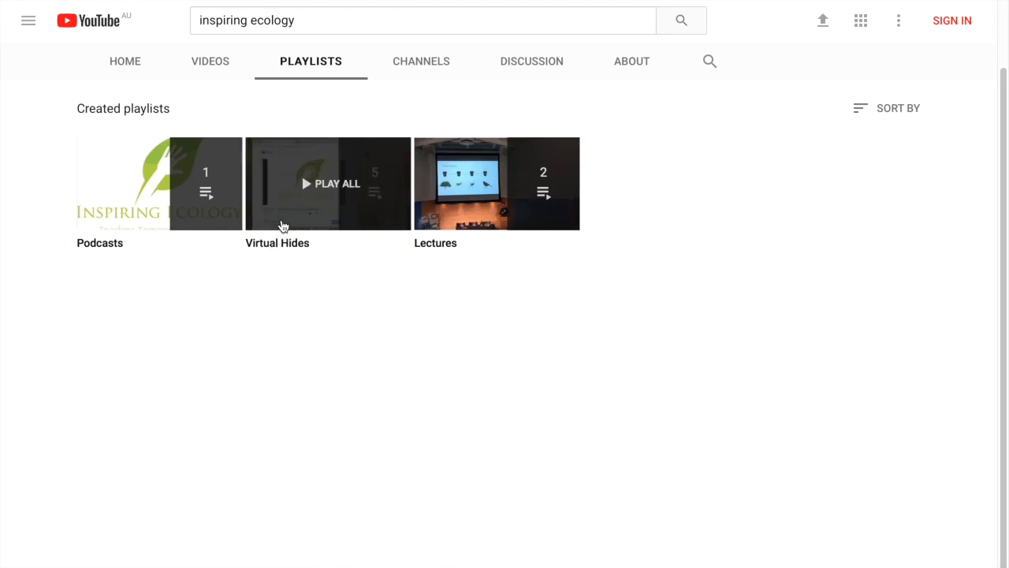
click(329, 183)
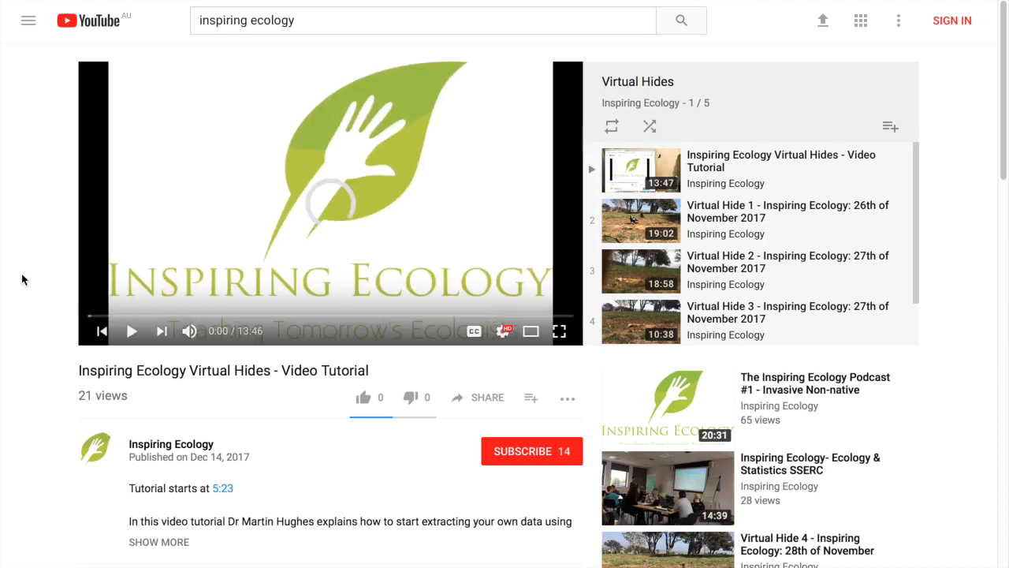
mouse_move(705, 218)
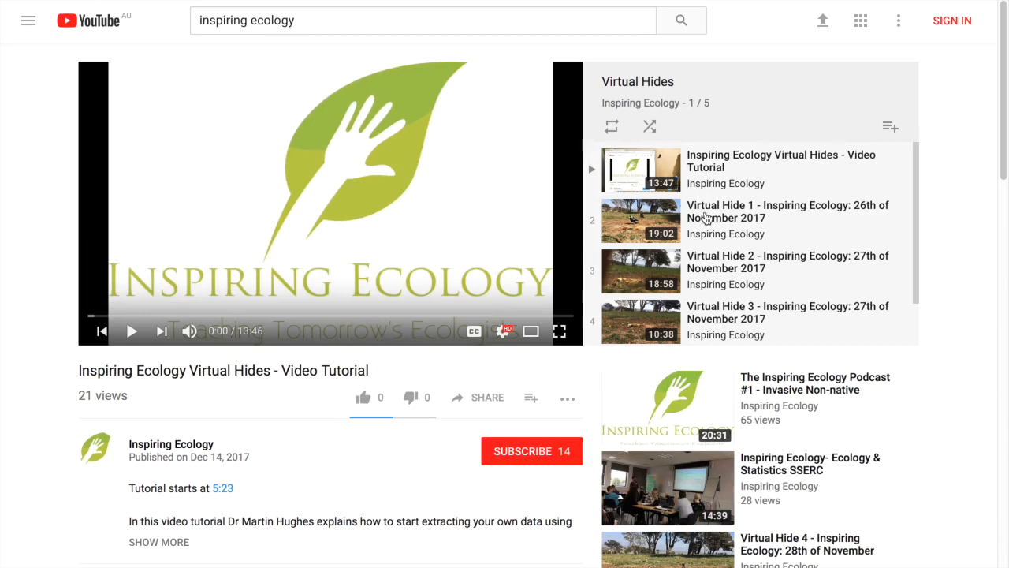
mouse_move(755, 261)
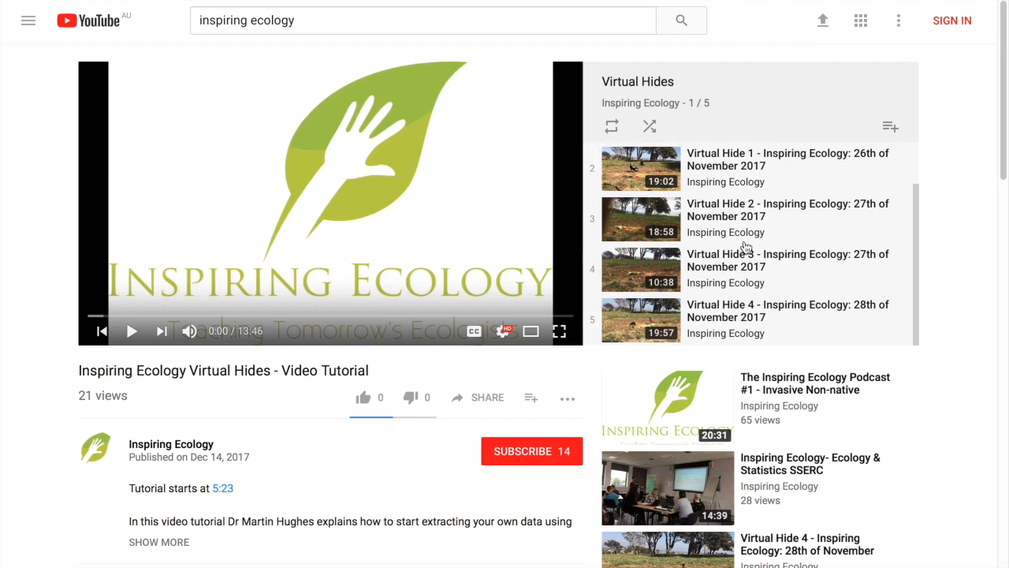
scroll(up, 3)
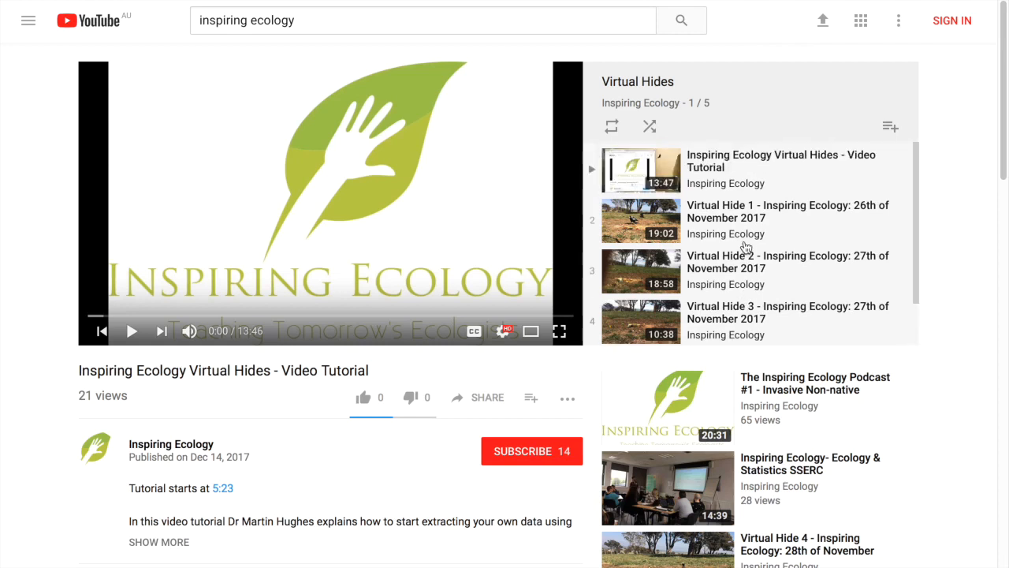
mouse_move(726, 219)
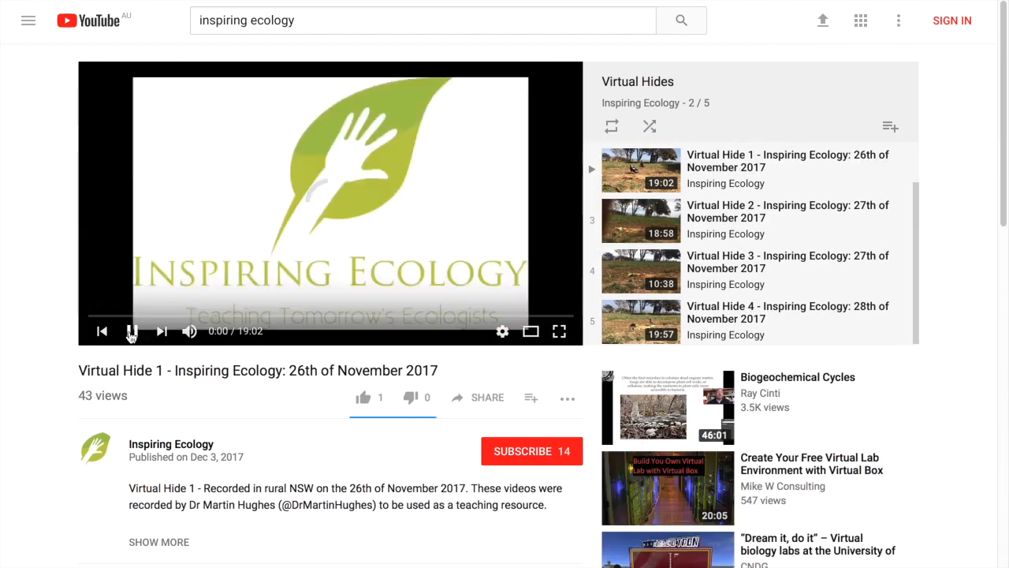
Start playing Virtual Hide 1 from the Virtual Hides playlist.
click(133, 331)
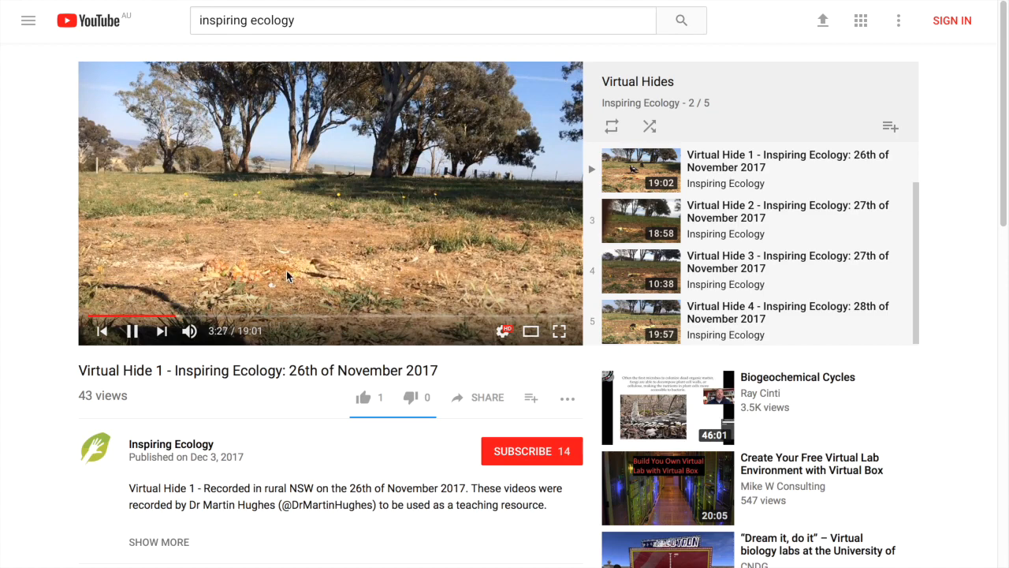
mouse_move(240, 281)
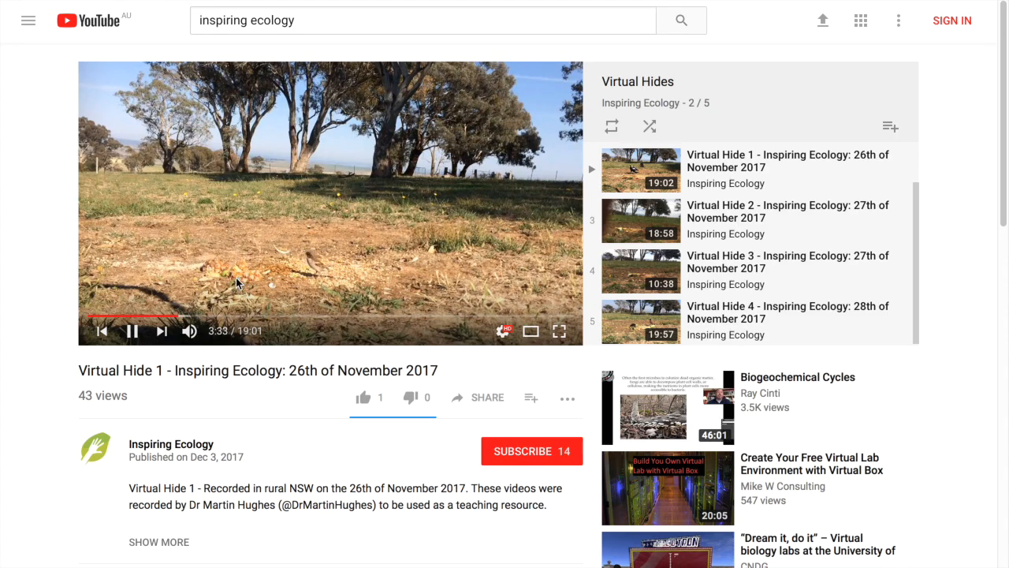
mouse_move(4, 161)
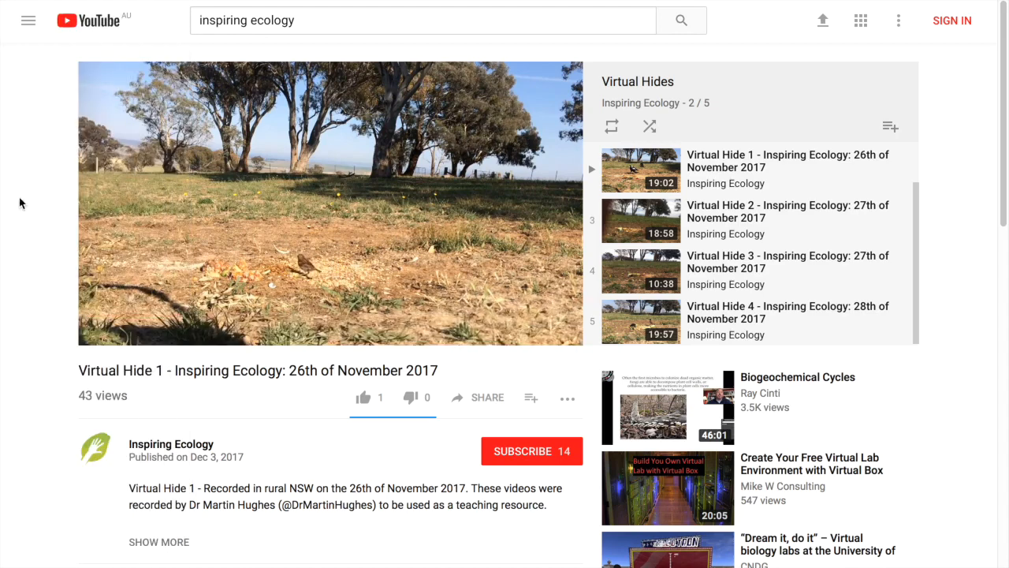
mouse_move(110, 271)
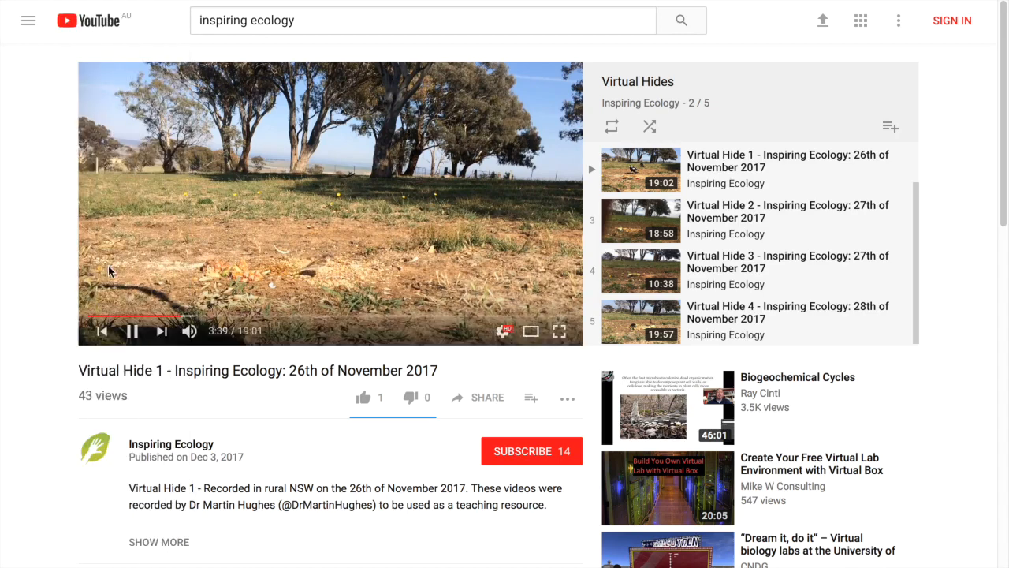
mouse_move(288, 318)
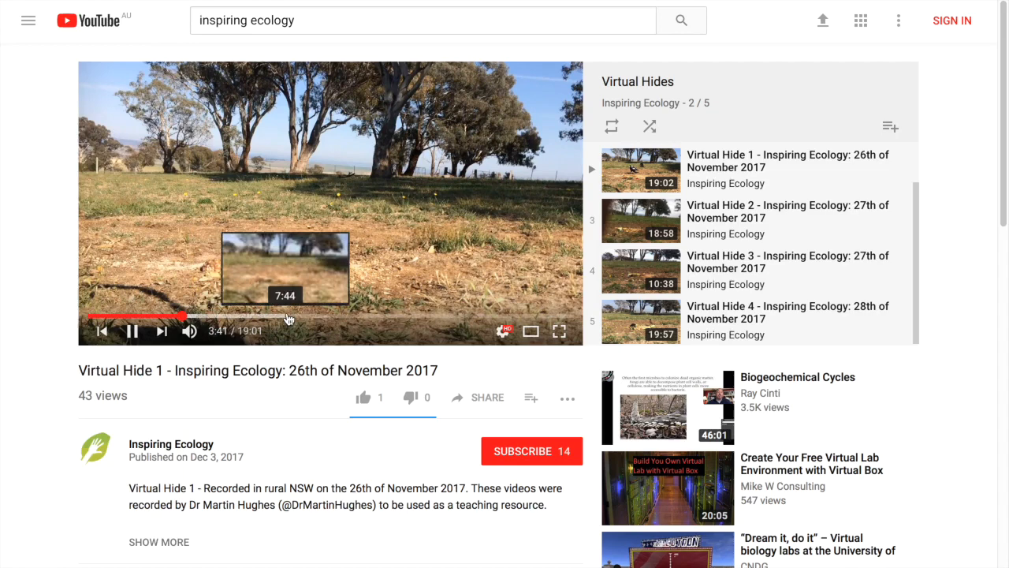
Skip Virtual Hide 1 ahead to about eight minutes and pause when the magpie arrives.
click(284, 318)
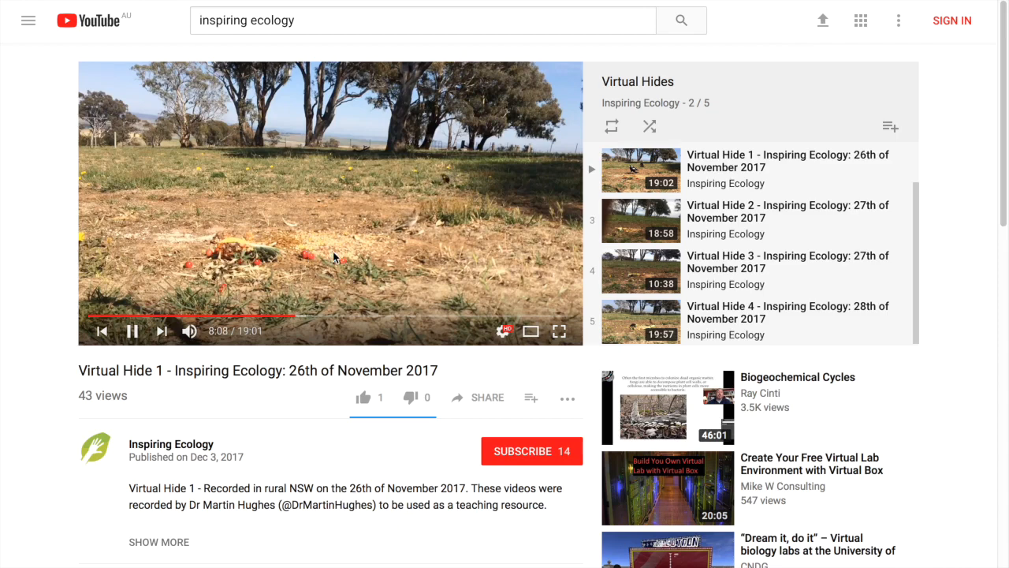
mouse_move(417, 258)
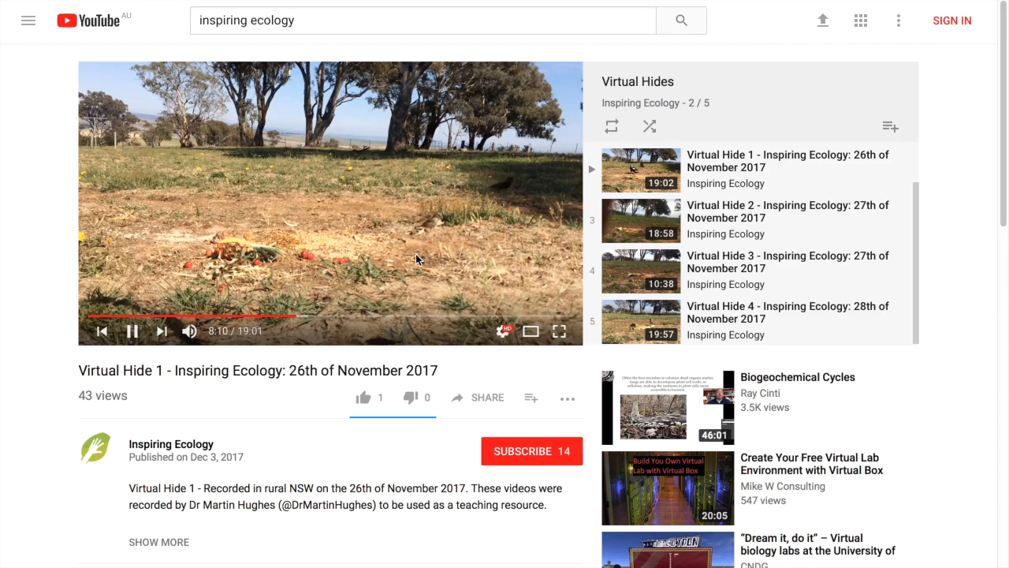
mouse_move(344, 207)
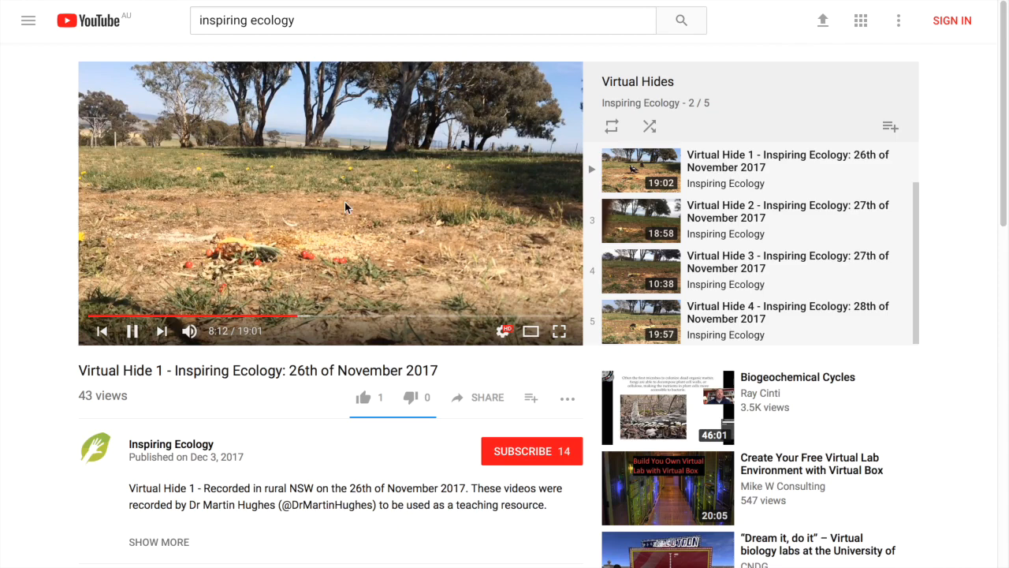
mouse_move(306, 320)
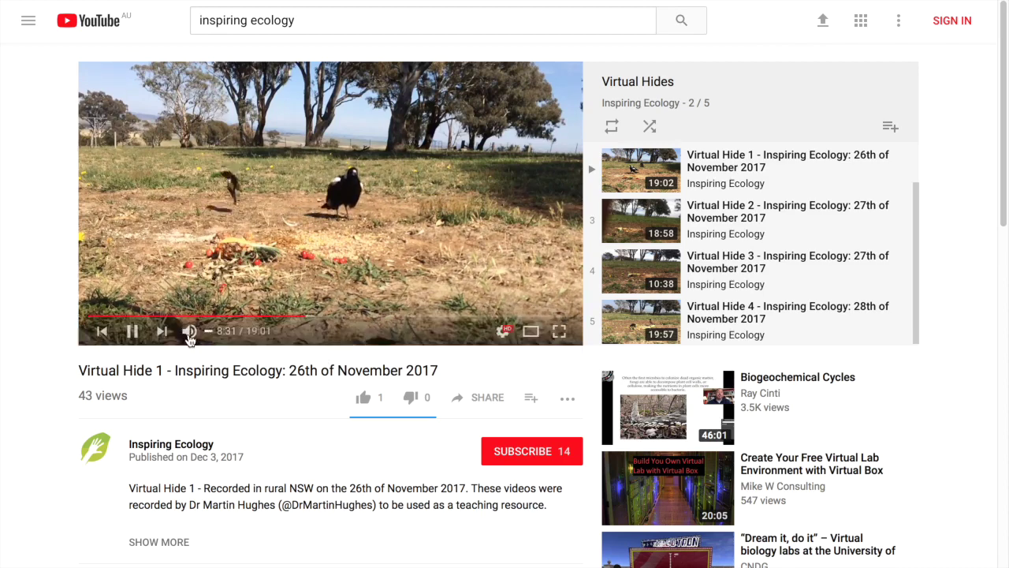
click(133, 330)
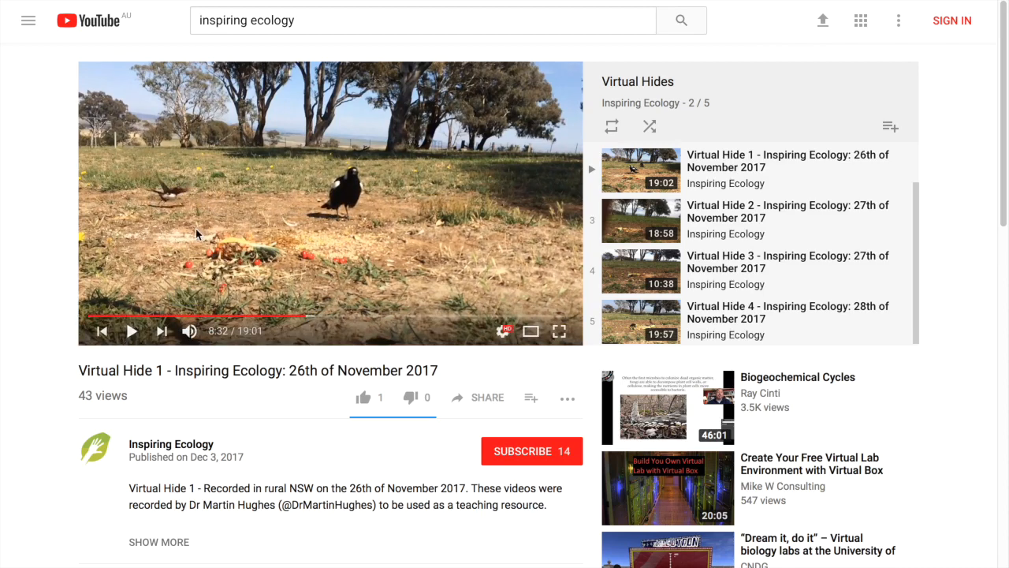
mouse_move(187, 248)
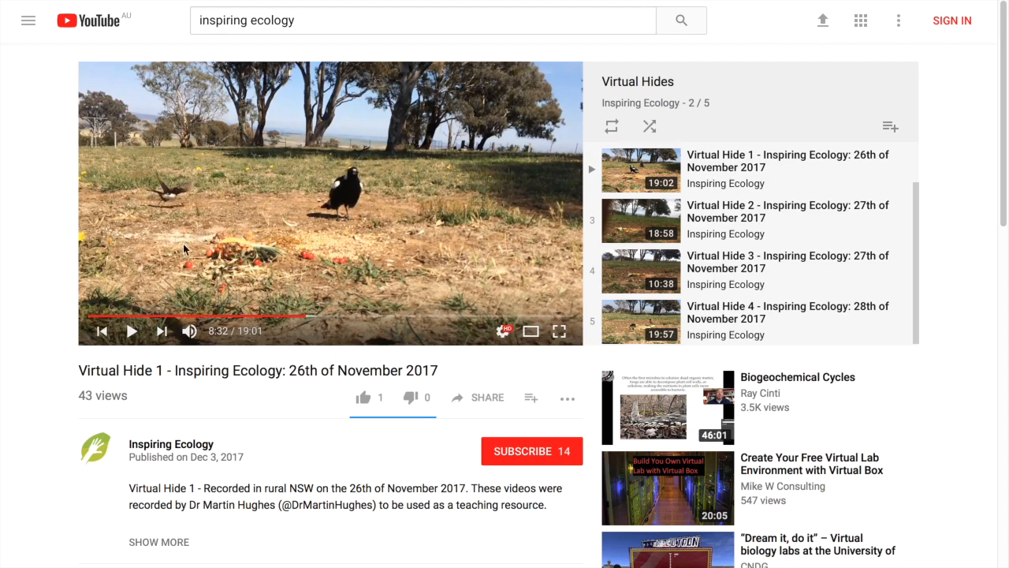
mouse_move(175, 253)
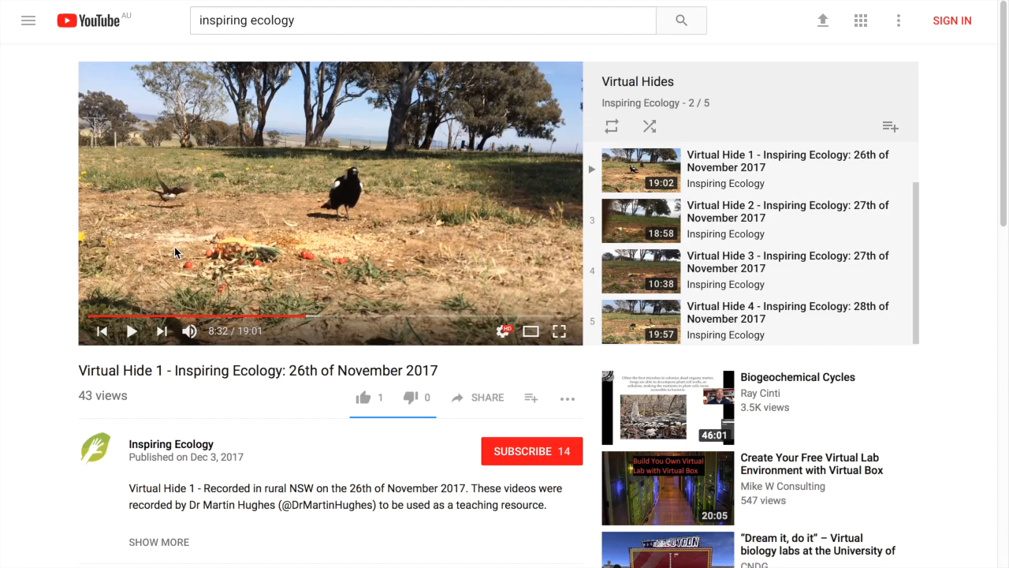
mouse_move(96, 317)
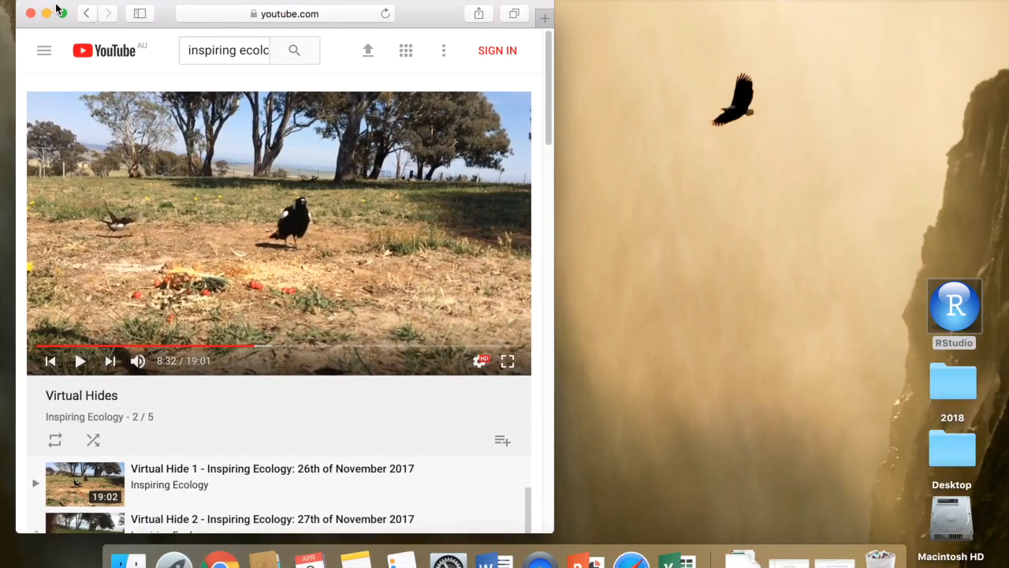
In a second browser window, search Google for 'stopwatch' to show a zeroed stopwatch.
click(544, 18)
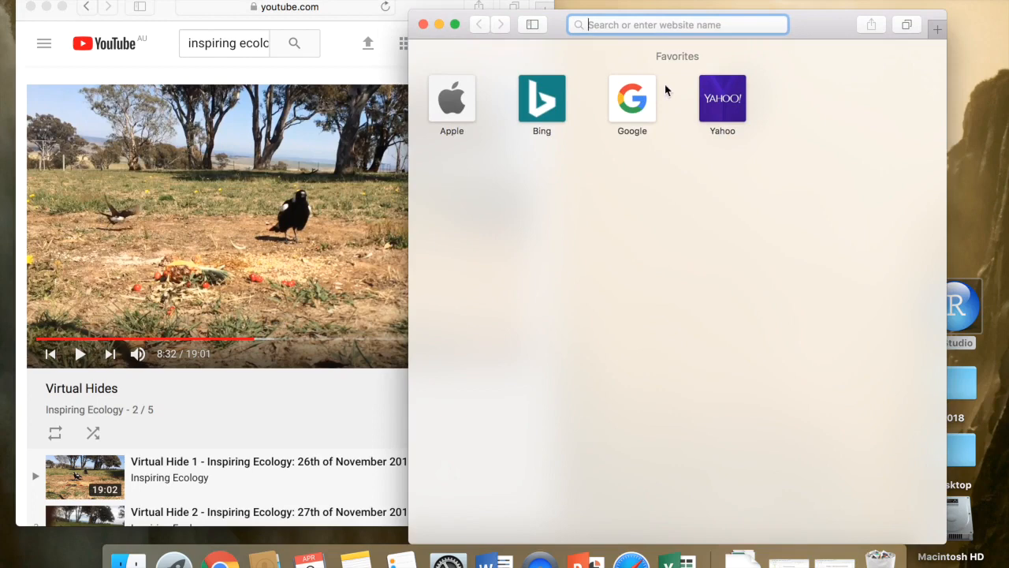
mouse_move(638, 58)
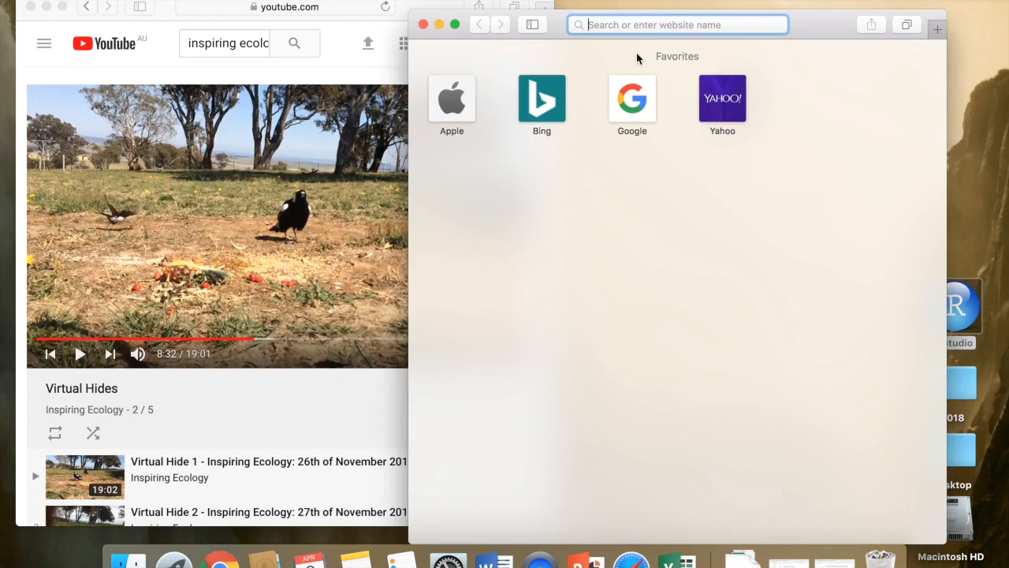
text(stopwatch)
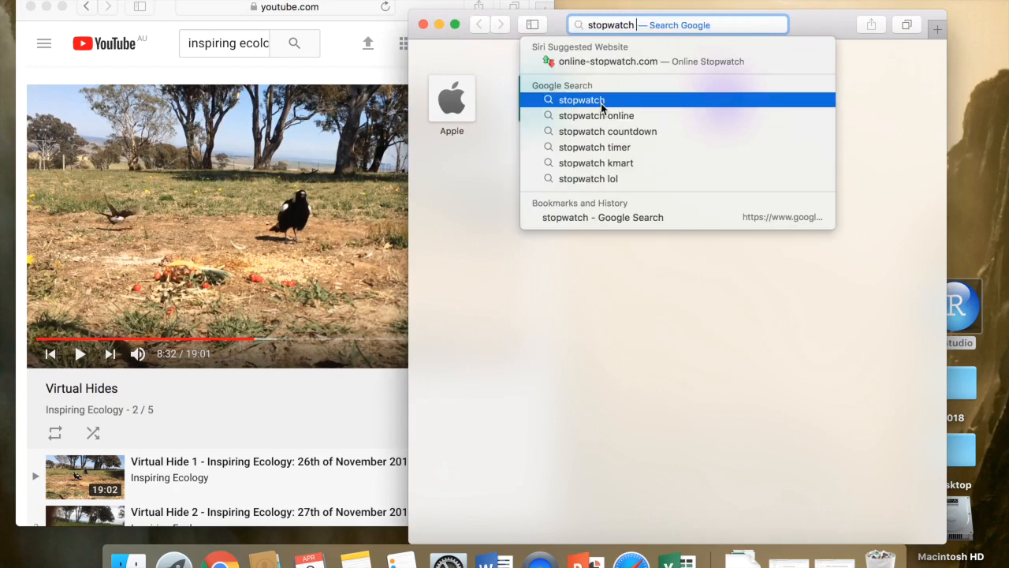
click(582, 99)
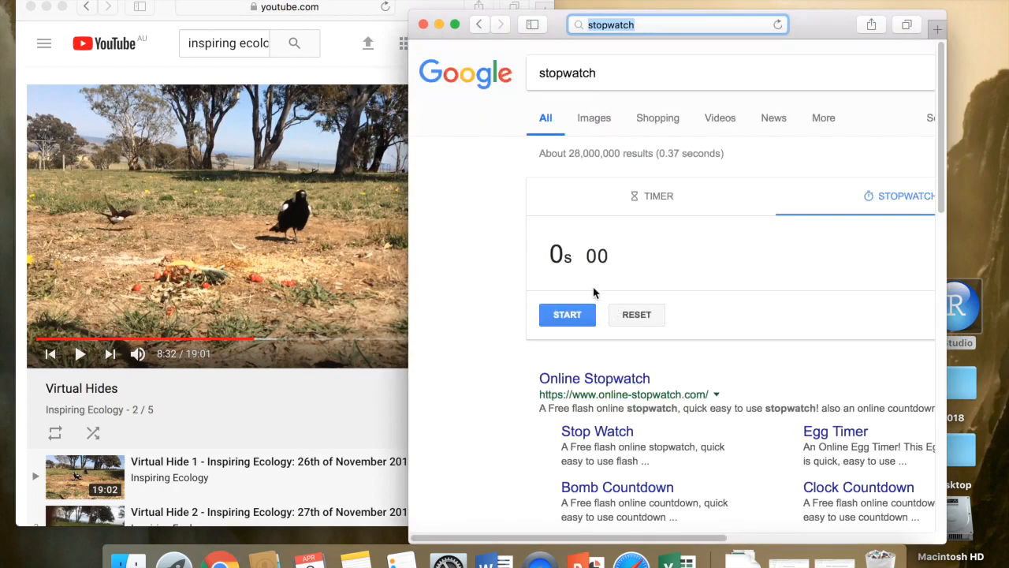
mouse_move(801, 21)
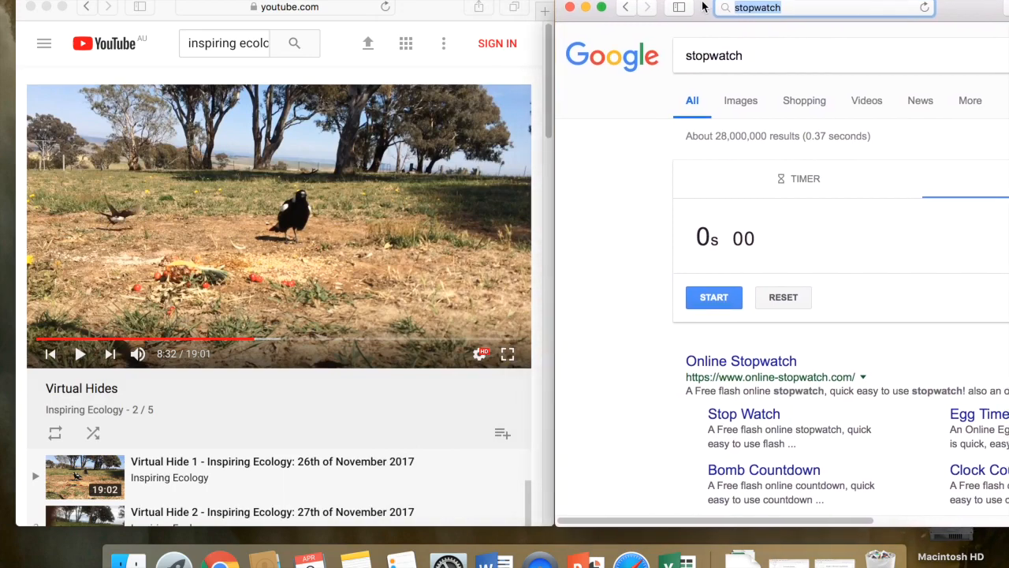
mouse_move(586, 560)
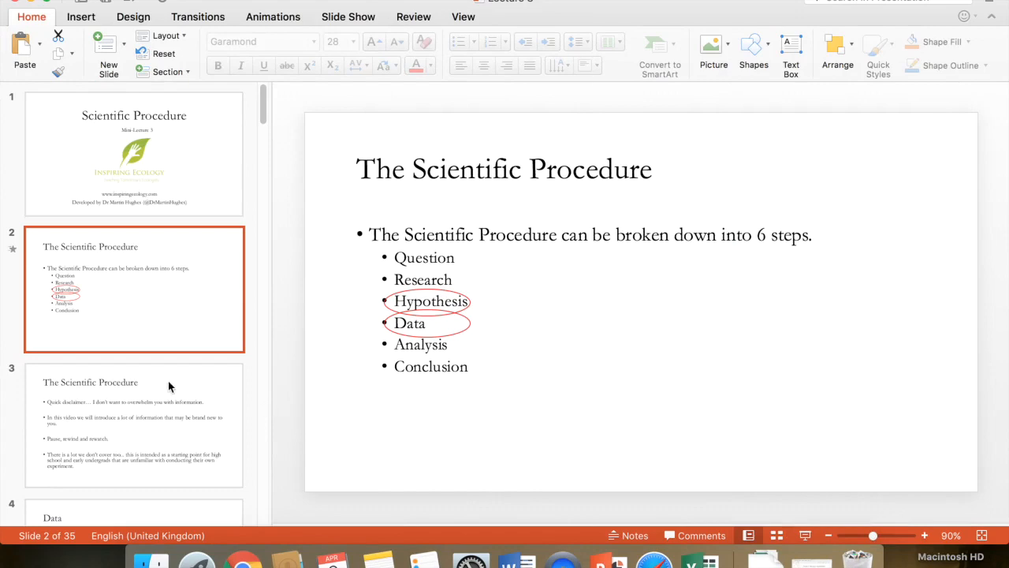
scroll(down, 3)
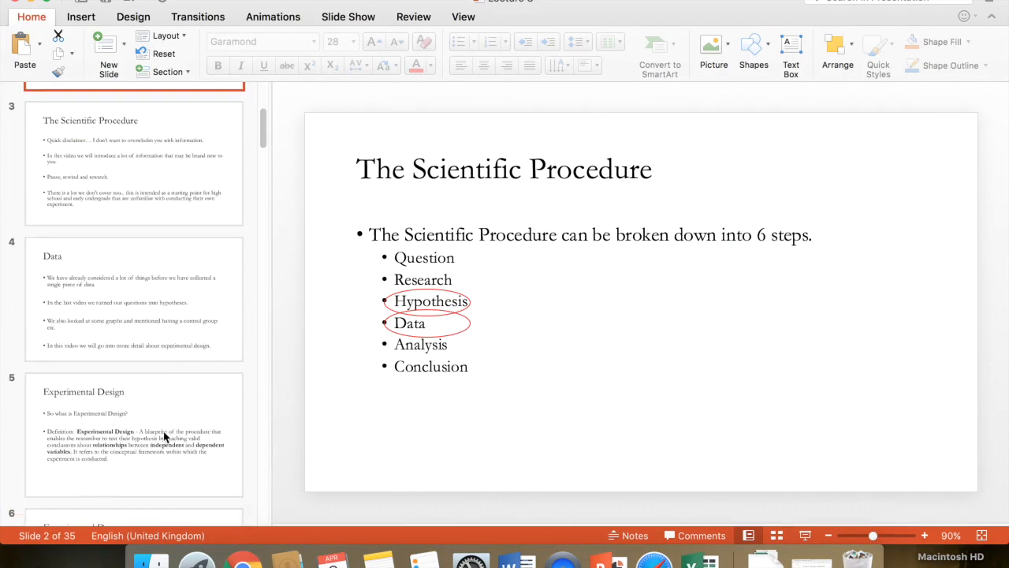
scroll(down, 3)
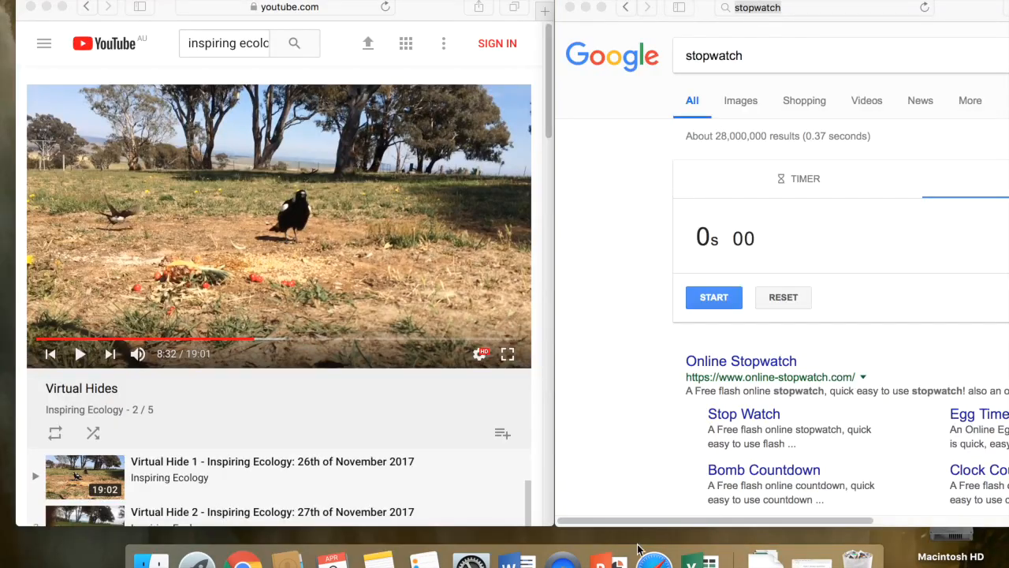
mouse_move(376, 364)
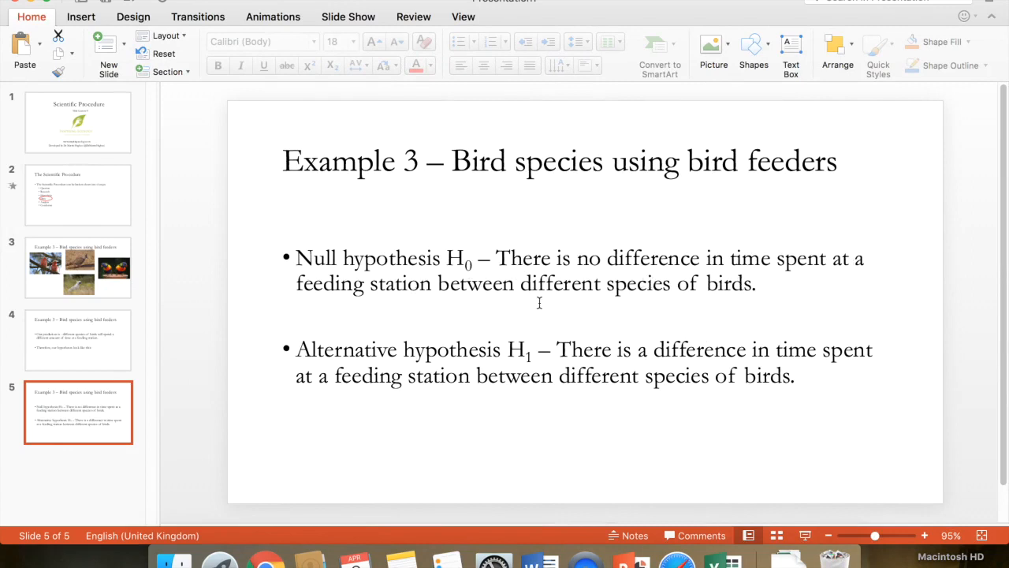
mouse_move(729, 305)
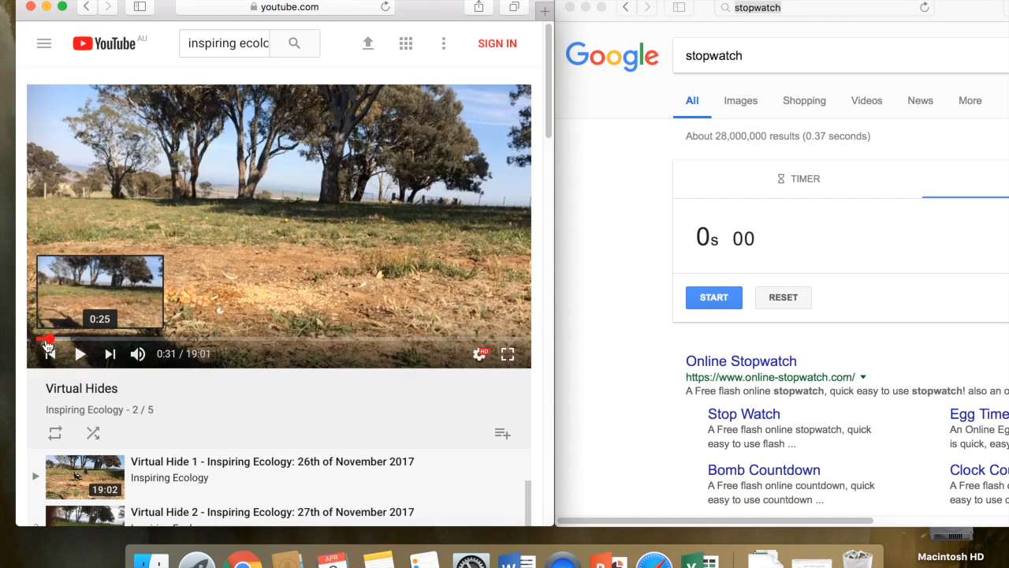
Rewind the Virtual Hides video to its opening and pause it at 0:13.
click(49, 339)
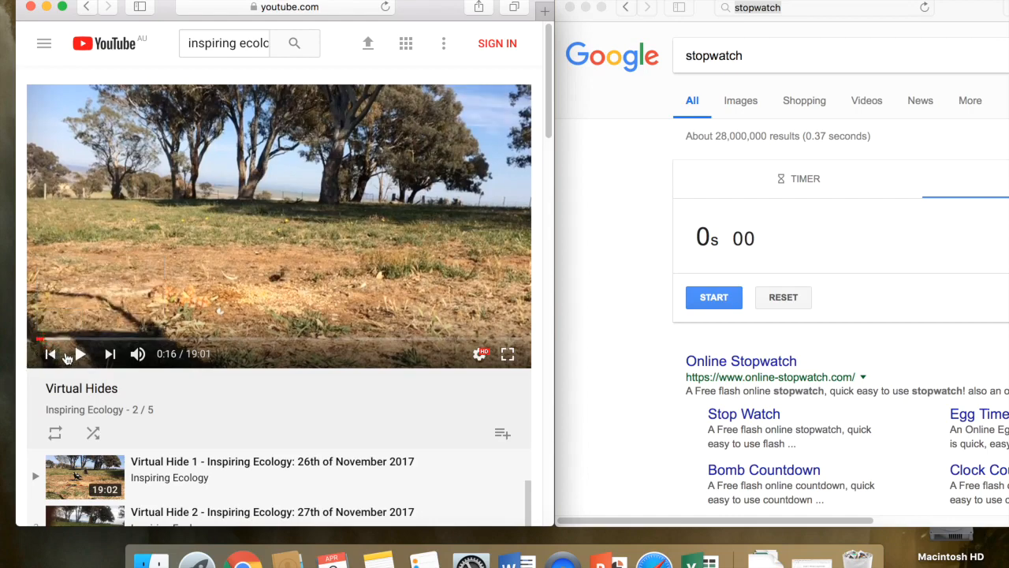
click(43, 339)
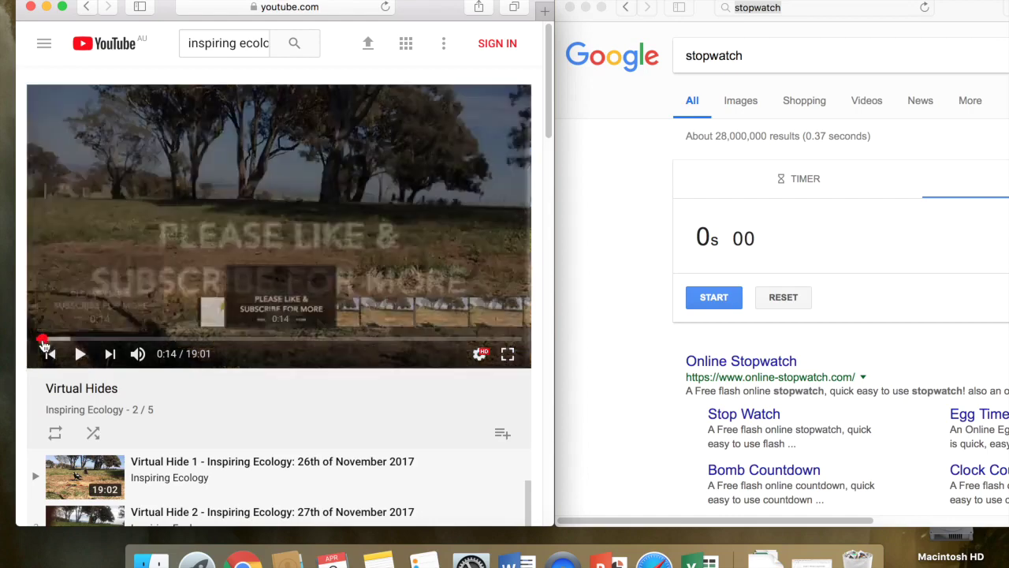
click(80, 353)
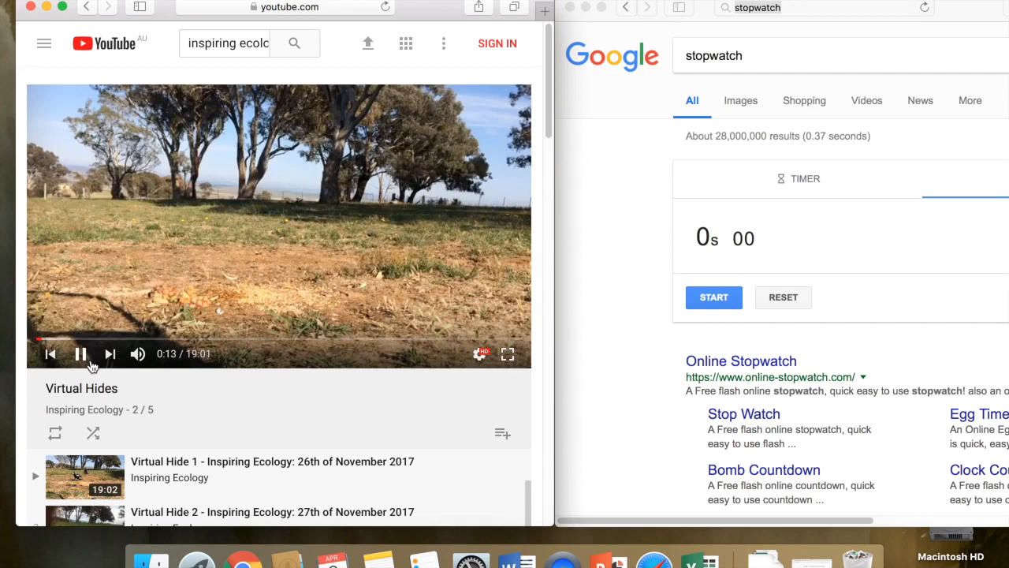
click(81, 353)
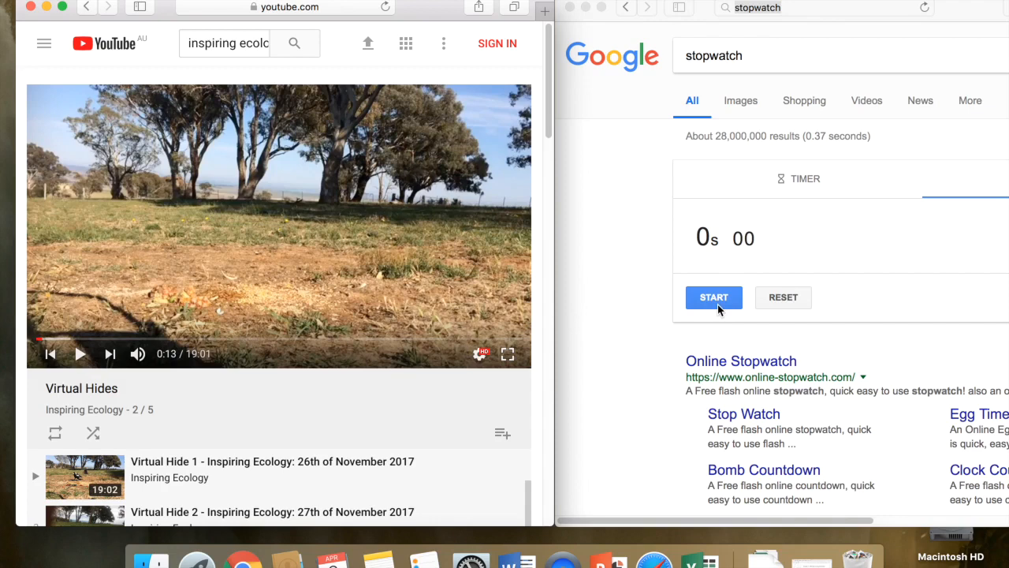
mouse_move(81, 353)
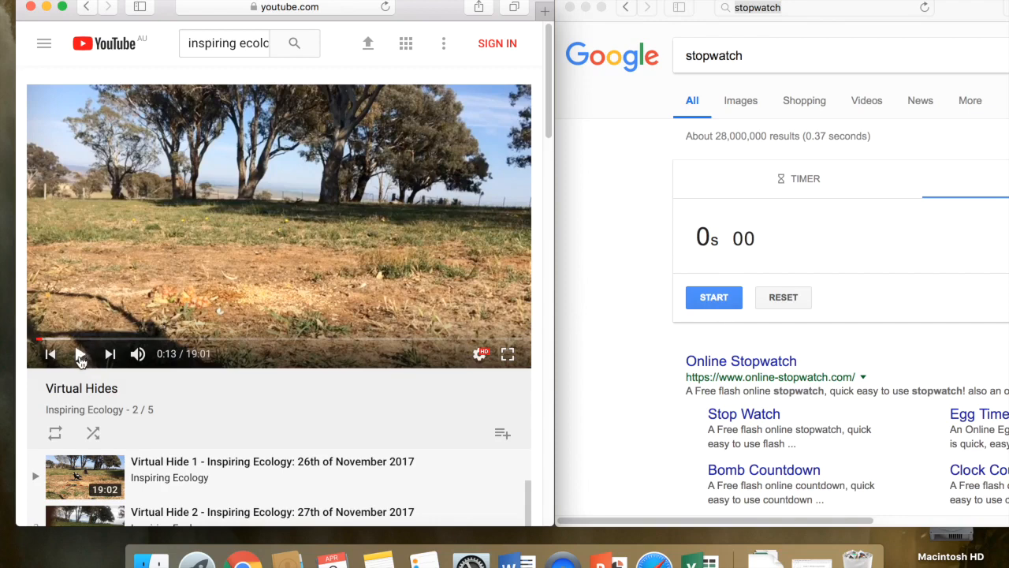
Time the magpie visit at 10.98 seconds, pause the video at 0:29, and bring Excel forward.
click(713, 297)
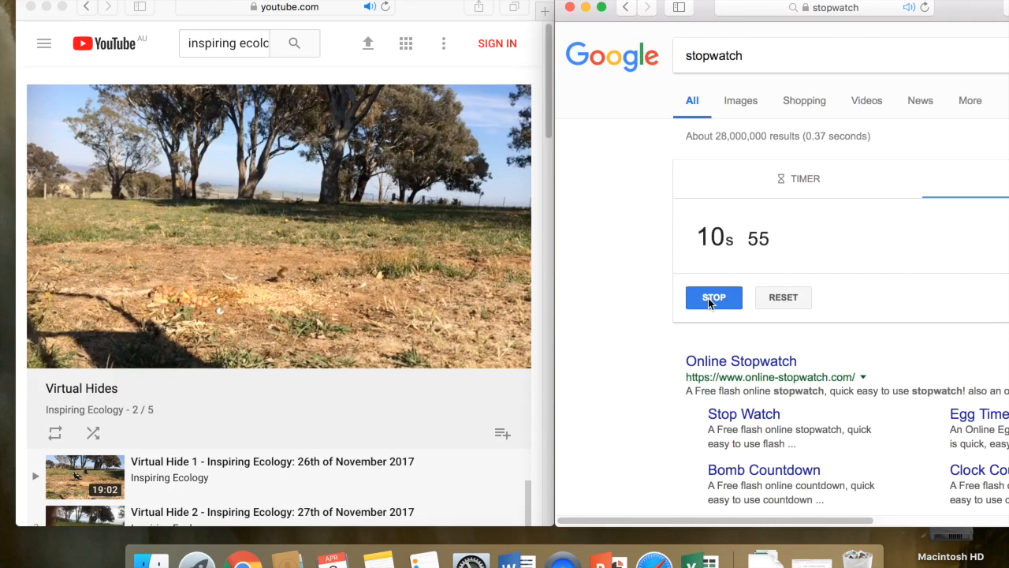
click(713, 297)
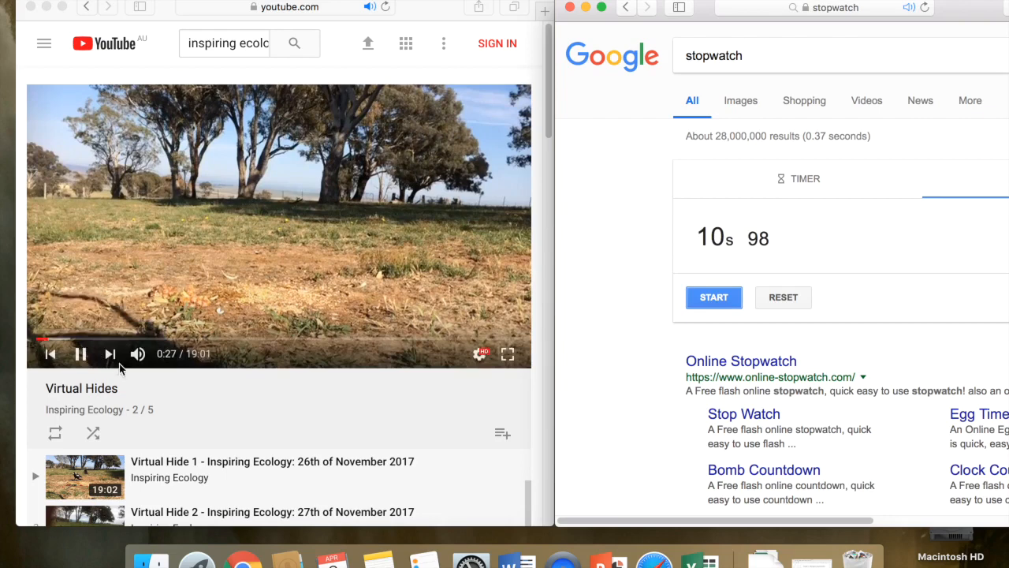
click(80, 353)
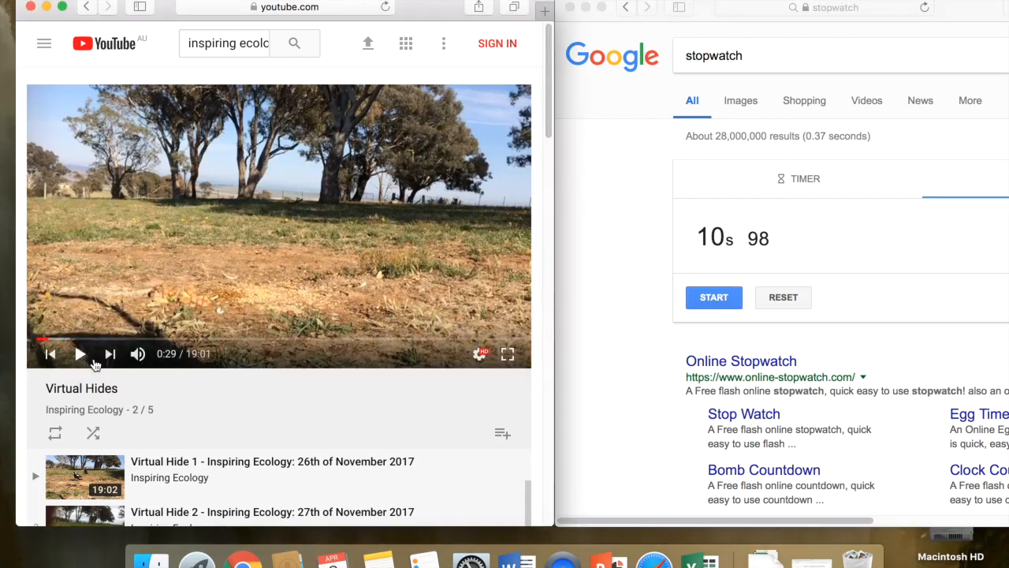
mouse_move(723, 250)
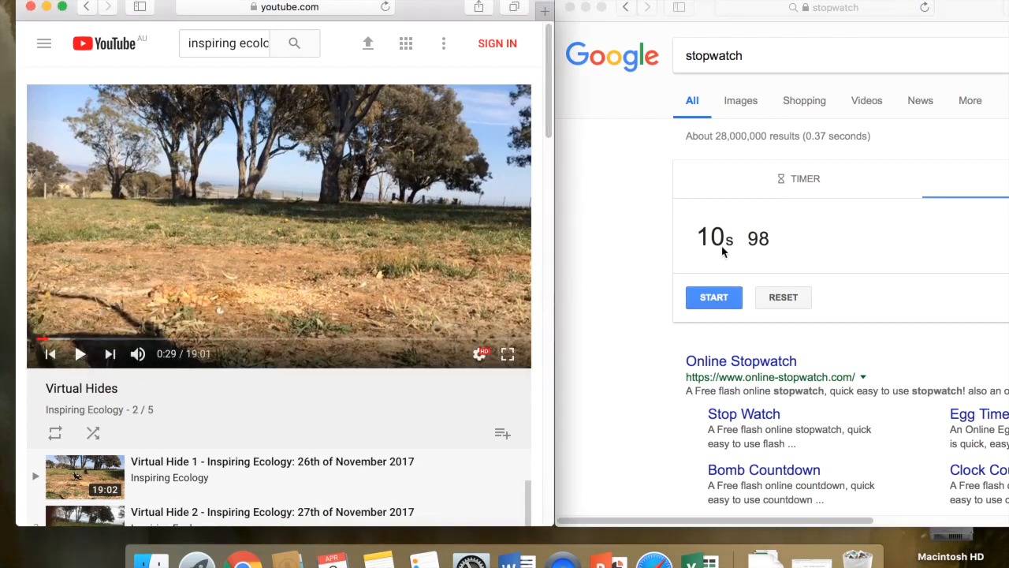
mouse_move(636, 255)
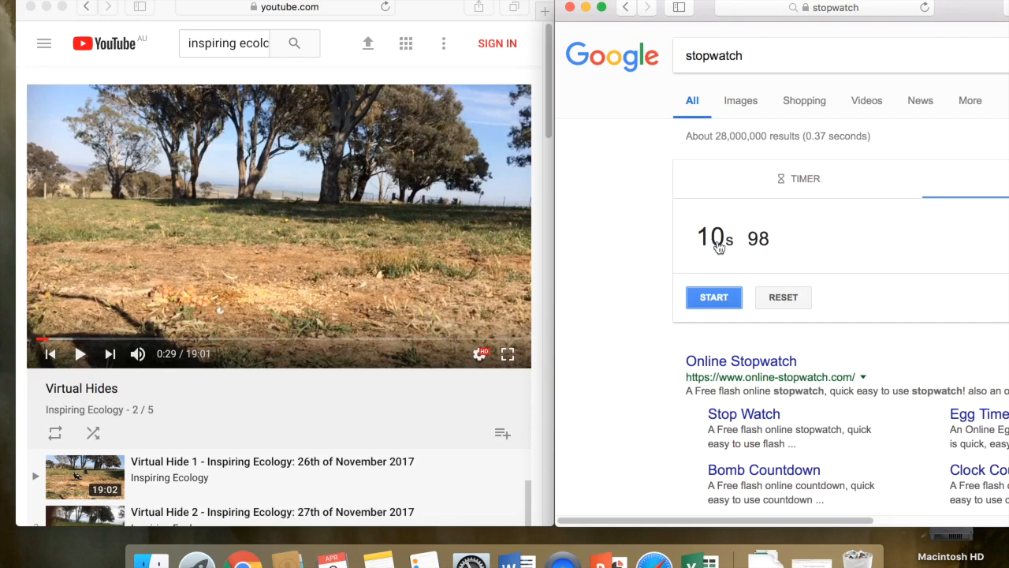
mouse_move(686, 247)
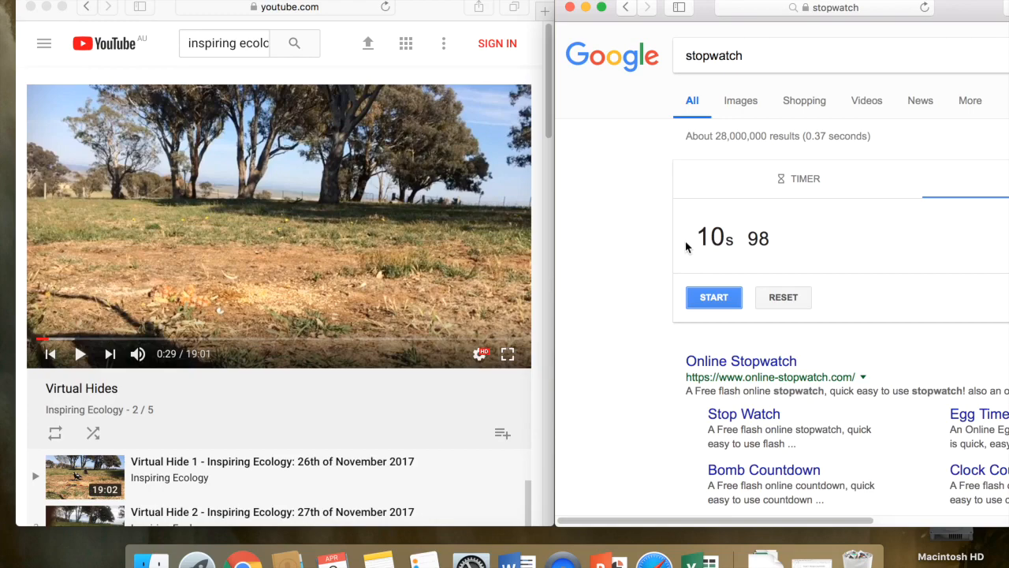
mouse_move(700, 555)
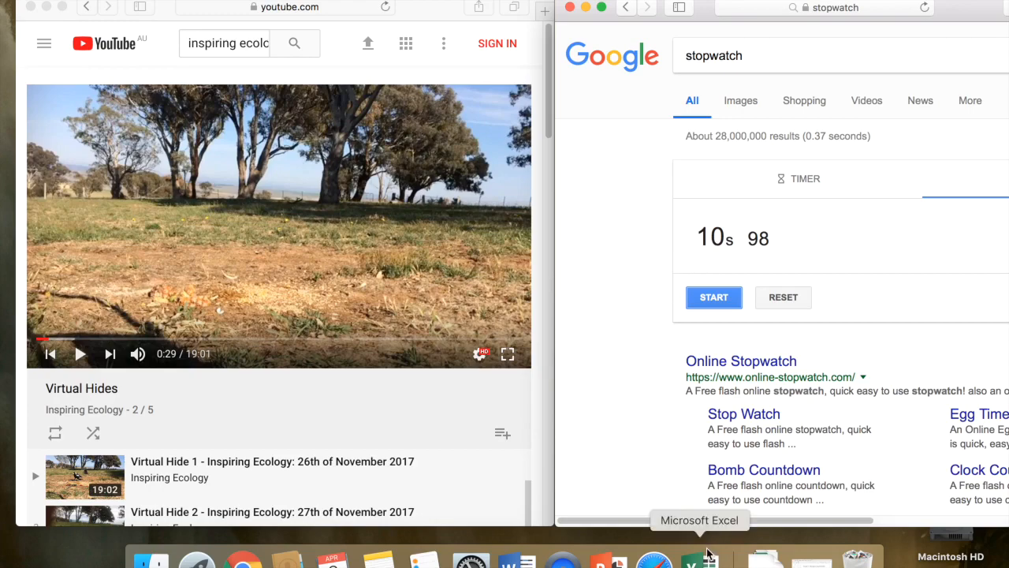
click(690, 560)
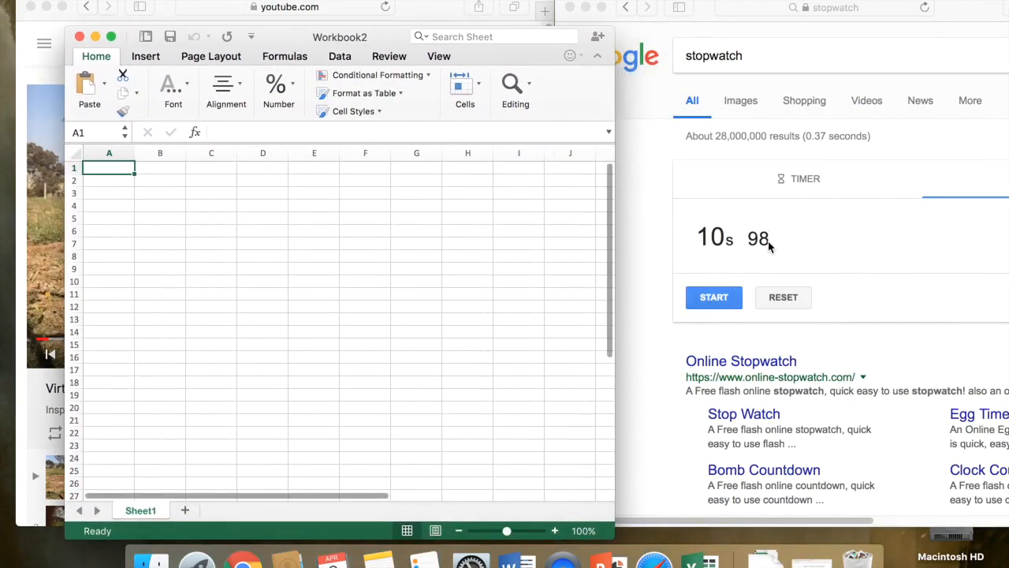
mouse_move(343, 307)
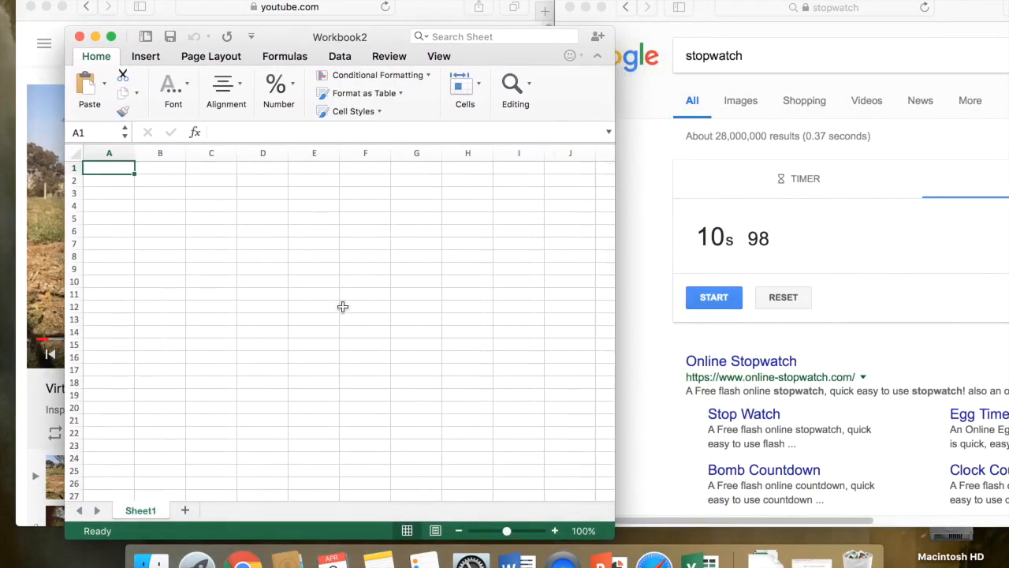
mouse_move(172, 219)
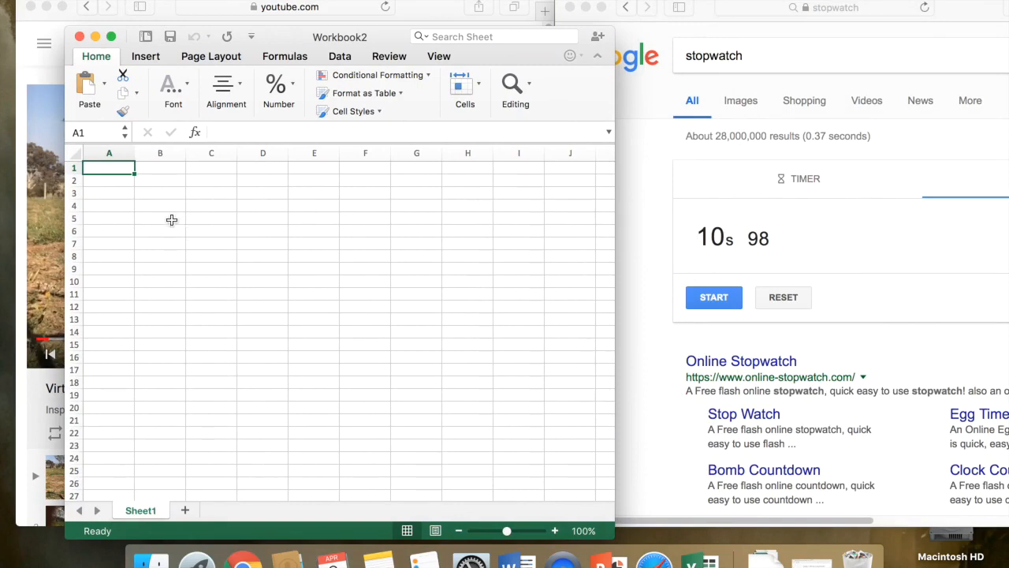
mouse_move(161, 183)
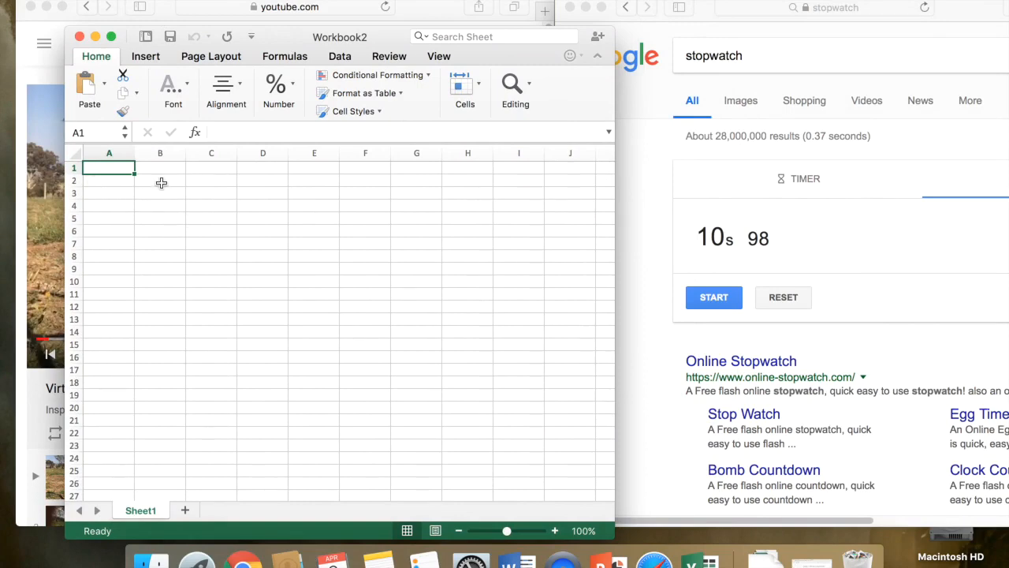
mouse_move(388, 199)
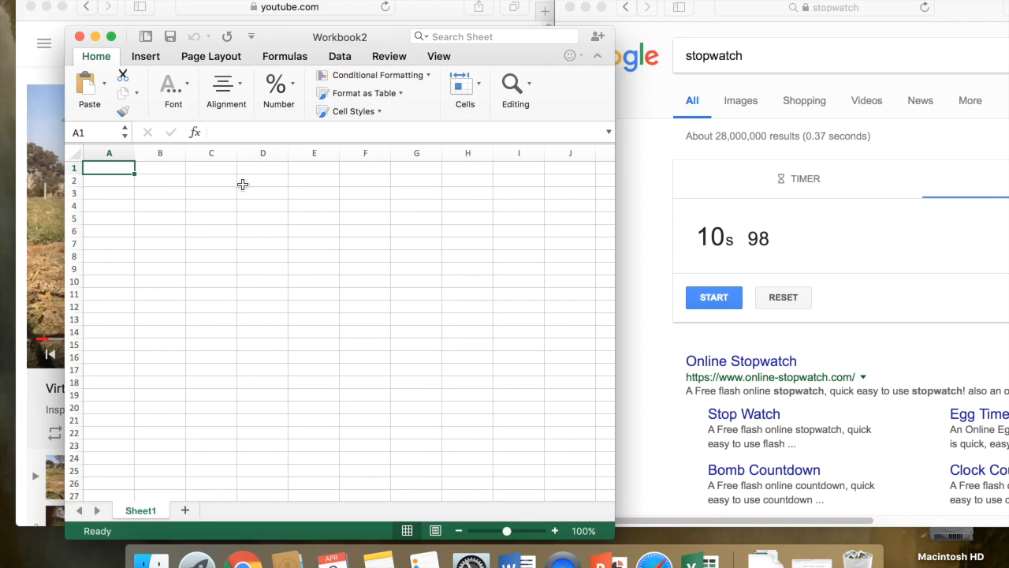
mouse_move(169, 182)
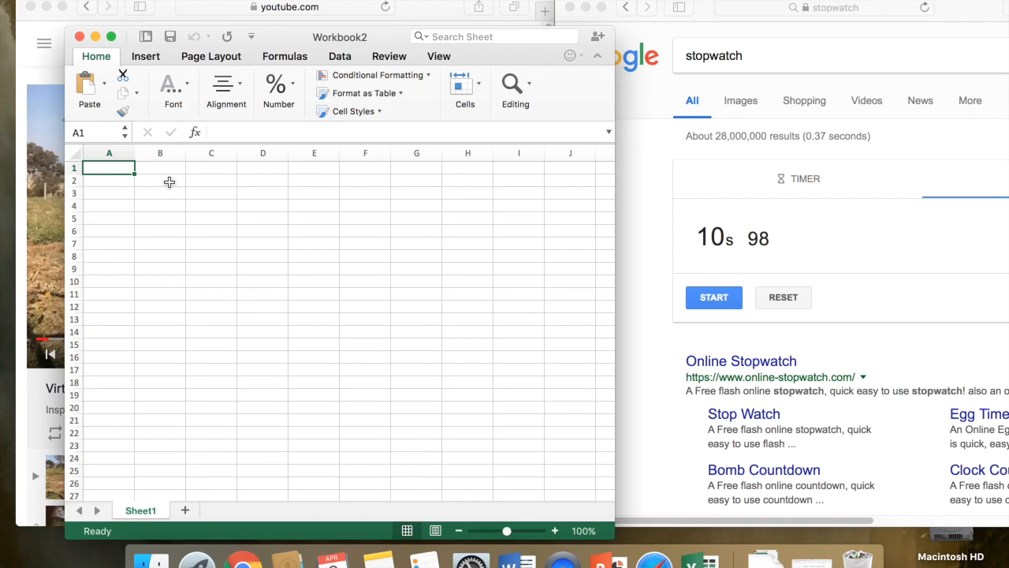
mouse_move(240, 195)
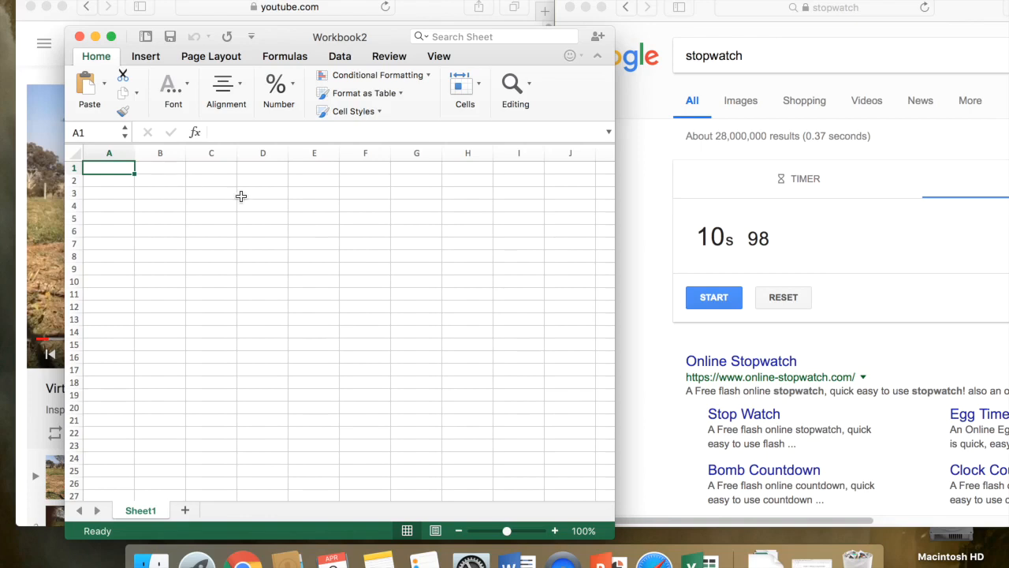
mouse_move(166, 185)
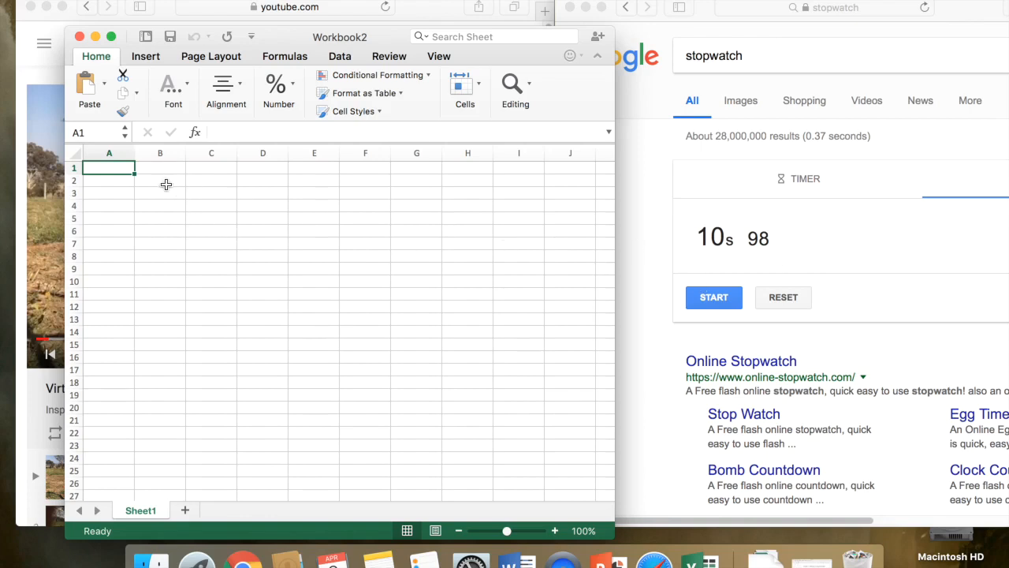
Type headers Magpie, Crested Pigeon, Galah and Starling across cells B2 to E2.
click(160, 180)
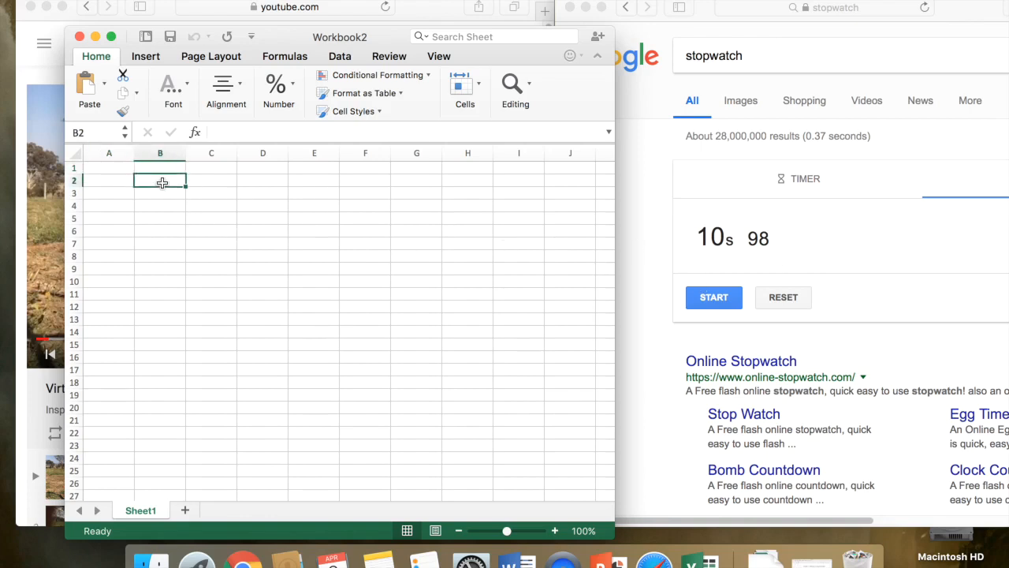
text(Magpie)
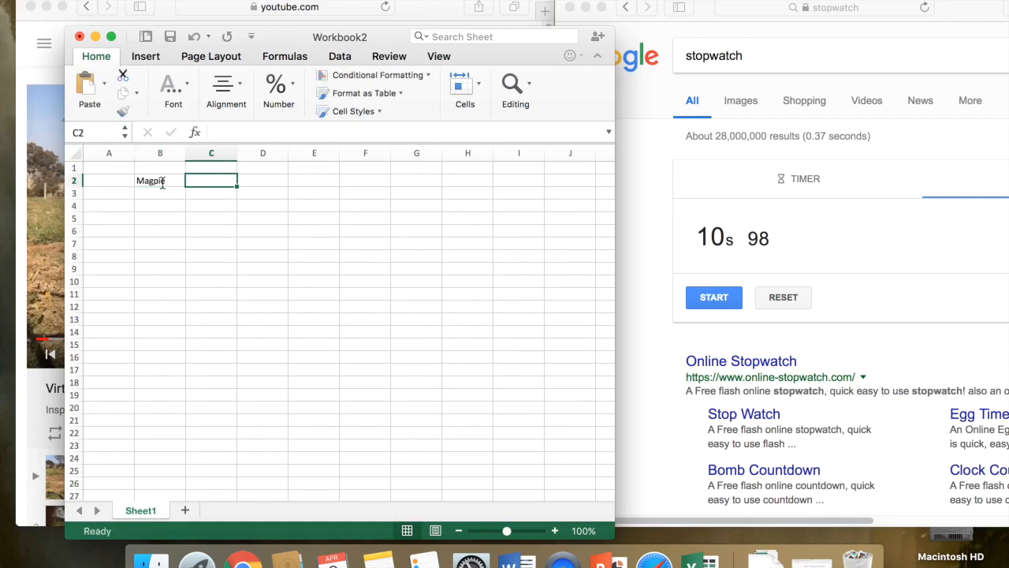
text(Crested Pige)
click(262, 180)
text(Galah)
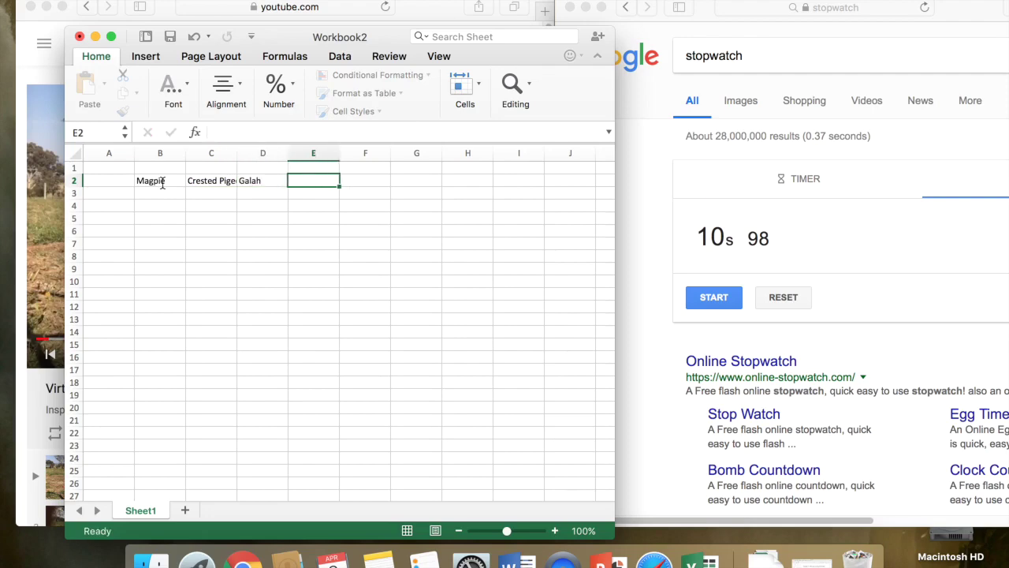
text(Starling)
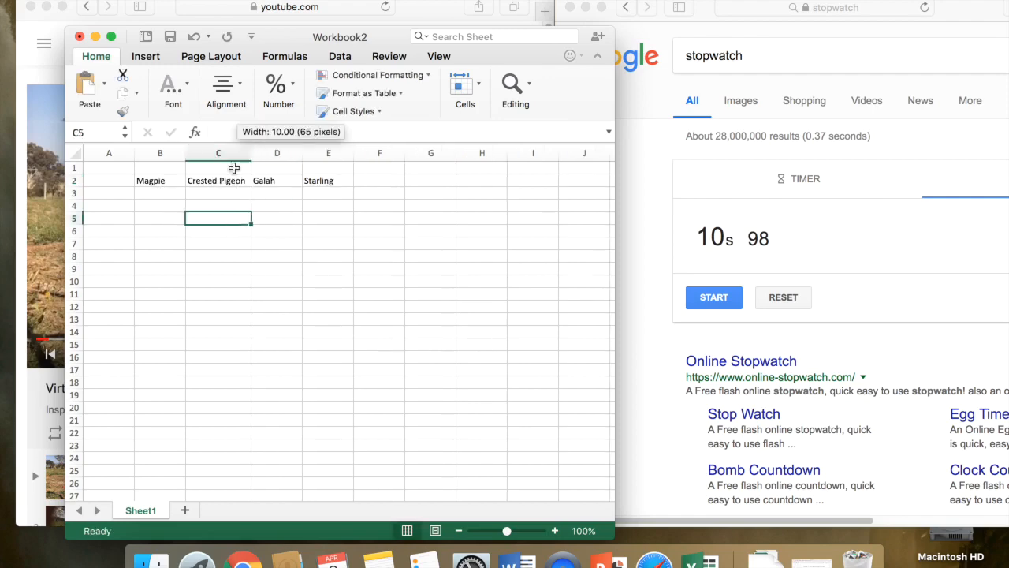
mouse_move(319, 185)
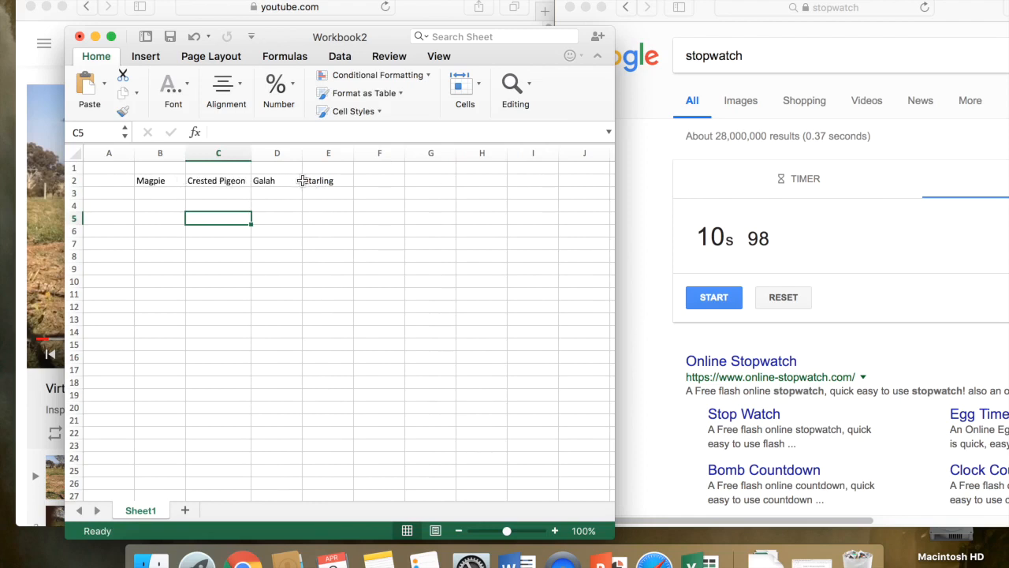
mouse_move(378, 190)
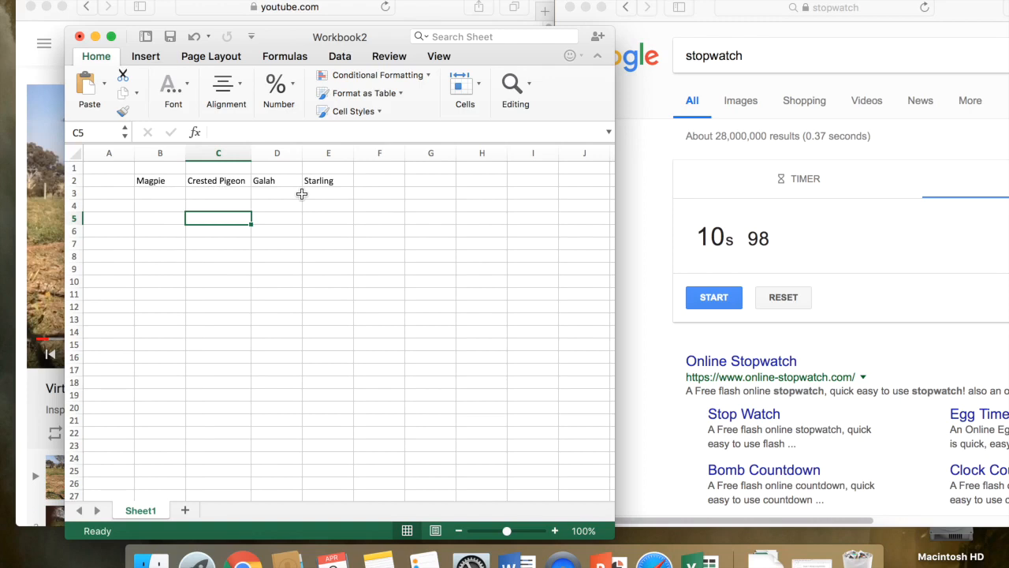
mouse_move(278, 206)
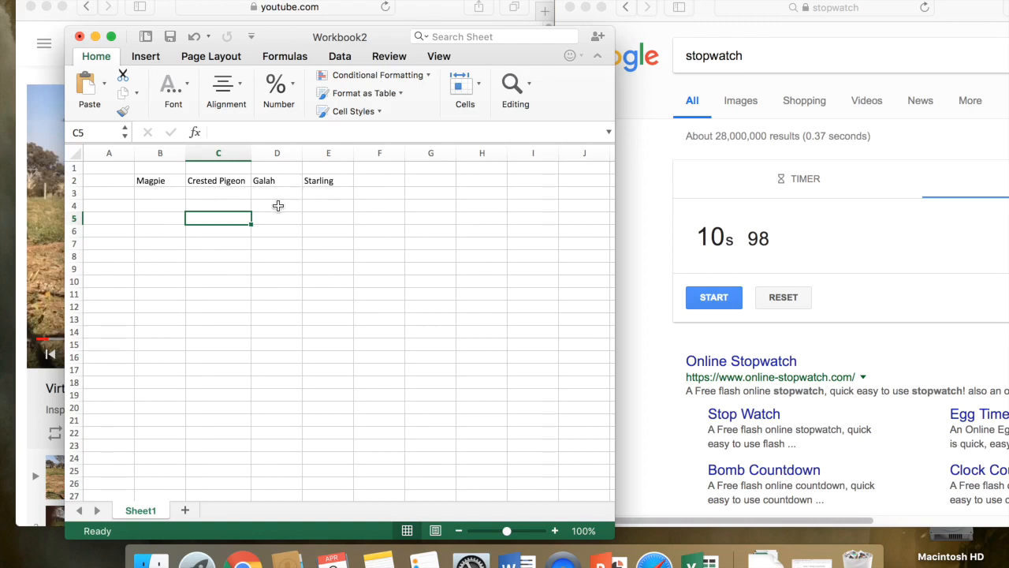
mouse_move(303, 254)
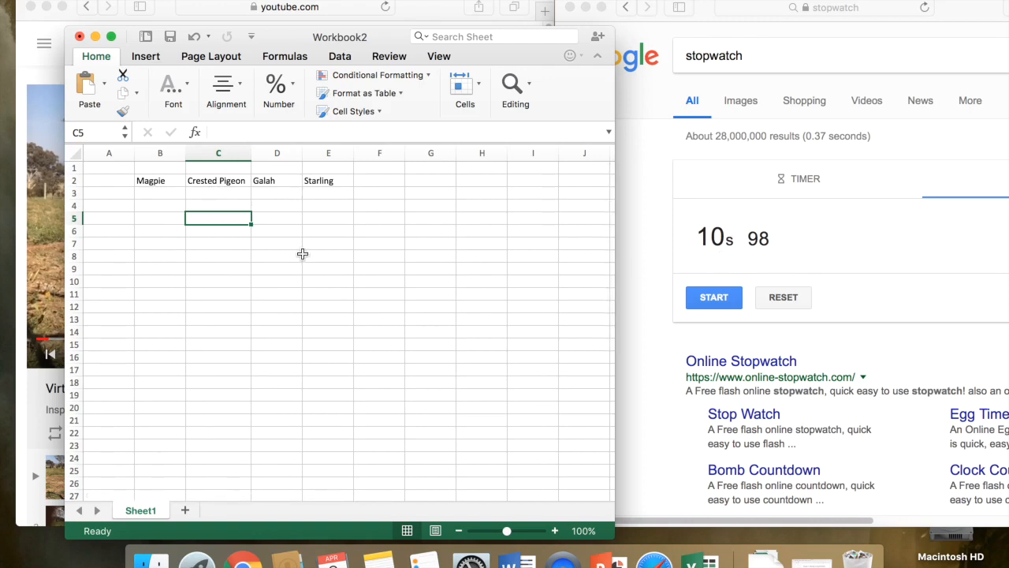
Enter the magpie's visit time 10.98 in cell B3.
click(160, 193)
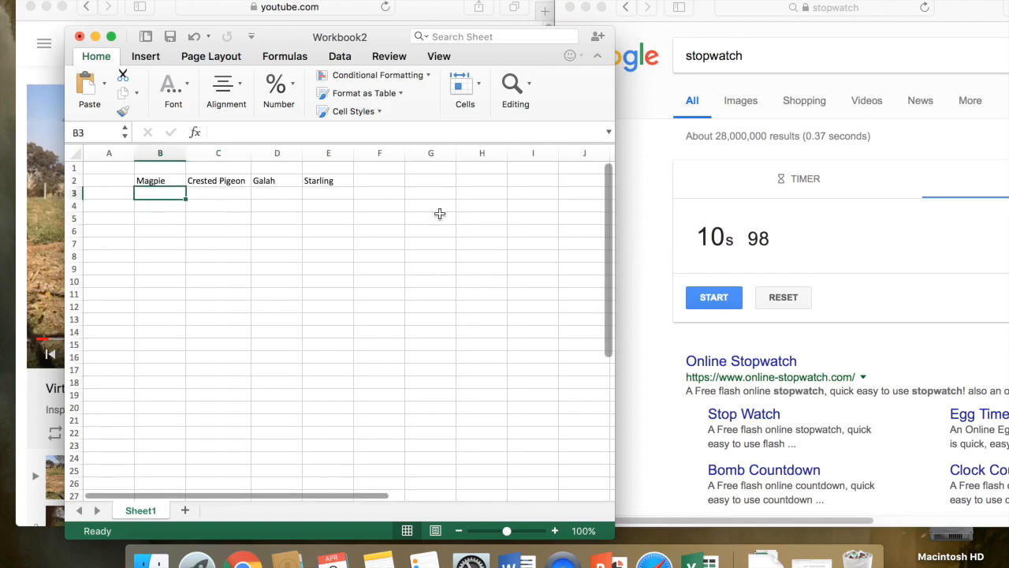
mouse_move(165, 206)
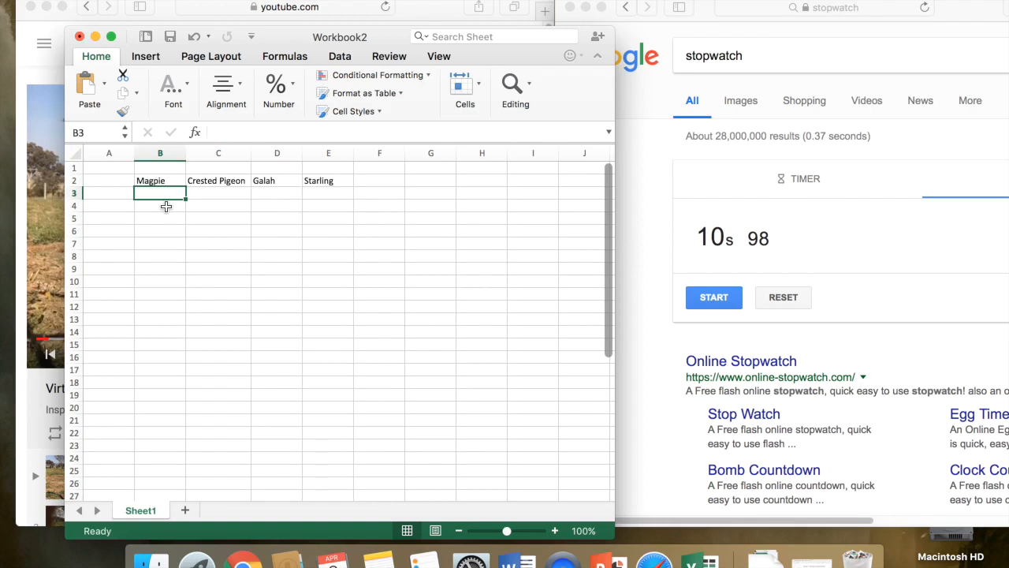
text(10)
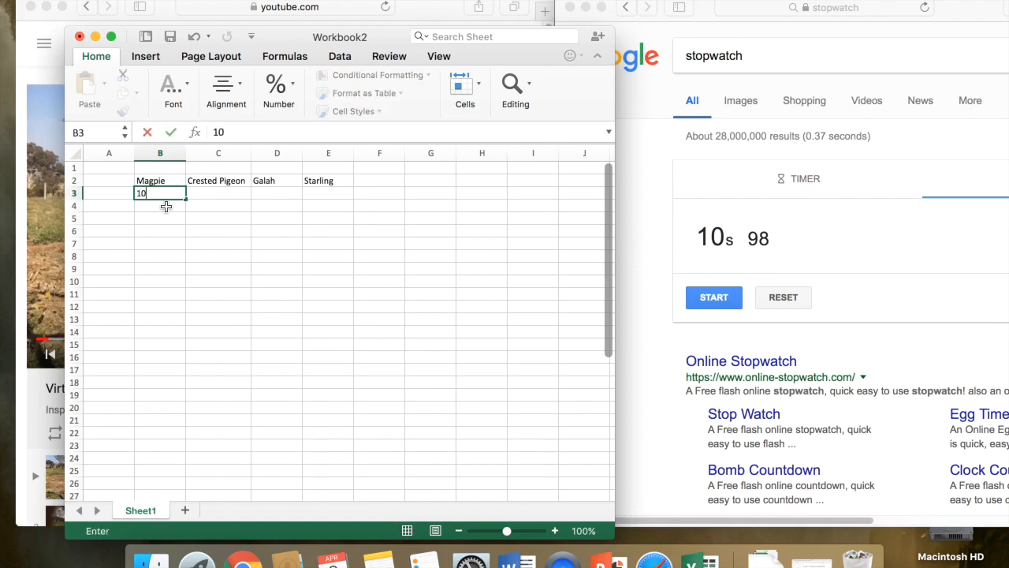
text(.98)
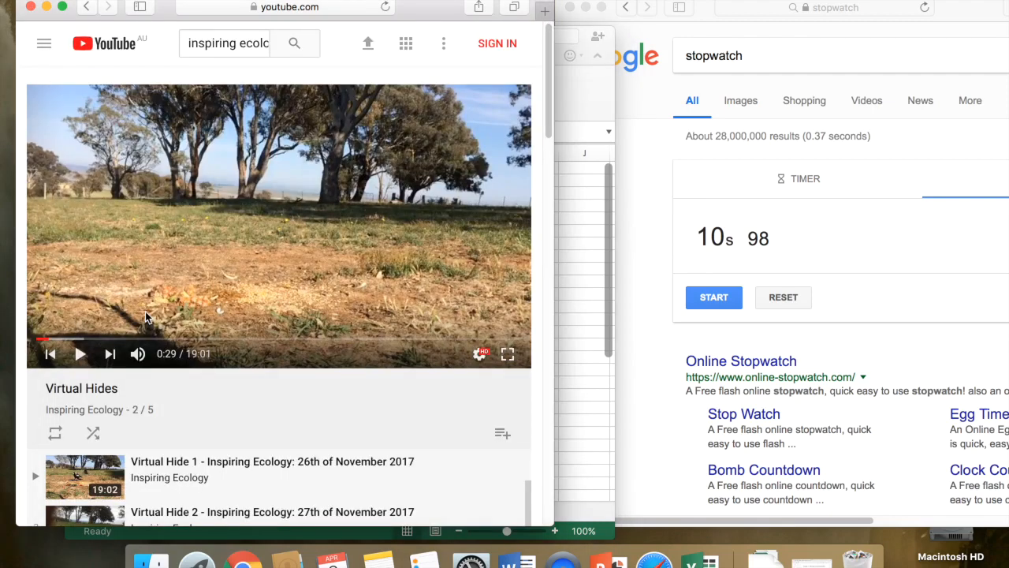
mouse_move(314, 348)
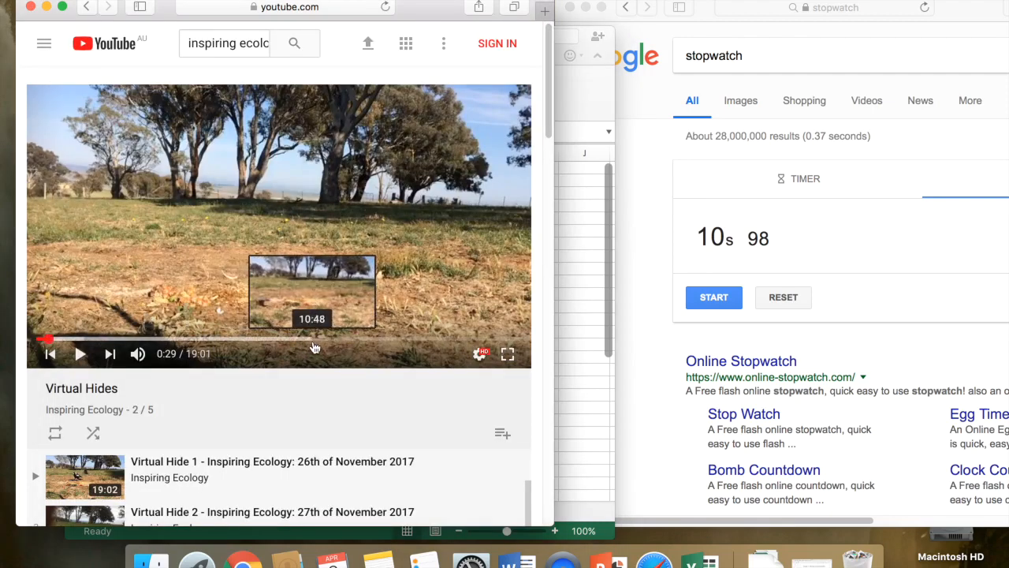
mouse_move(306, 346)
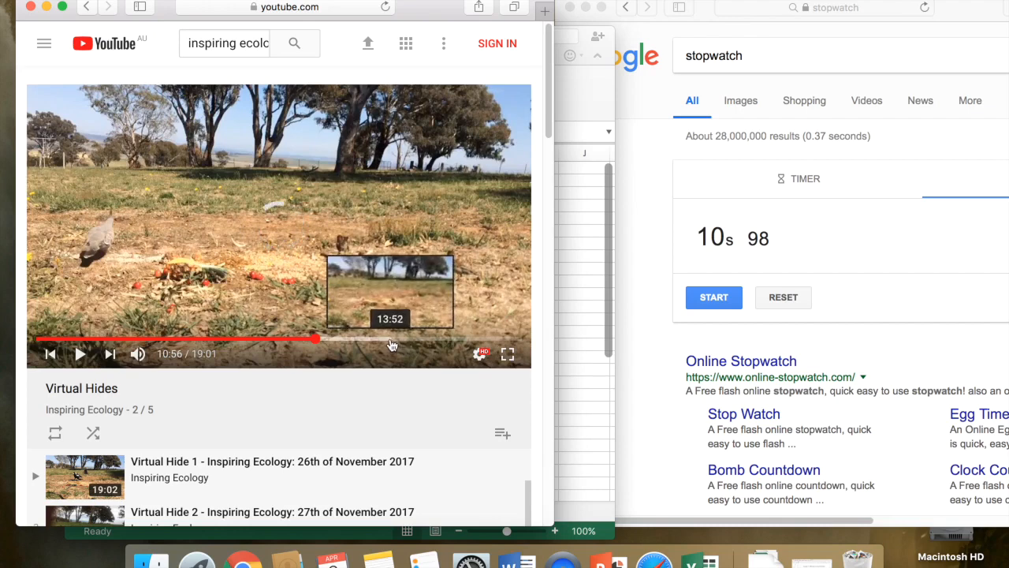
mouse_move(85, 266)
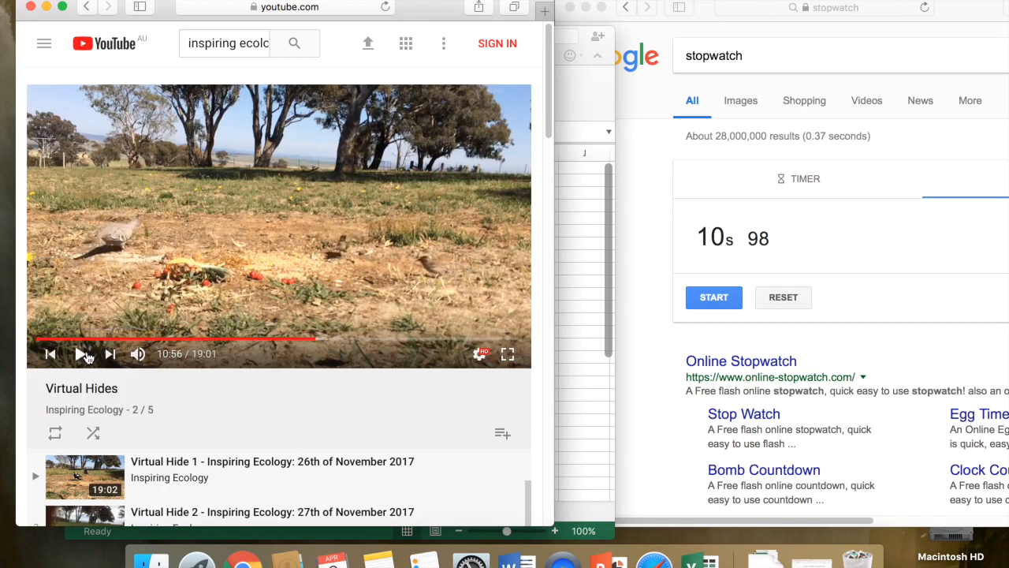
mouse_move(417, 297)
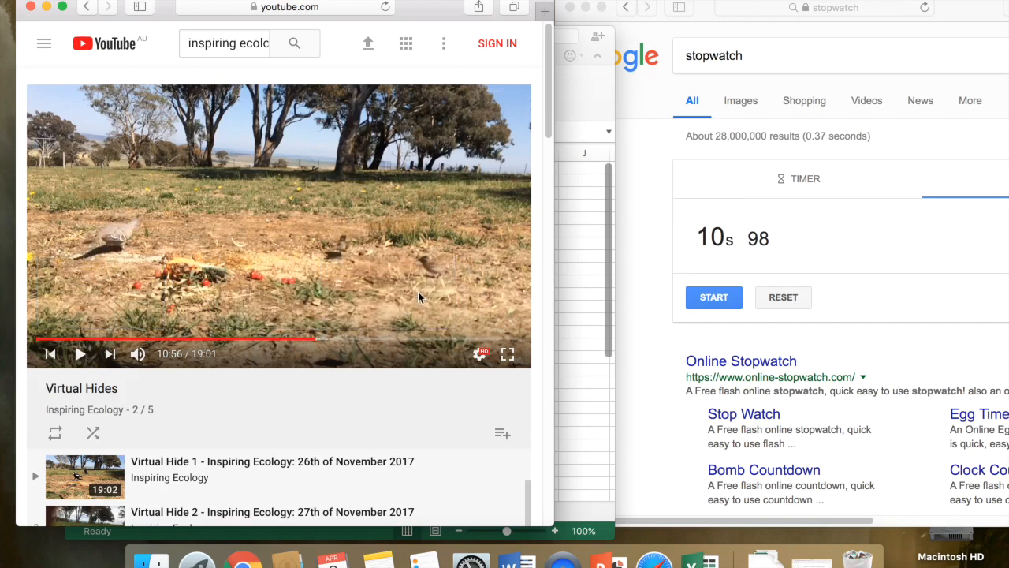
mouse_move(363, 252)
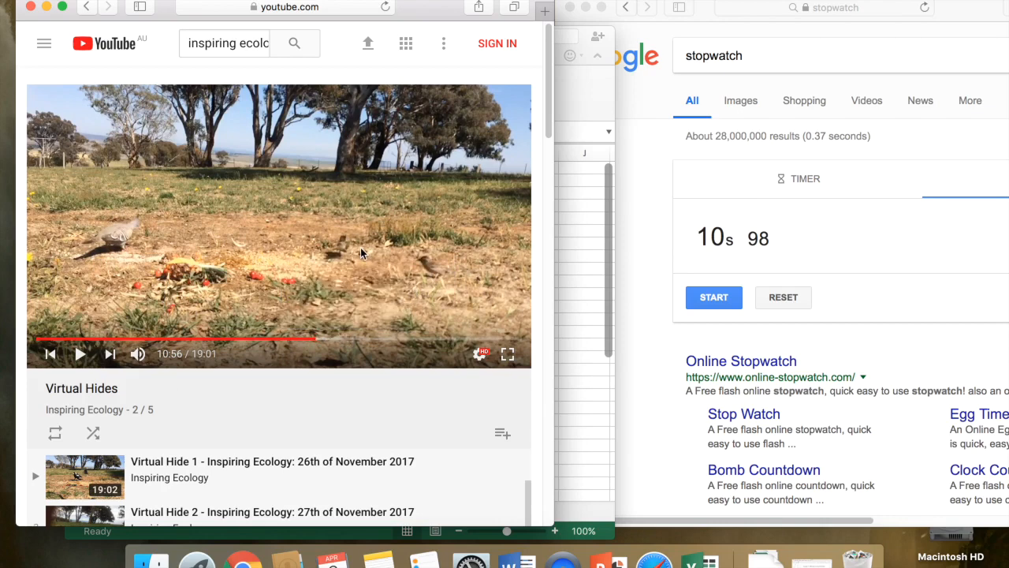
mouse_move(421, 340)
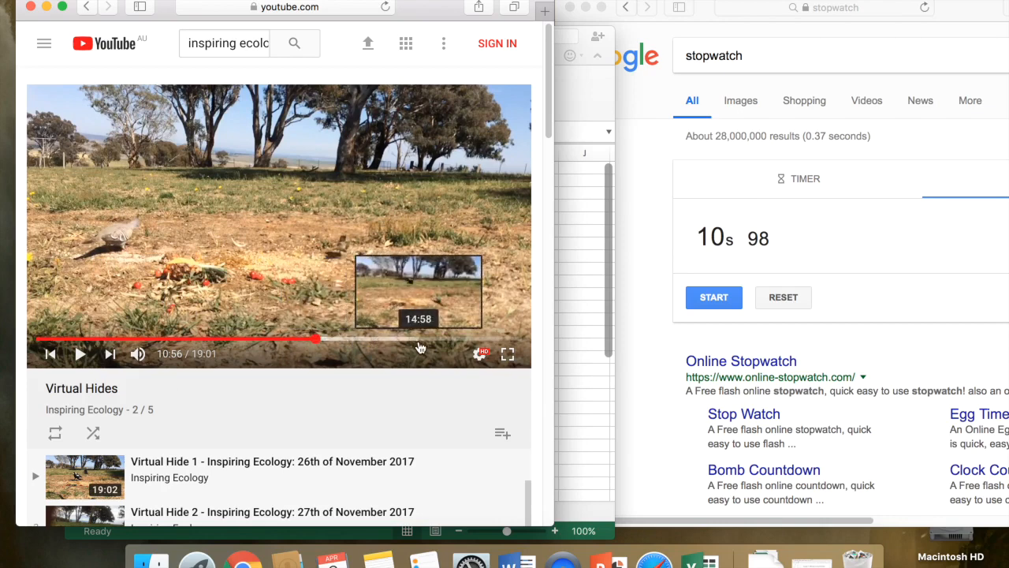
mouse_move(394, 350)
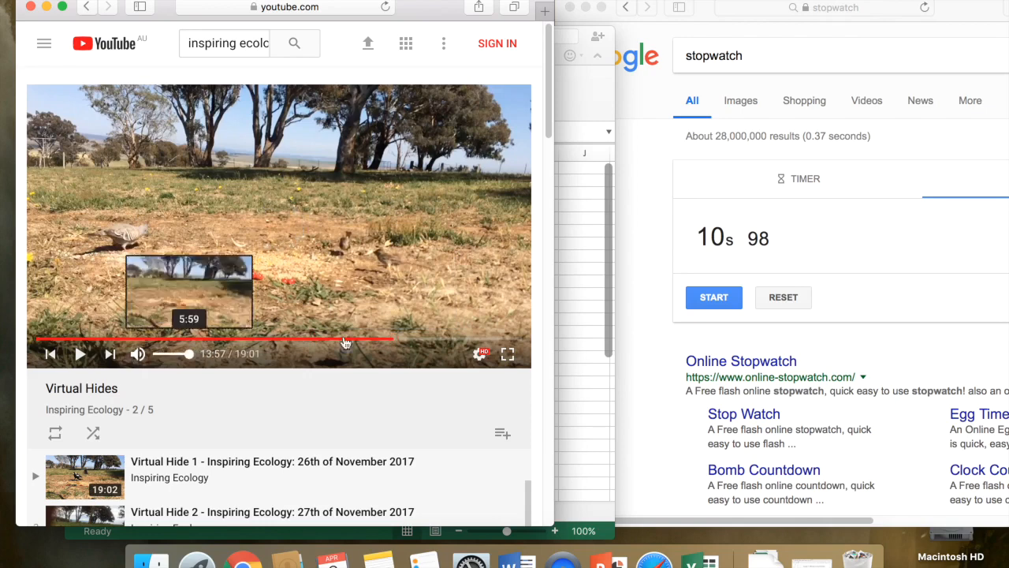
Reset the stopwatch and cue the video back to the bird visit around 13:59.
click(783, 297)
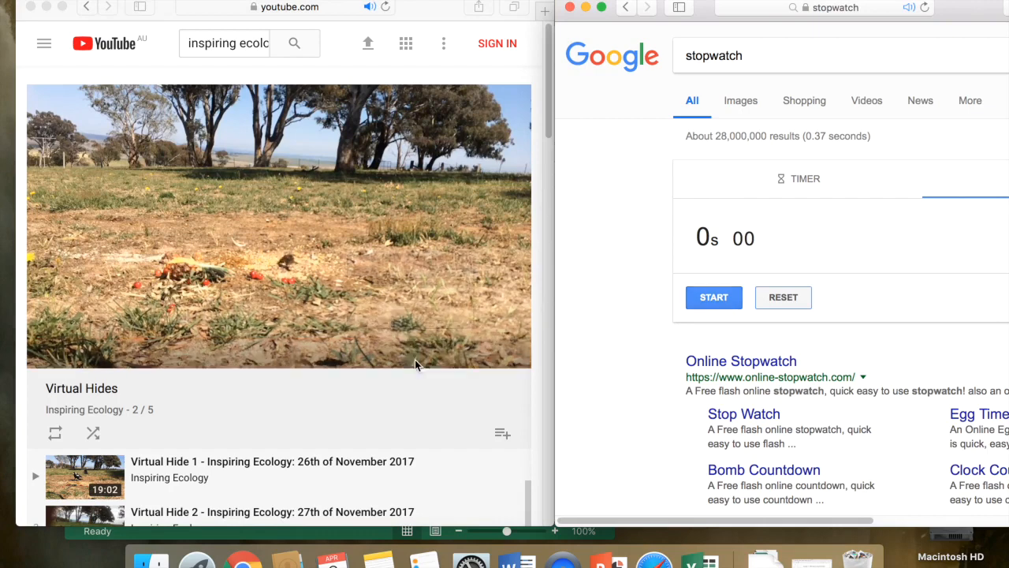
click(400, 341)
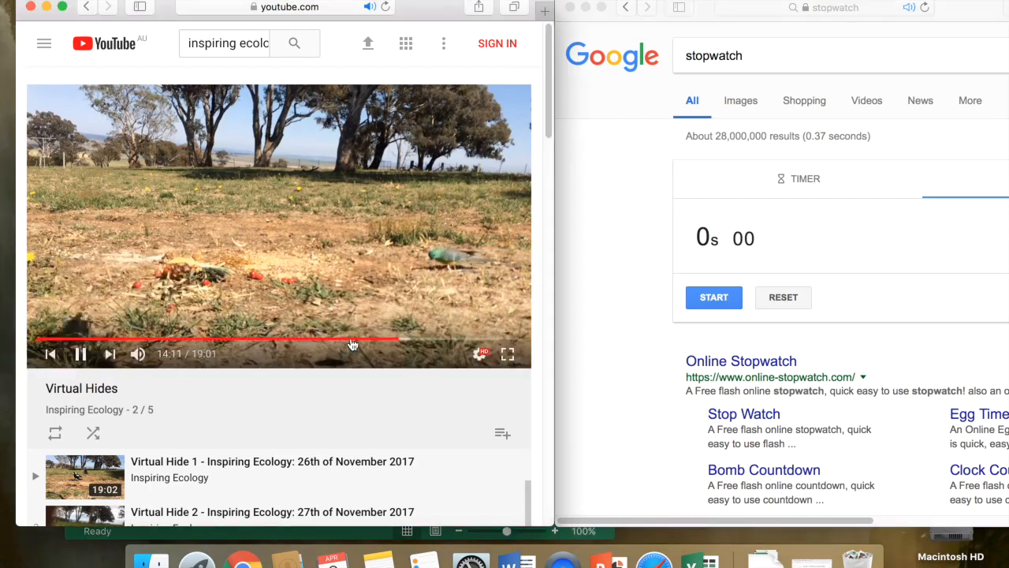
click(80, 353)
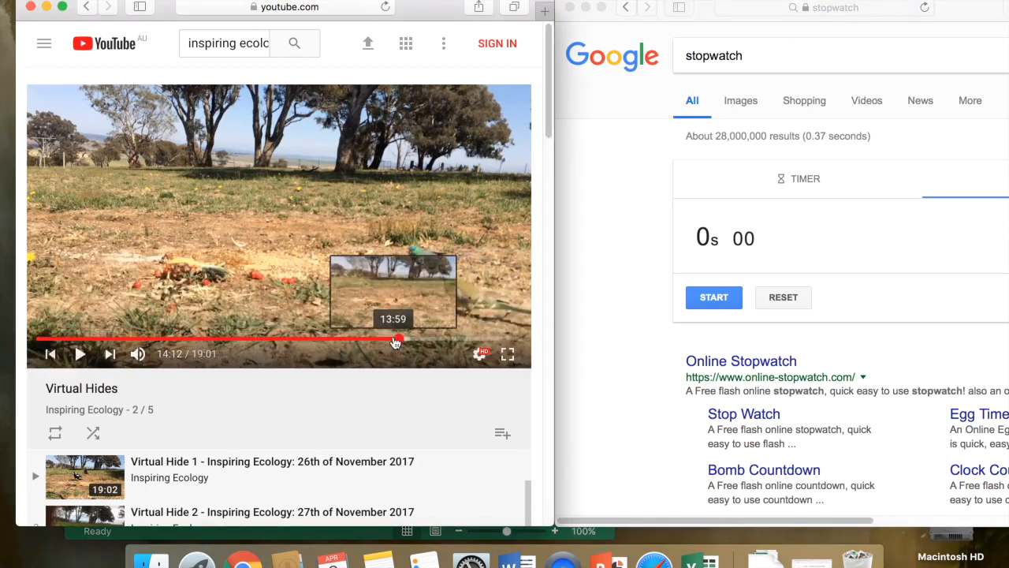
click(395, 339)
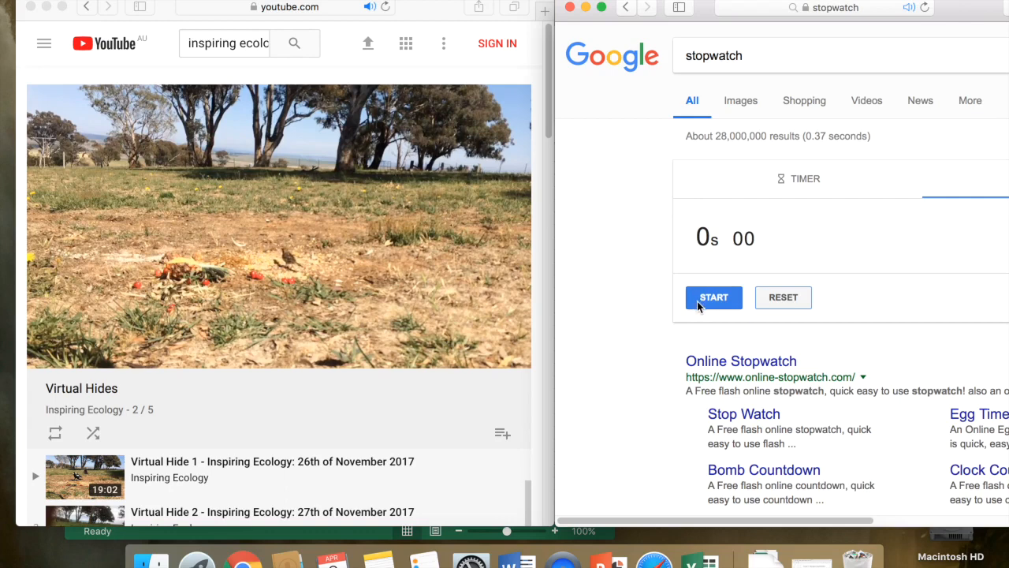
Time the bird's visit at 55.21 seconds and pause the video at 15:07.
click(714, 297)
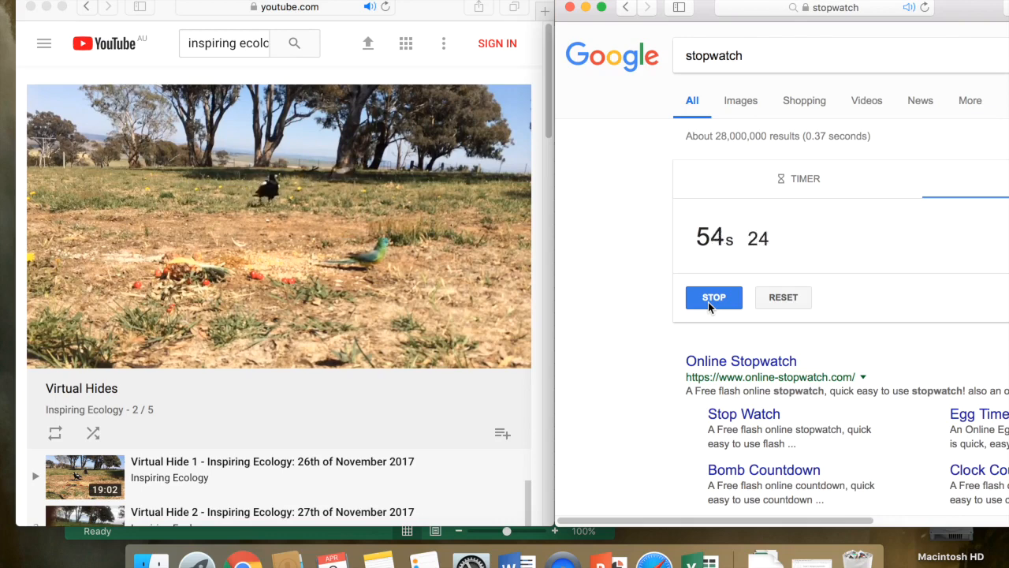
click(714, 297)
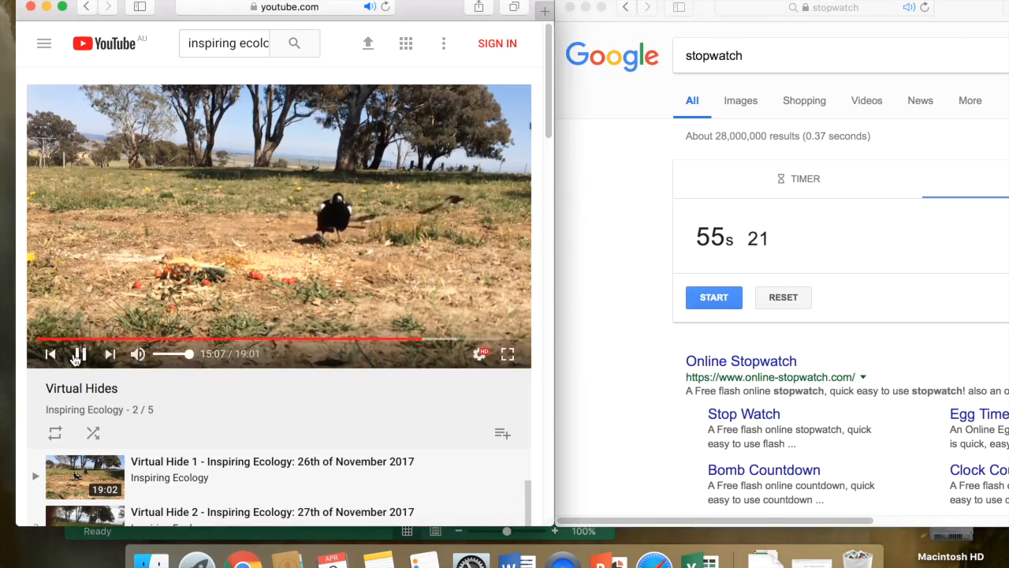
click(79, 353)
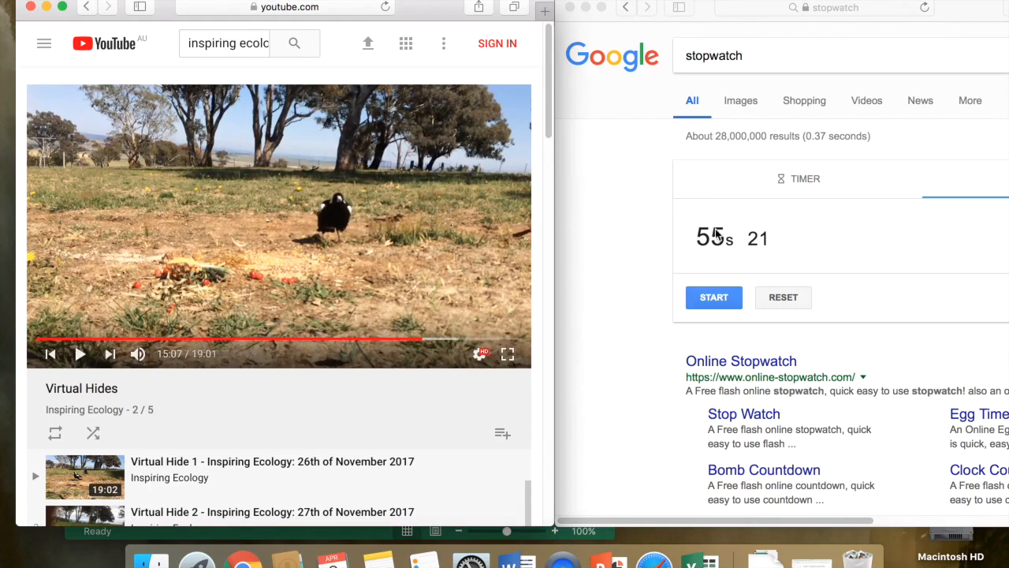
mouse_move(699, 560)
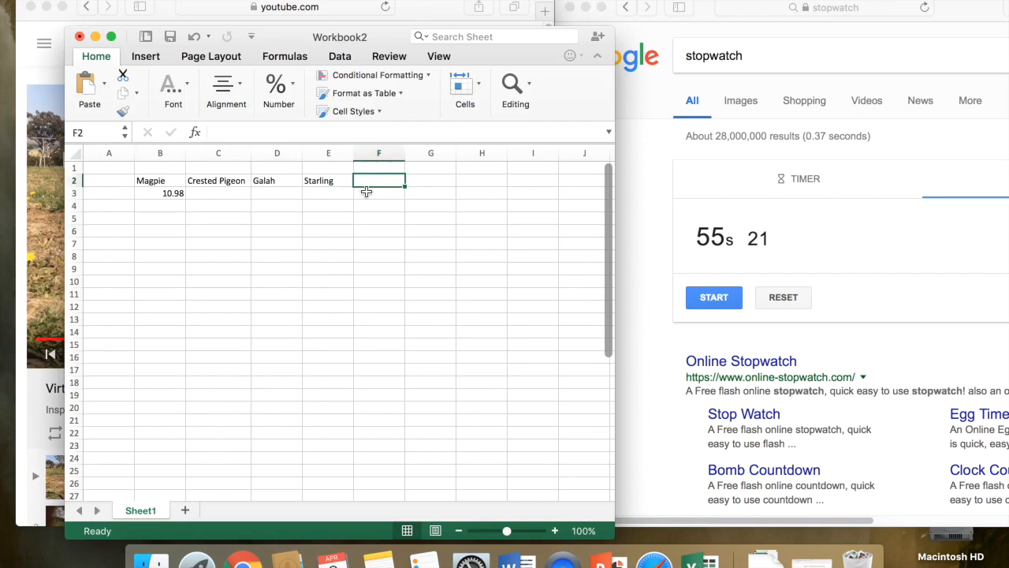
Enter the heading 'Species A' in F2 and its visit time 55.21 in F3.
text(Speci)
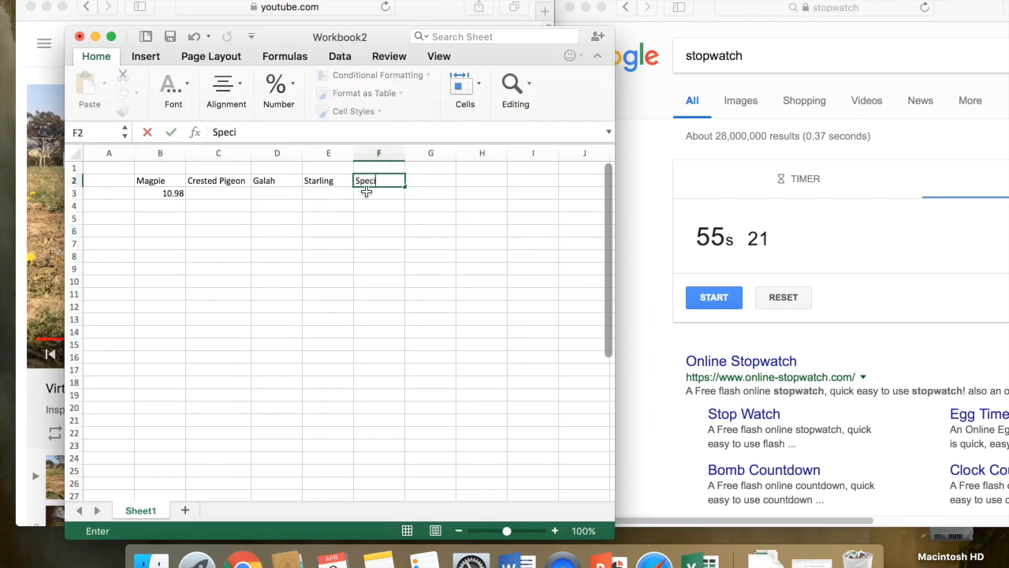
text(ies A)
click(379, 193)
text(55)
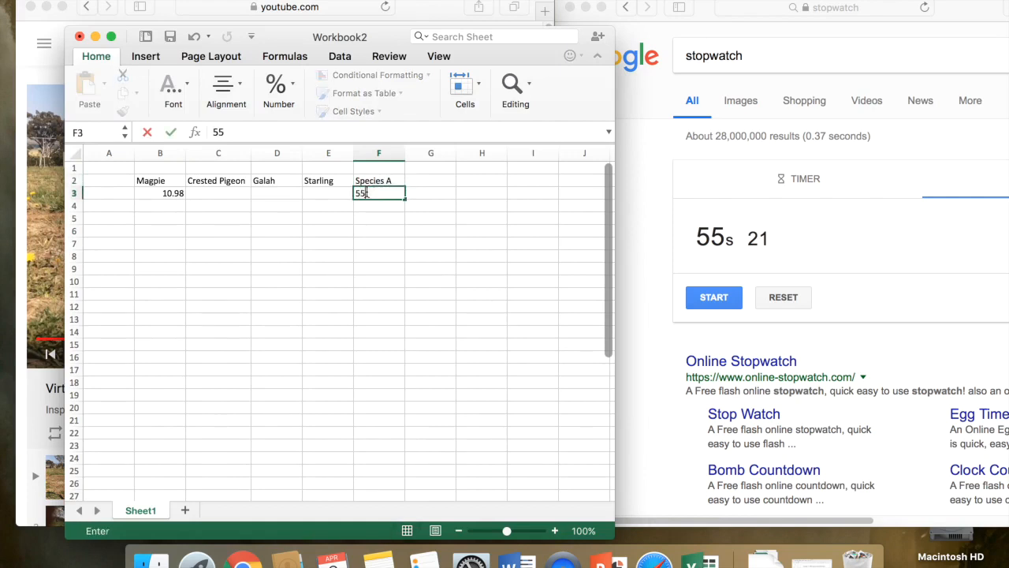
text(.21)
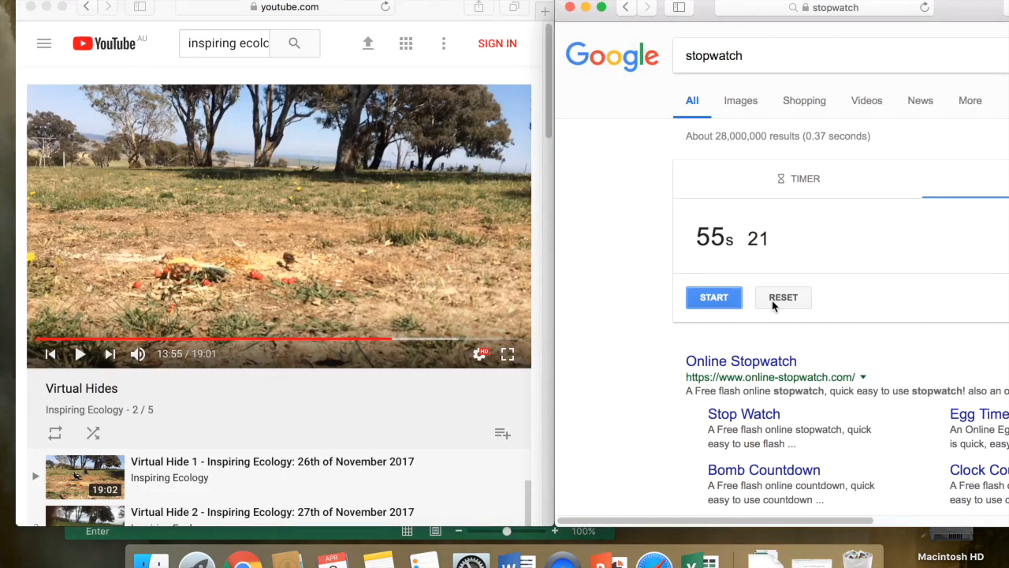
Reset the stopwatch and time the next bird visit while the video plays, stopping at 43.49 seconds.
click(783, 297)
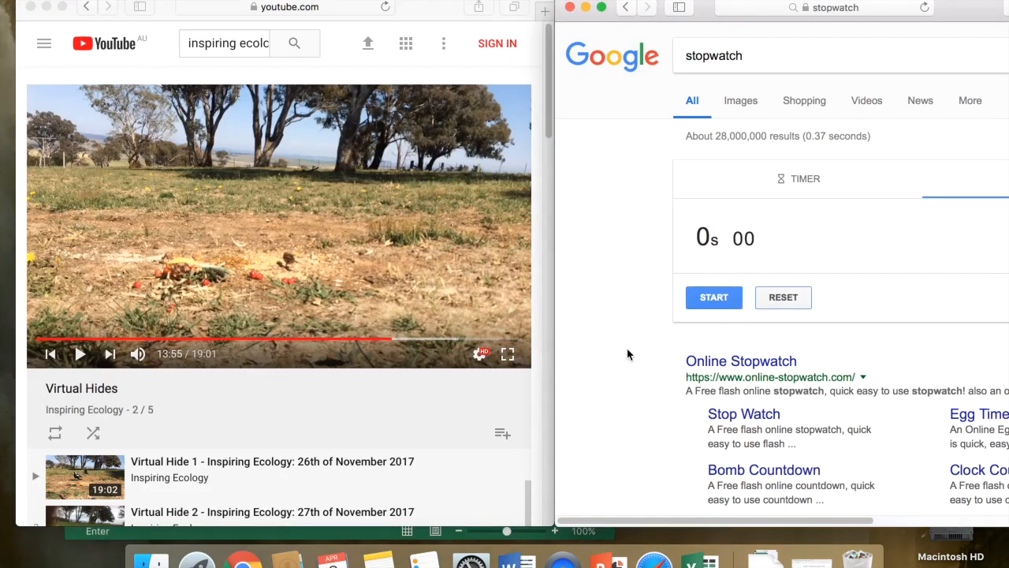
click(79, 353)
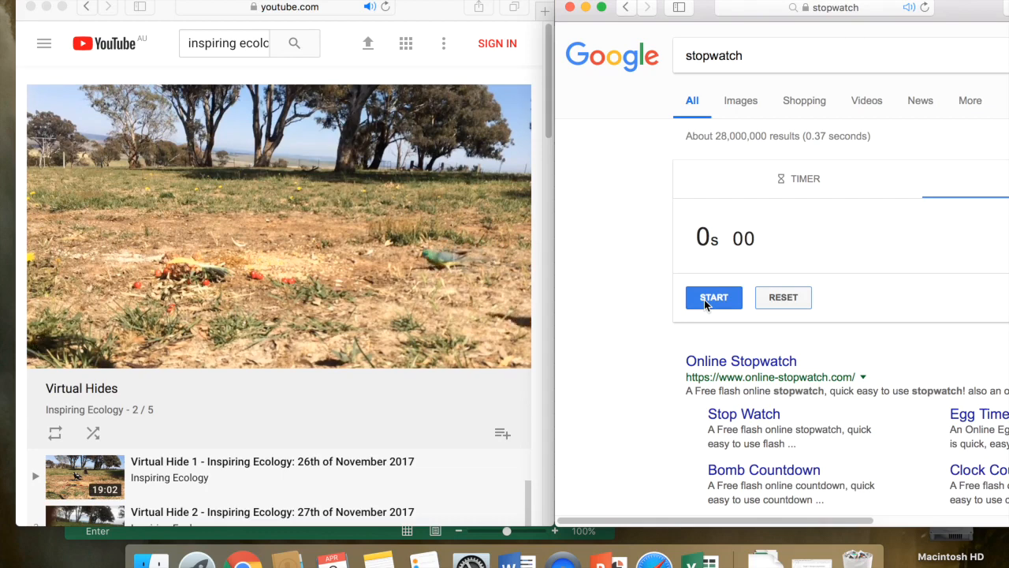
click(714, 297)
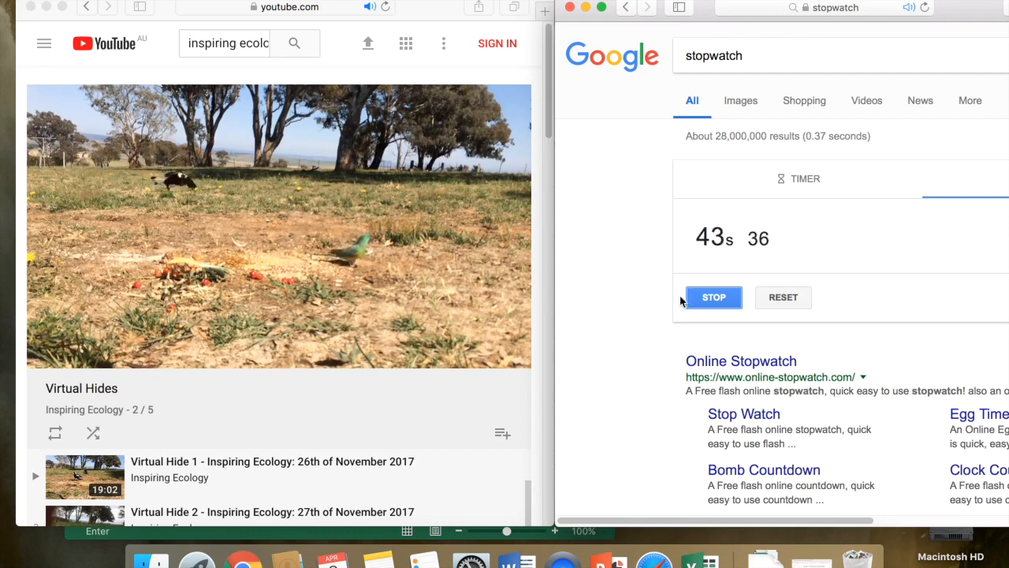
click(713, 297)
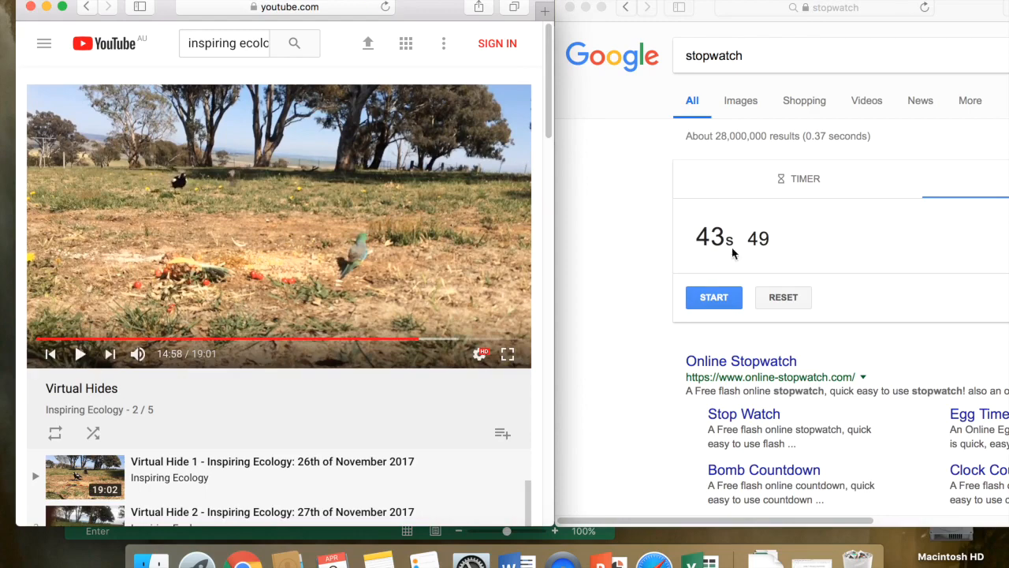
mouse_move(696, 344)
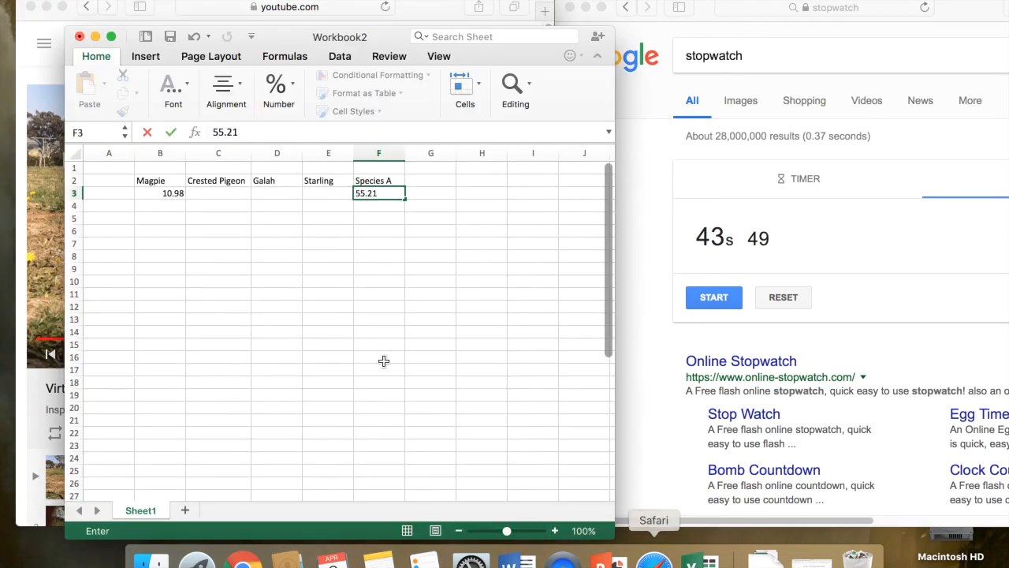
Confirm 55.21 and enter 43.49 below it in cell F4 under Species A.
key(Return)
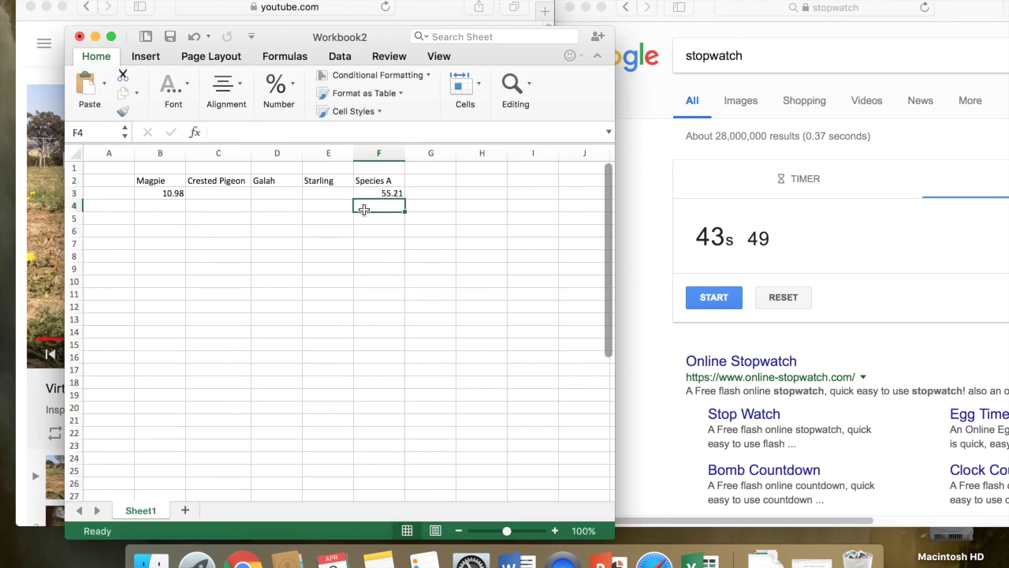
text(43.)
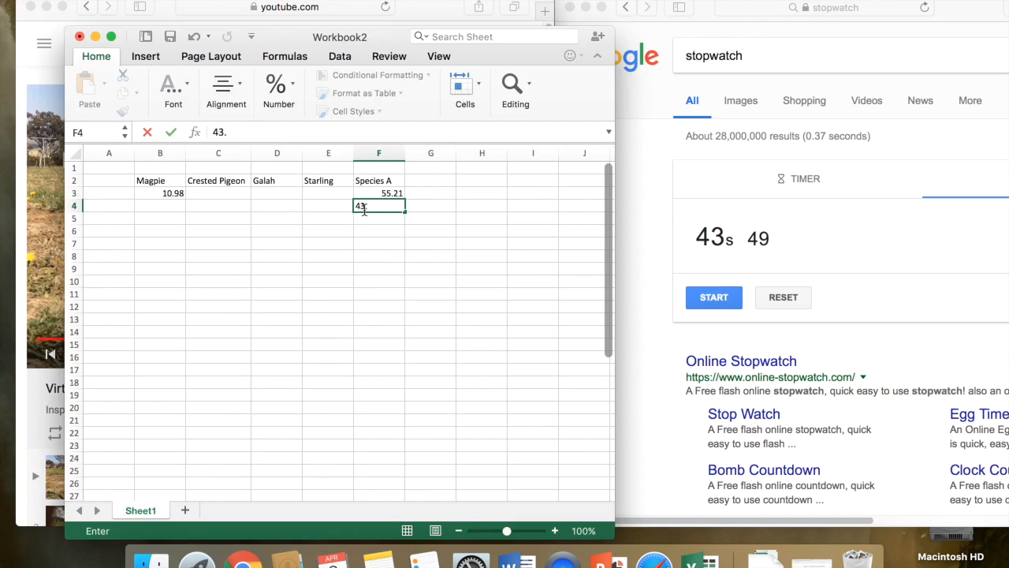
text(49)
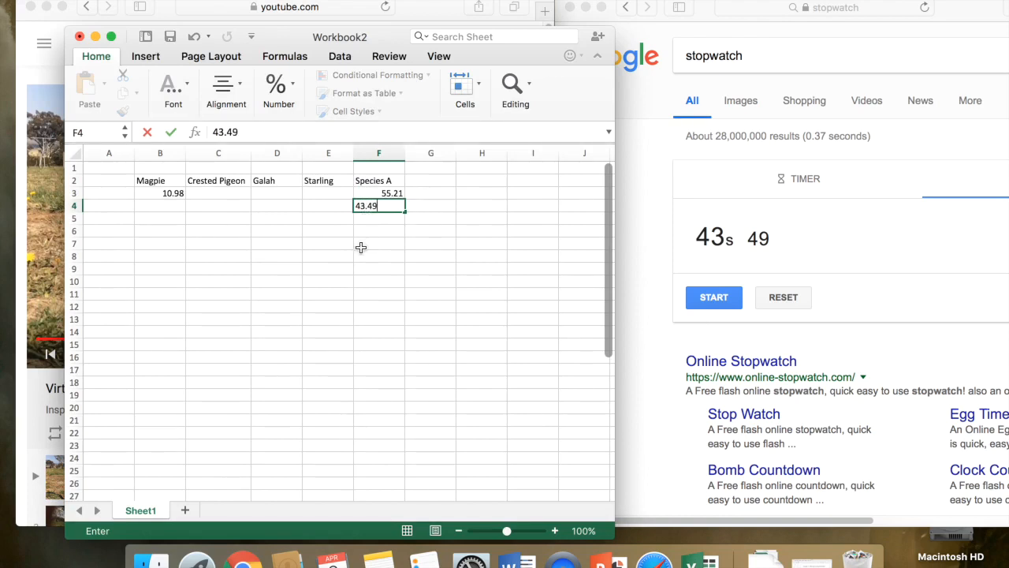
key(Return)
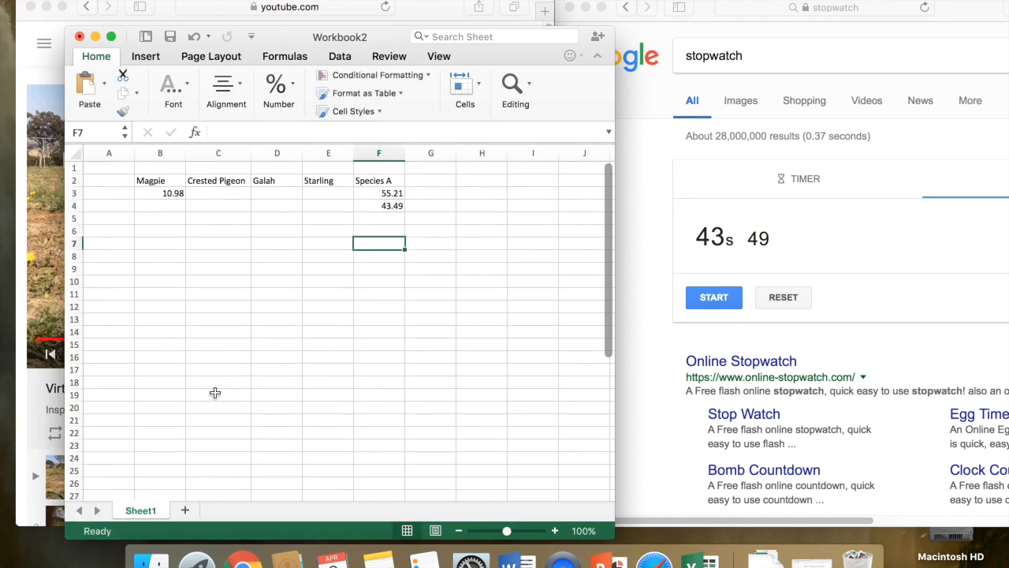
mouse_move(113, 183)
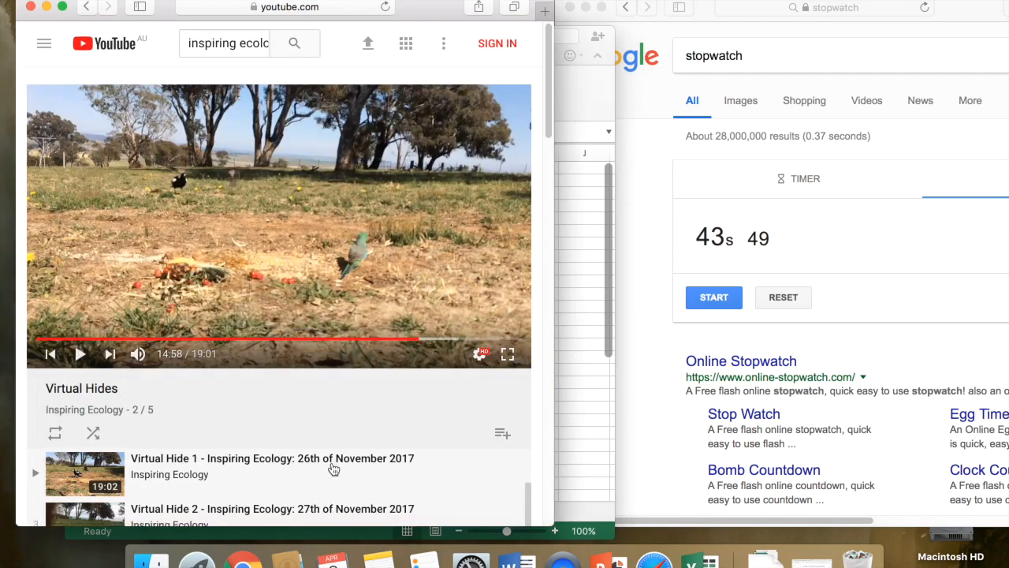
Play the Virtual Hides video on from 14:58 and pause it at about 15:07 on the magpie.
click(691, 560)
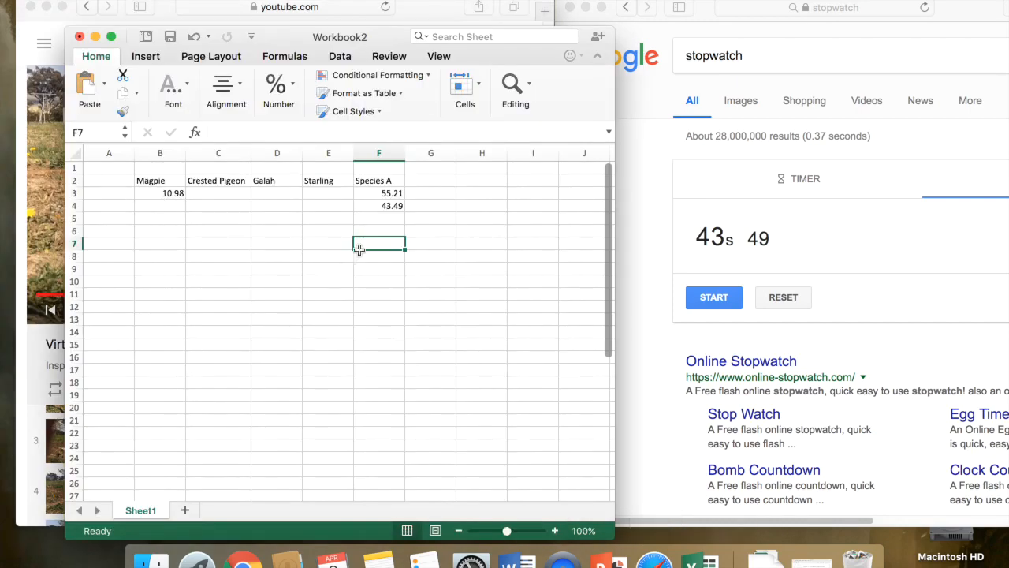
mouse_move(218, 152)
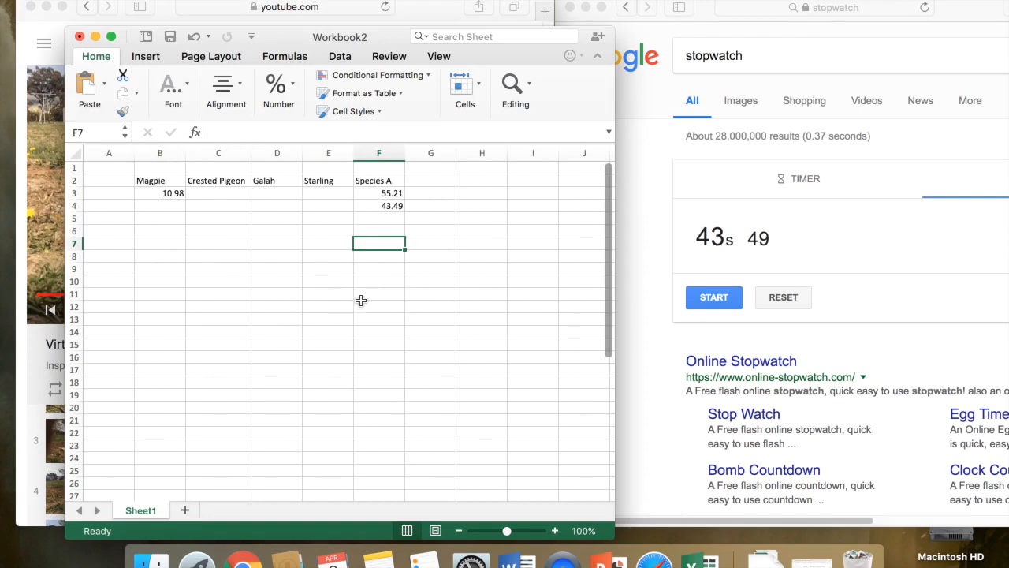
mouse_move(377, 253)
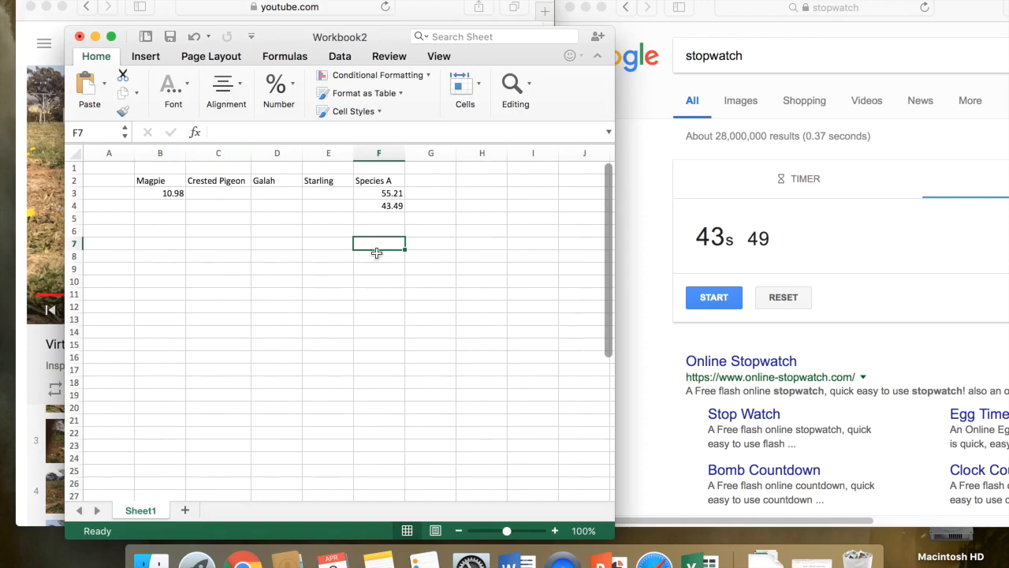
mouse_move(398, 290)
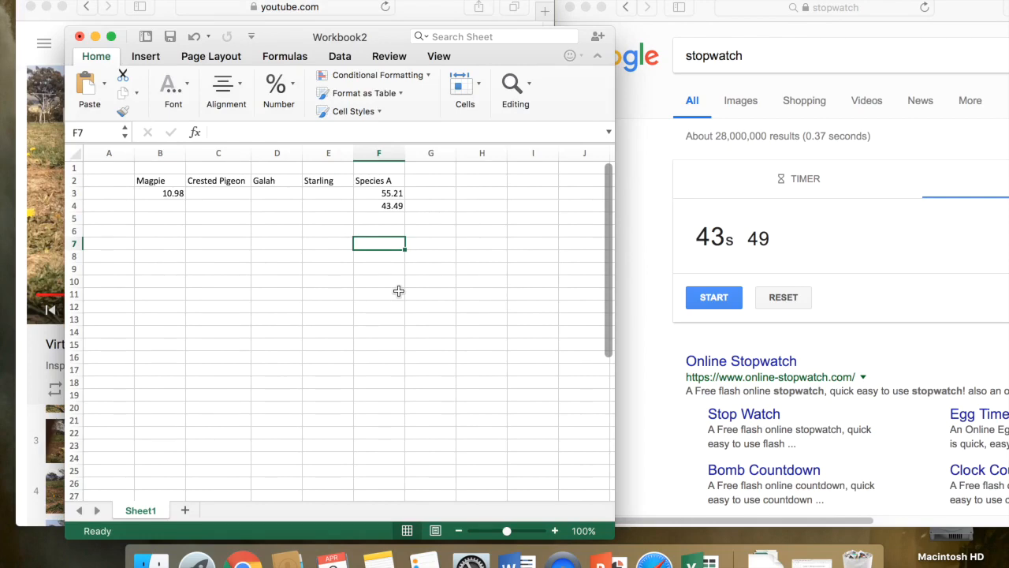
mouse_move(26, 352)
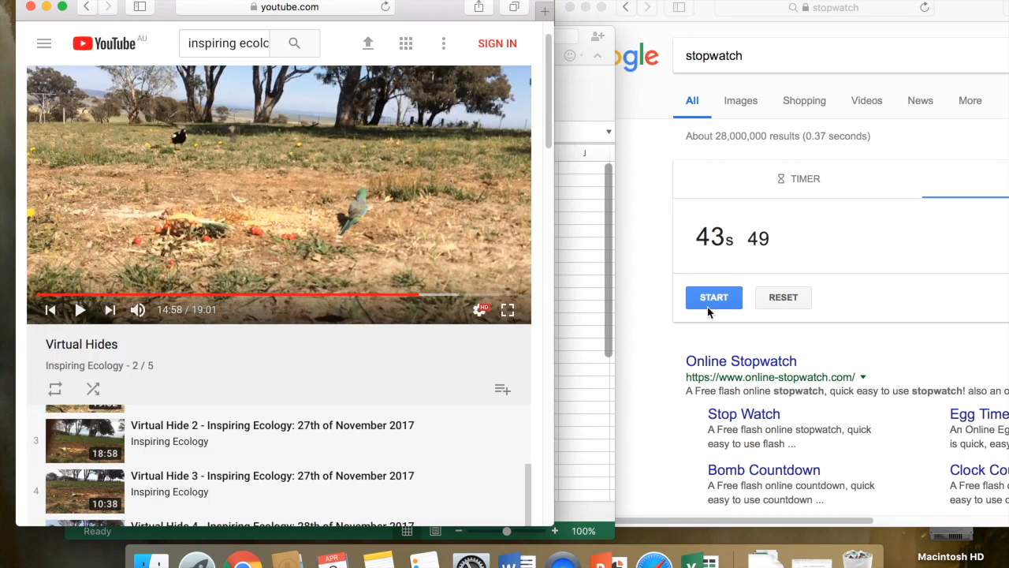
mouse_move(358, 222)
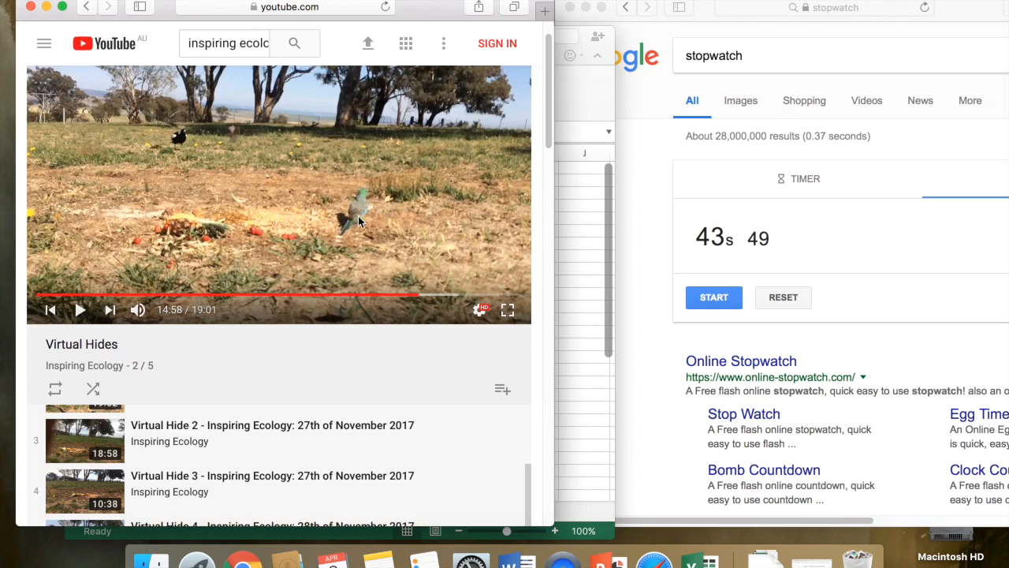
mouse_move(377, 229)
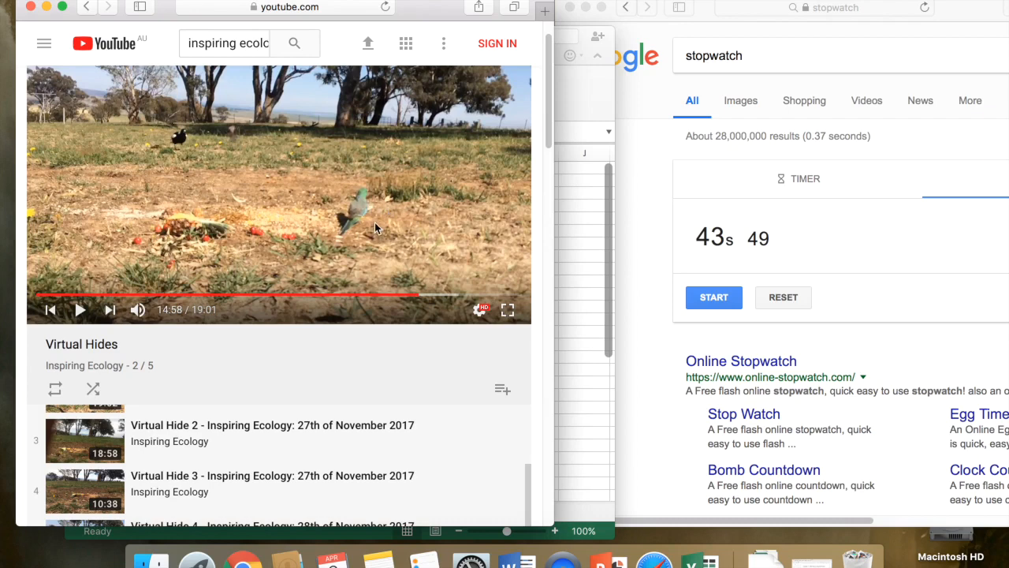
mouse_move(256, 276)
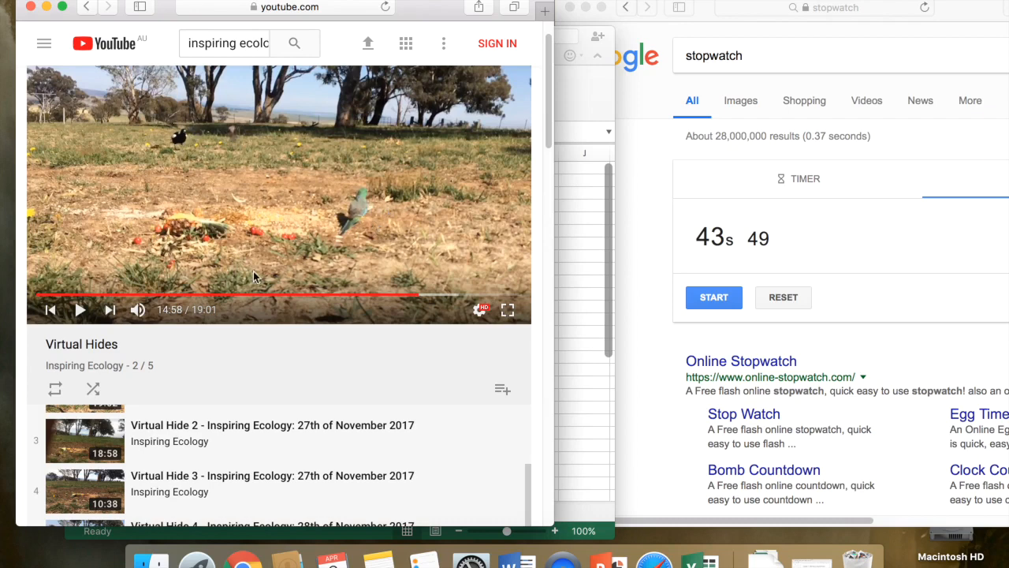
mouse_move(263, 192)
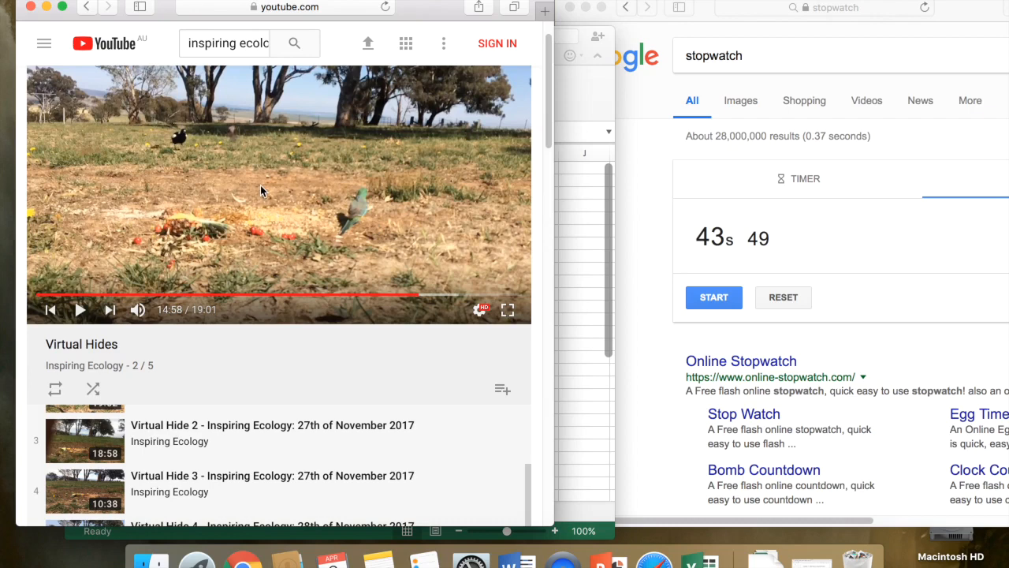
mouse_move(284, 242)
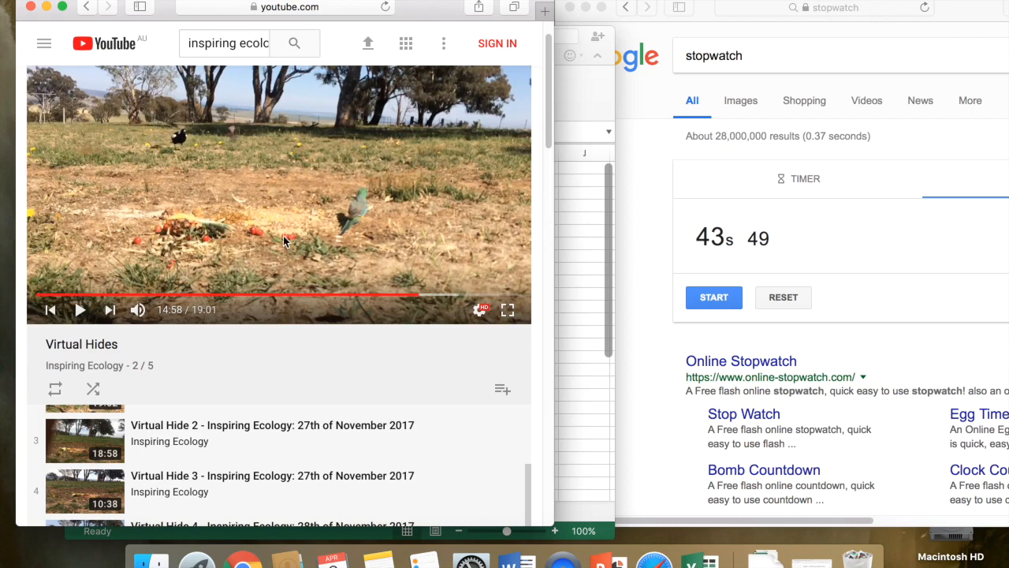
mouse_move(212, 185)
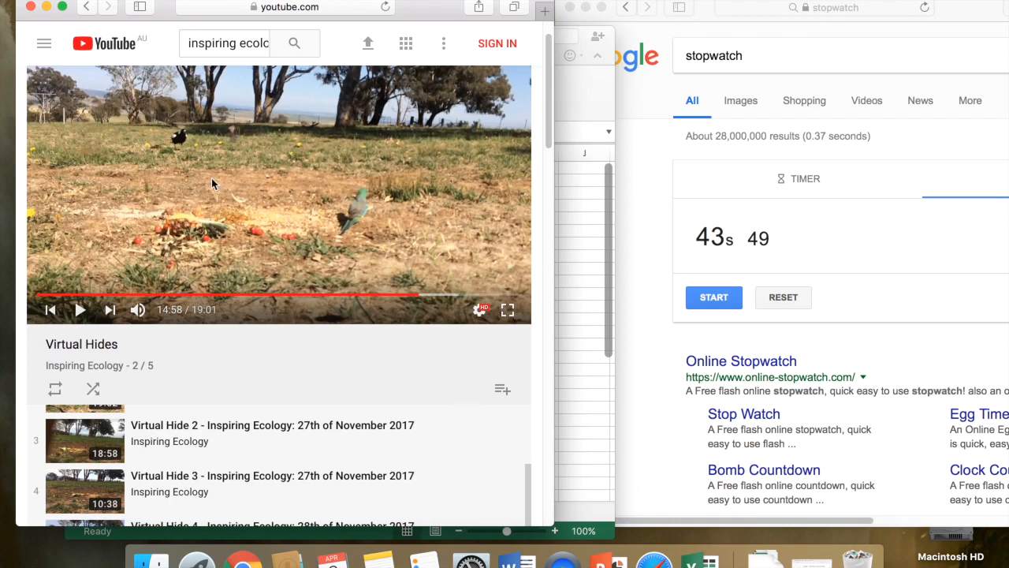
mouse_move(260, 241)
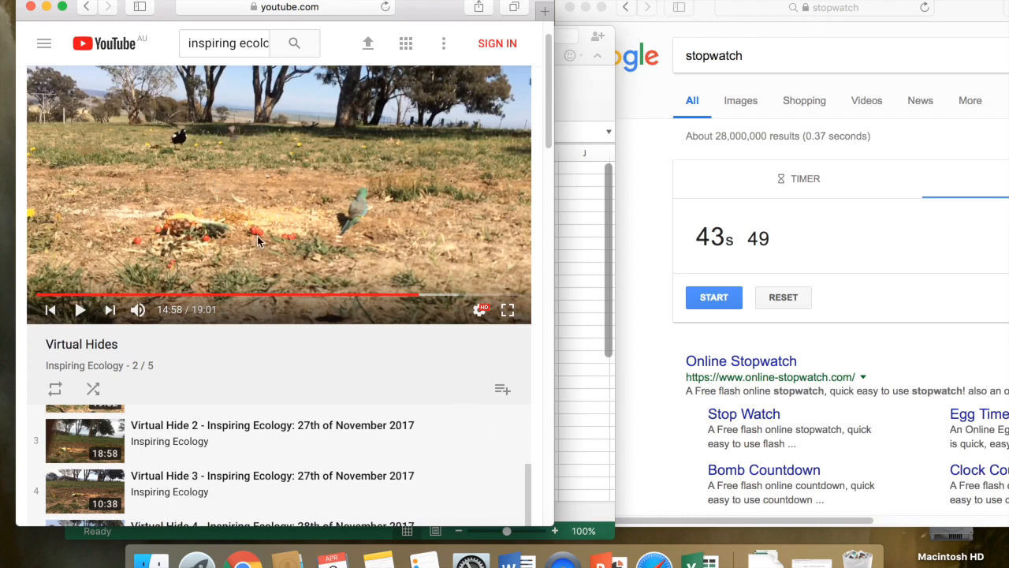
mouse_move(186, 156)
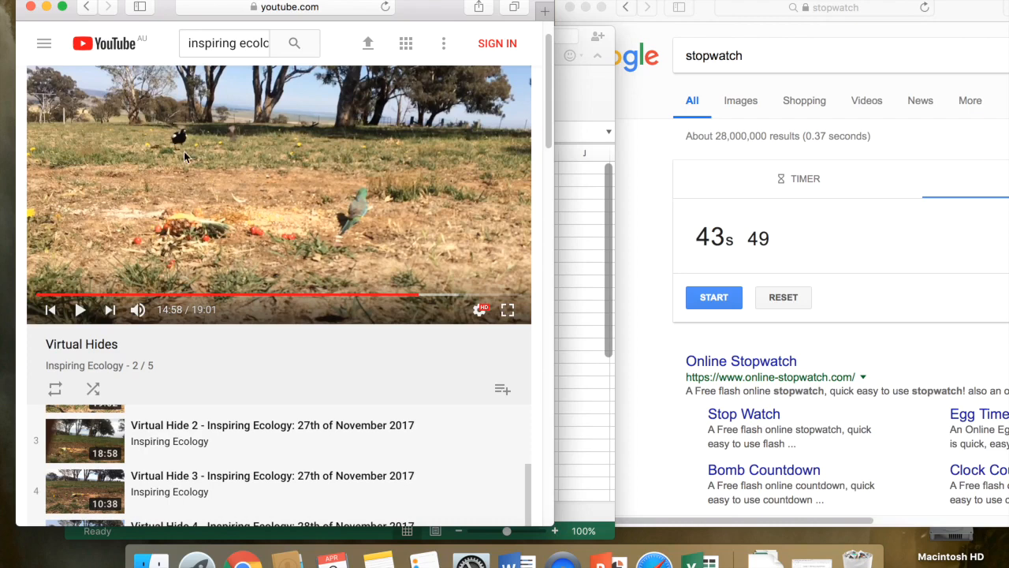
click(78, 309)
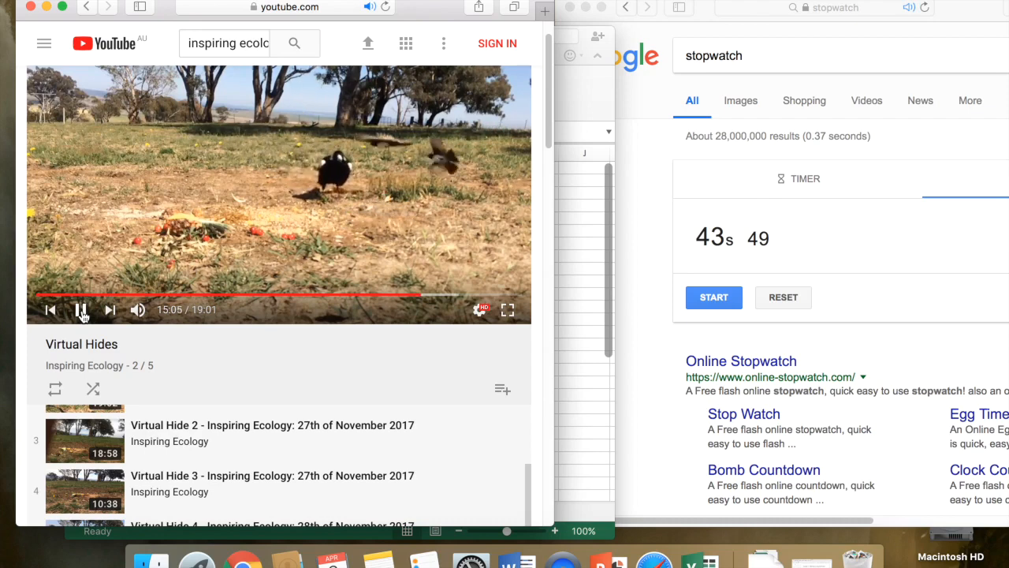
click(82, 309)
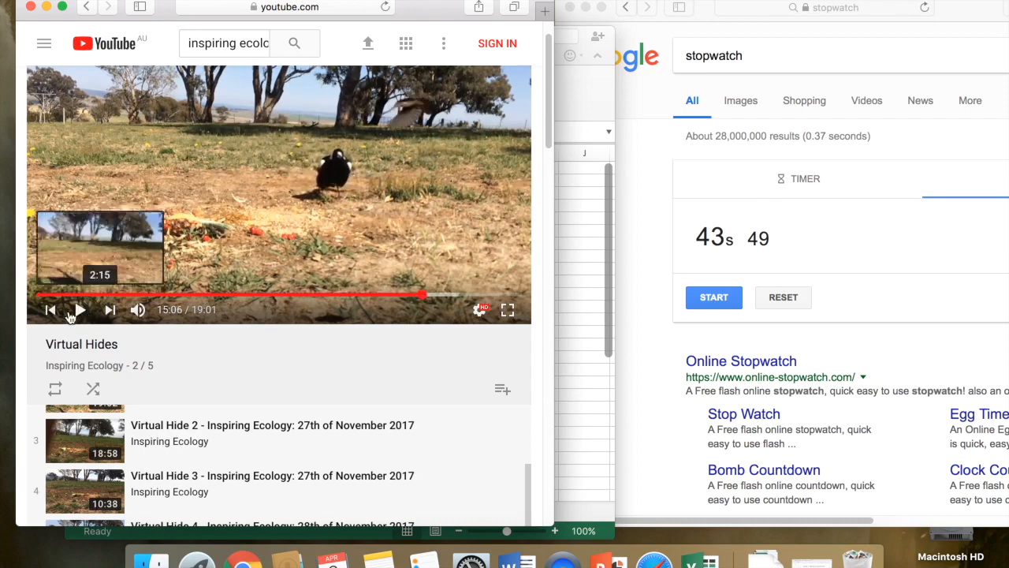
mouse_move(355, 296)
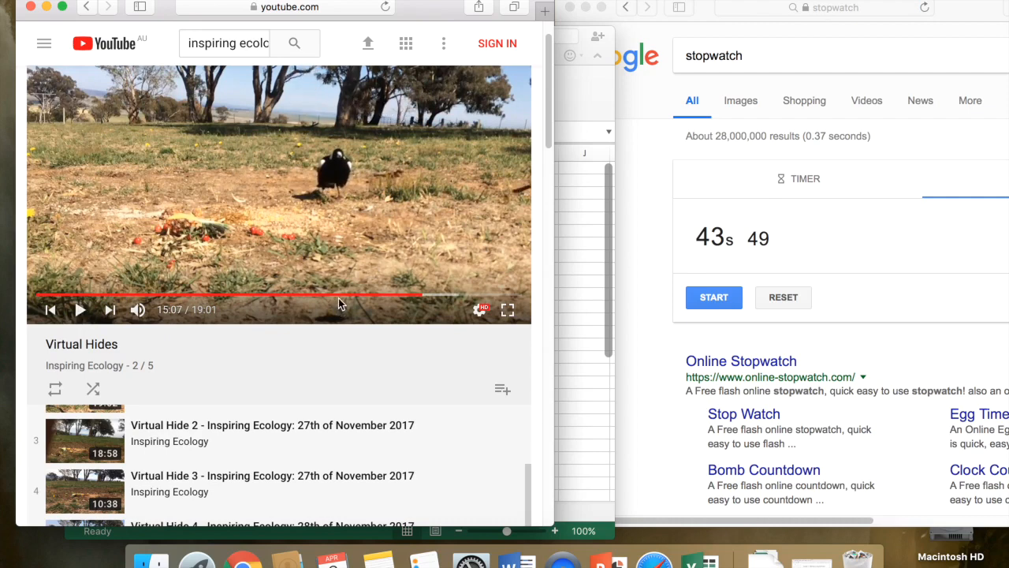
mouse_move(579, 313)
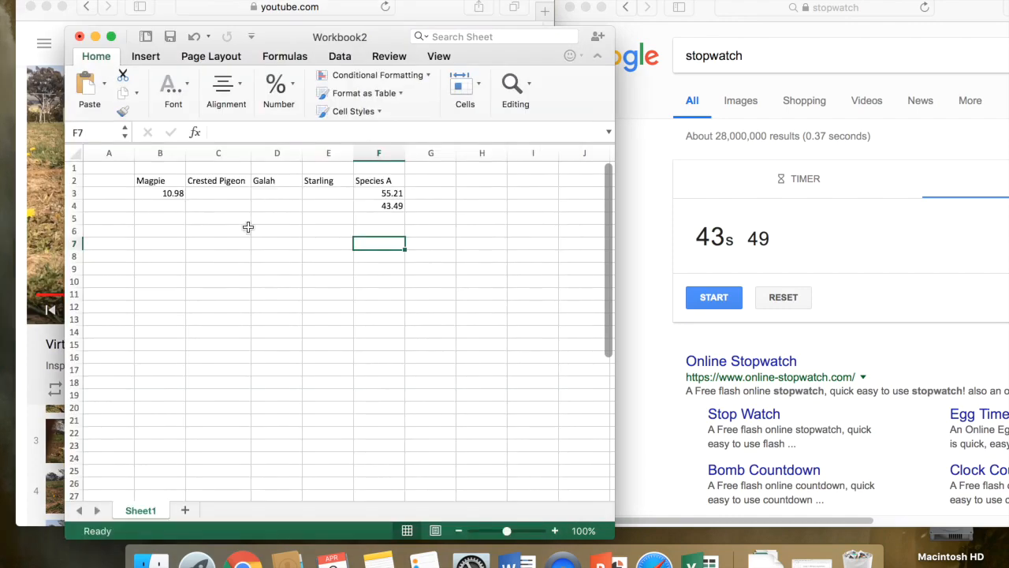
mouse_move(366, 287)
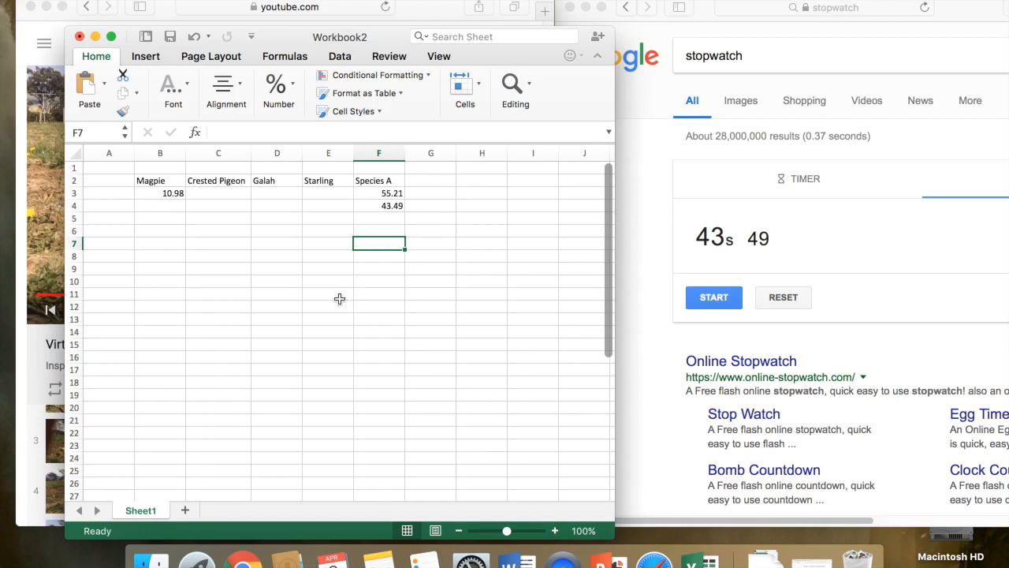
mouse_move(29, 264)
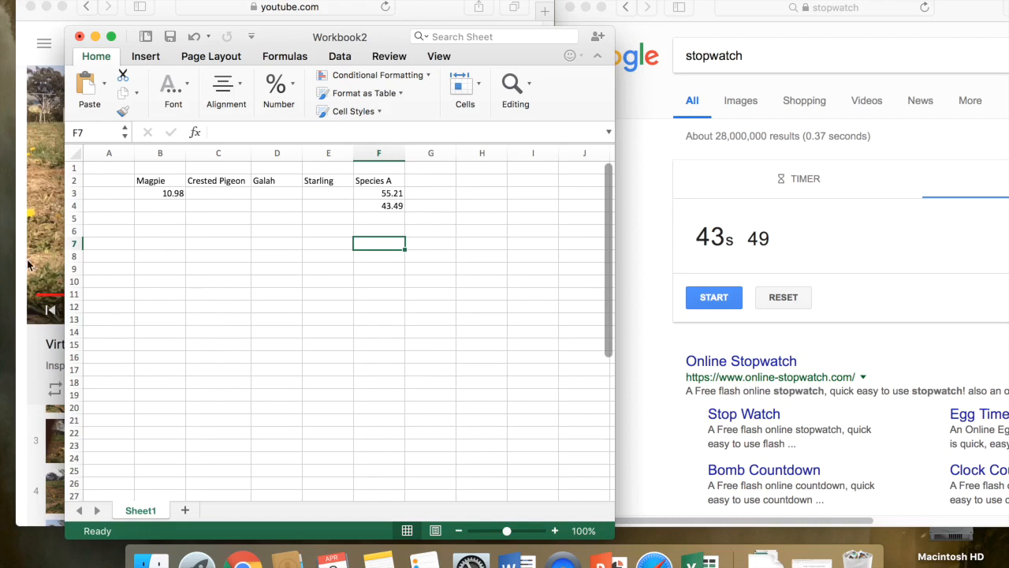
mouse_move(35, 323)
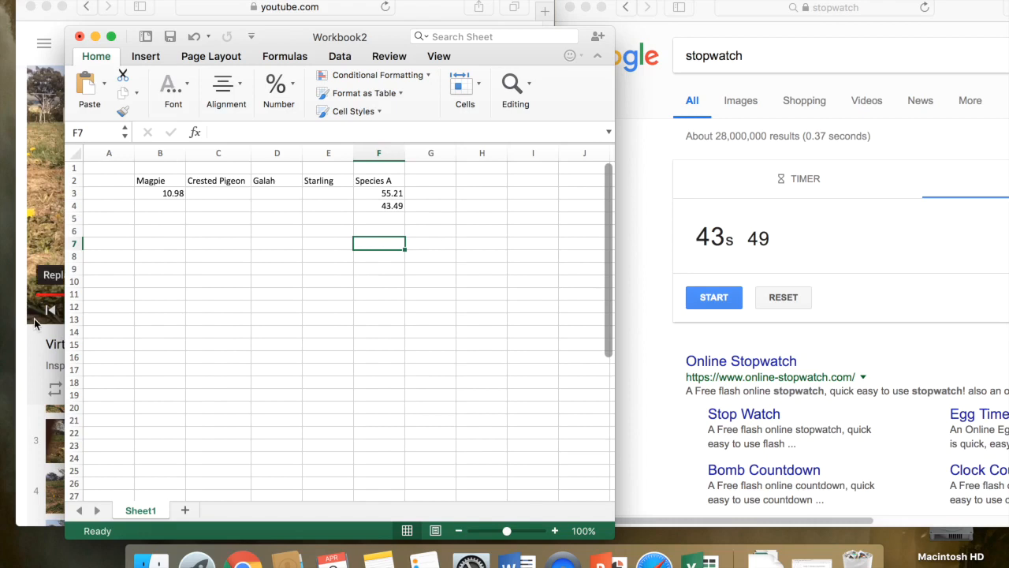
mouse_move(215, 218)
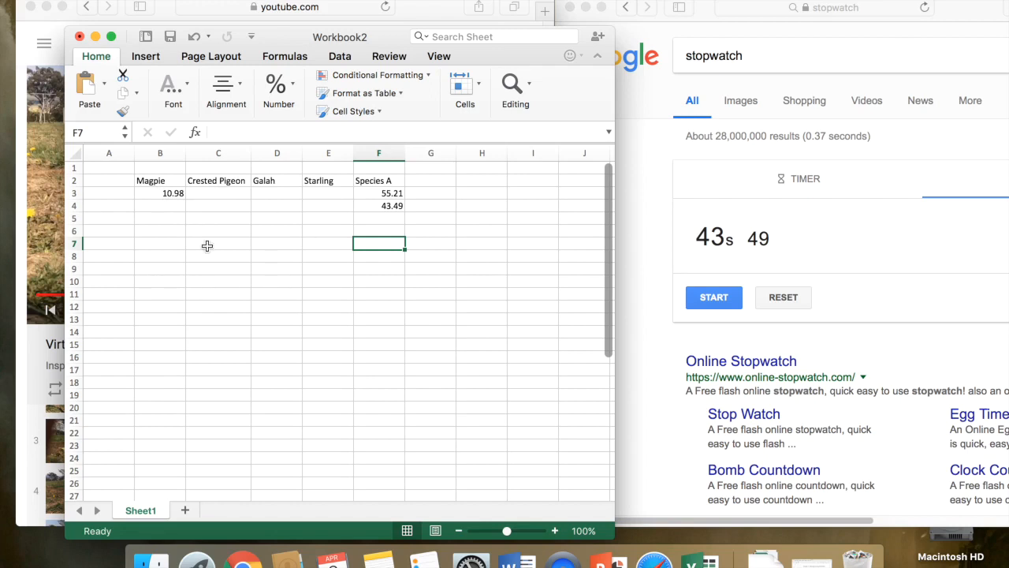
mouse_move(217, 250)
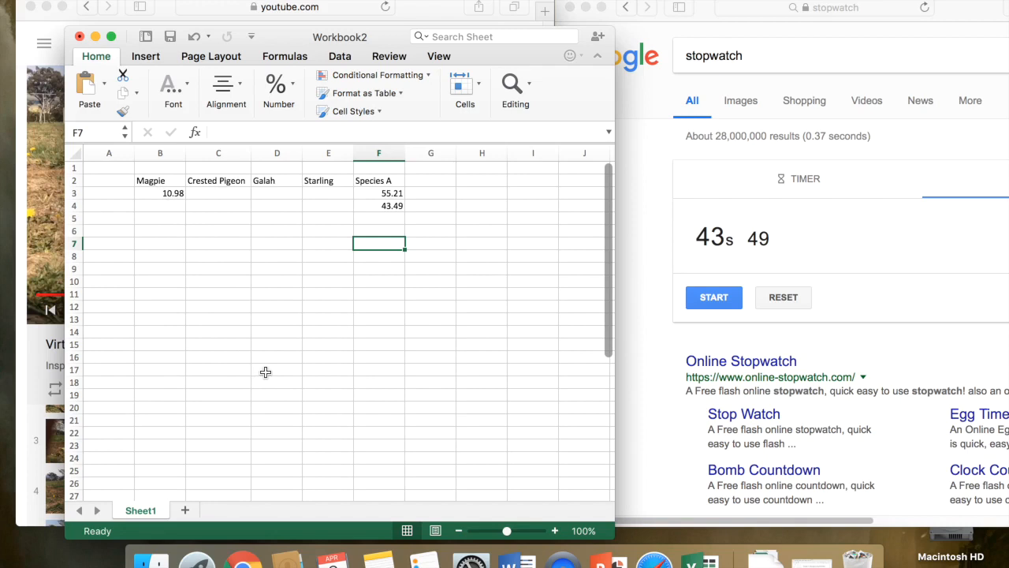
mouse_move(607, 560)
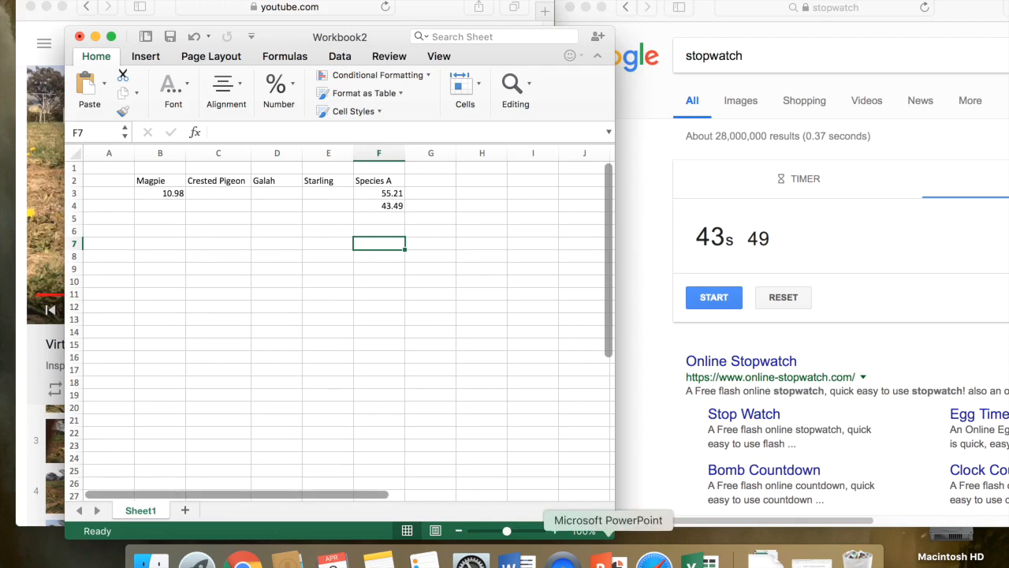